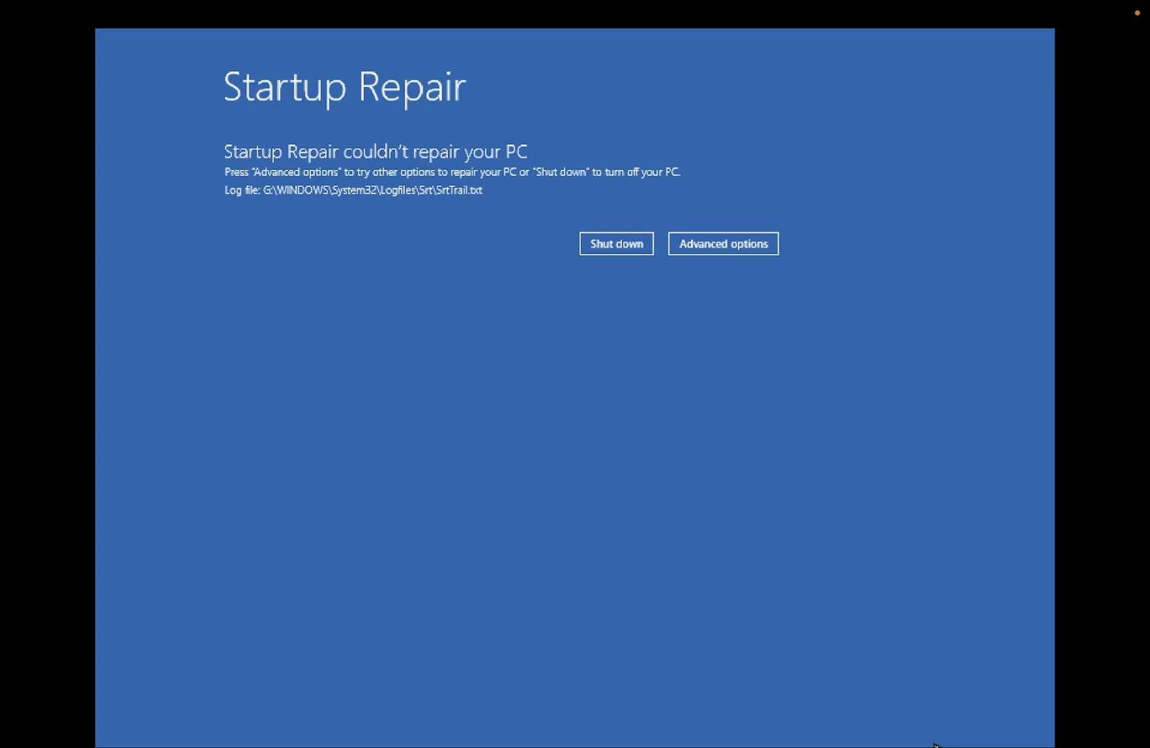
mouse_move(269, 319)
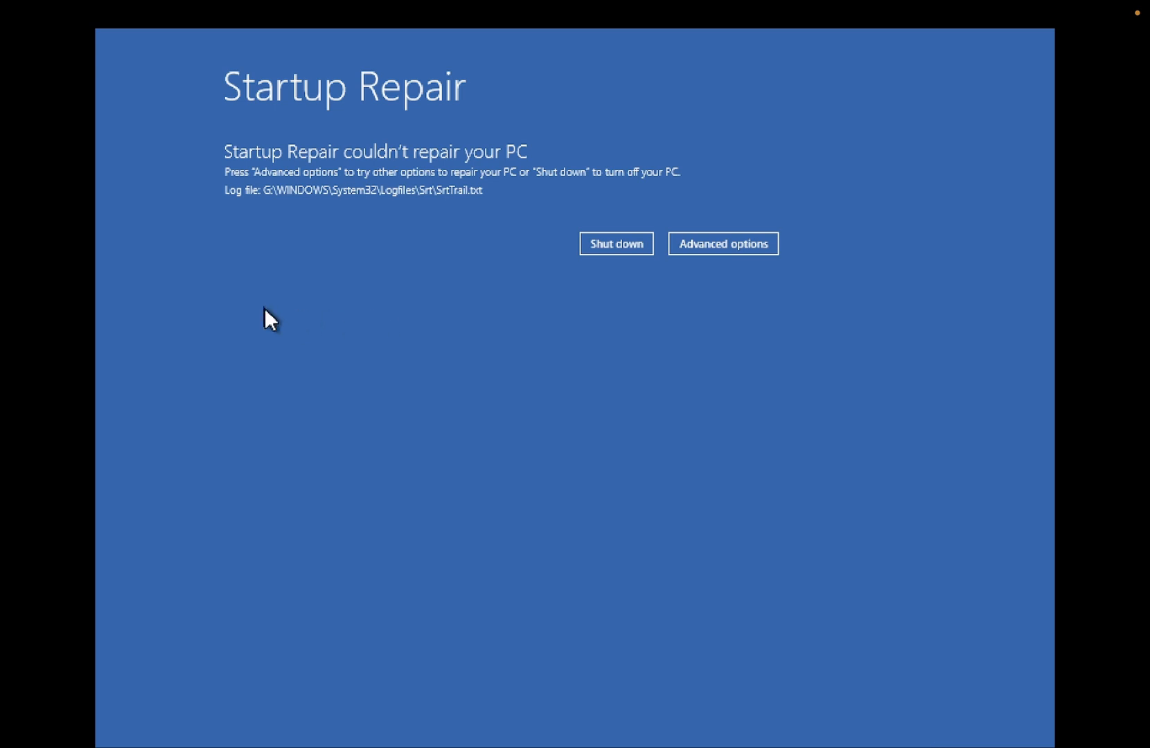
mouse_move(470, 182)
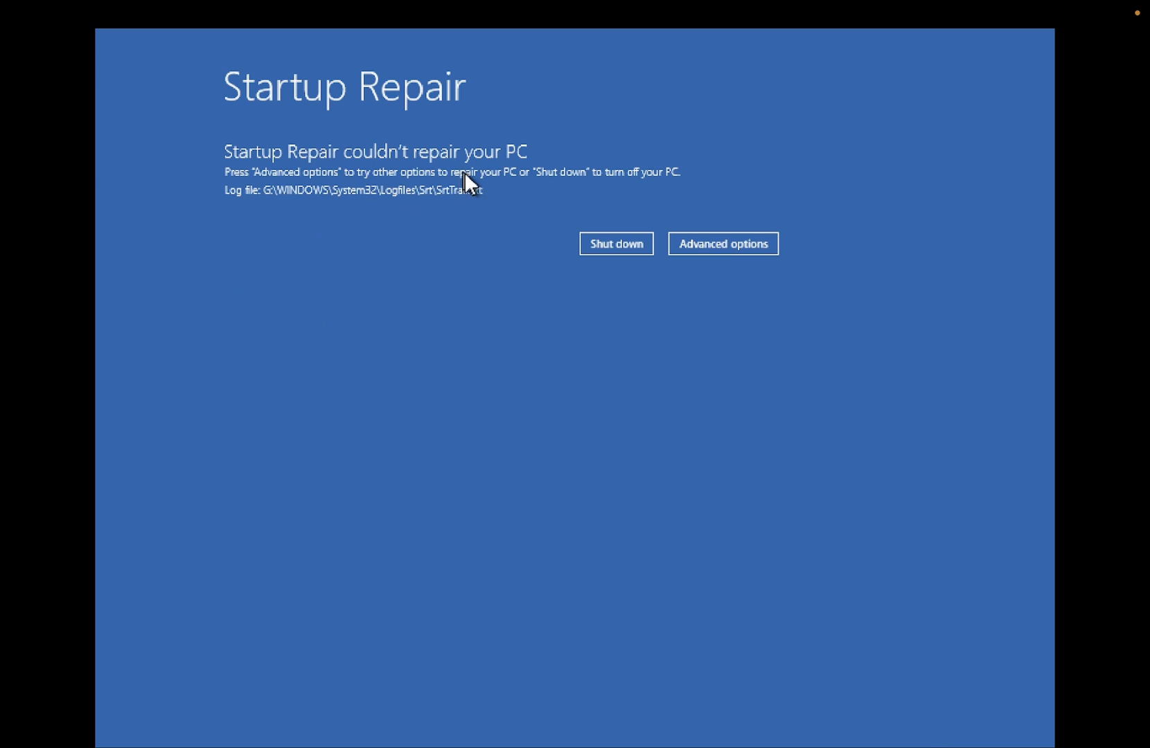
mouse_move(393, 328)
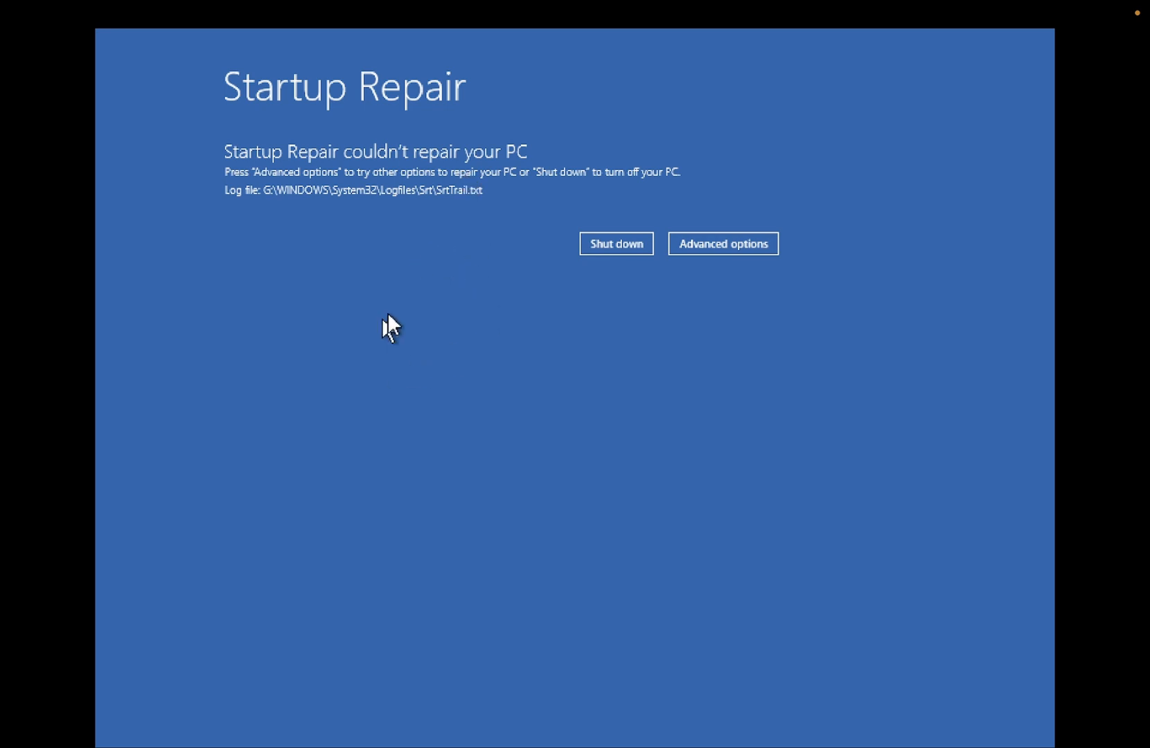
mouse_move(473, 319)
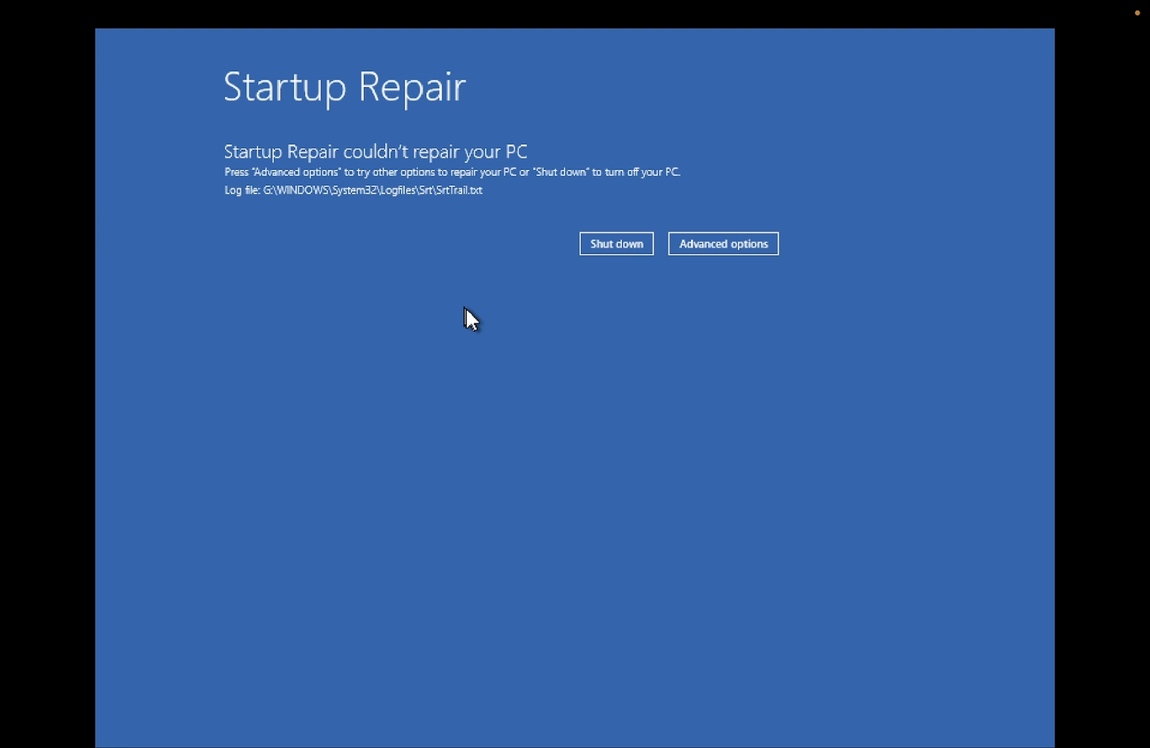
mouse_move(449, 315)
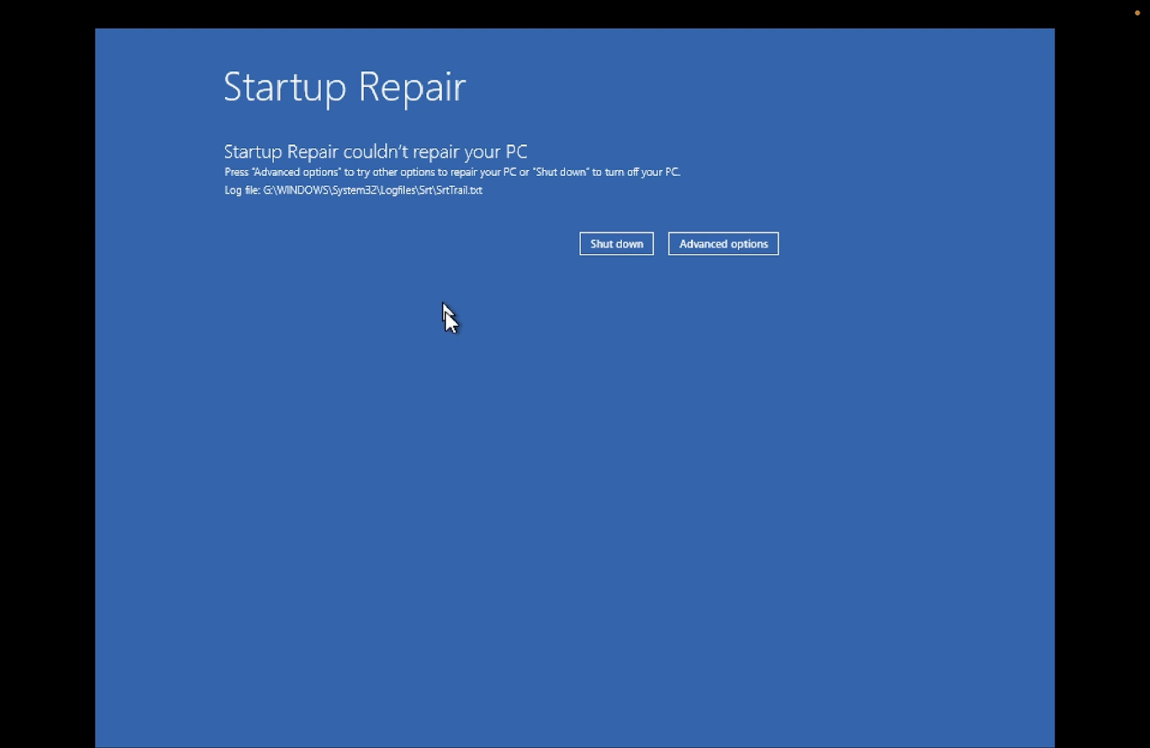
mouse_move(440, 321)
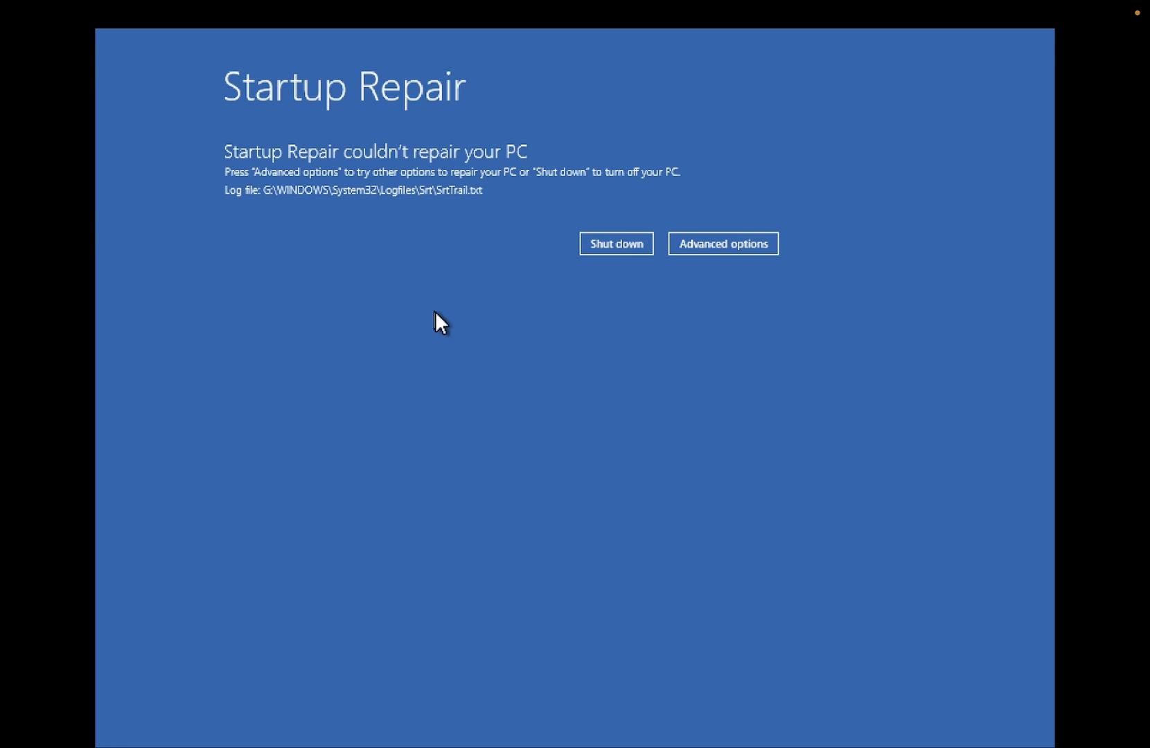
mouse_move(474, 361)
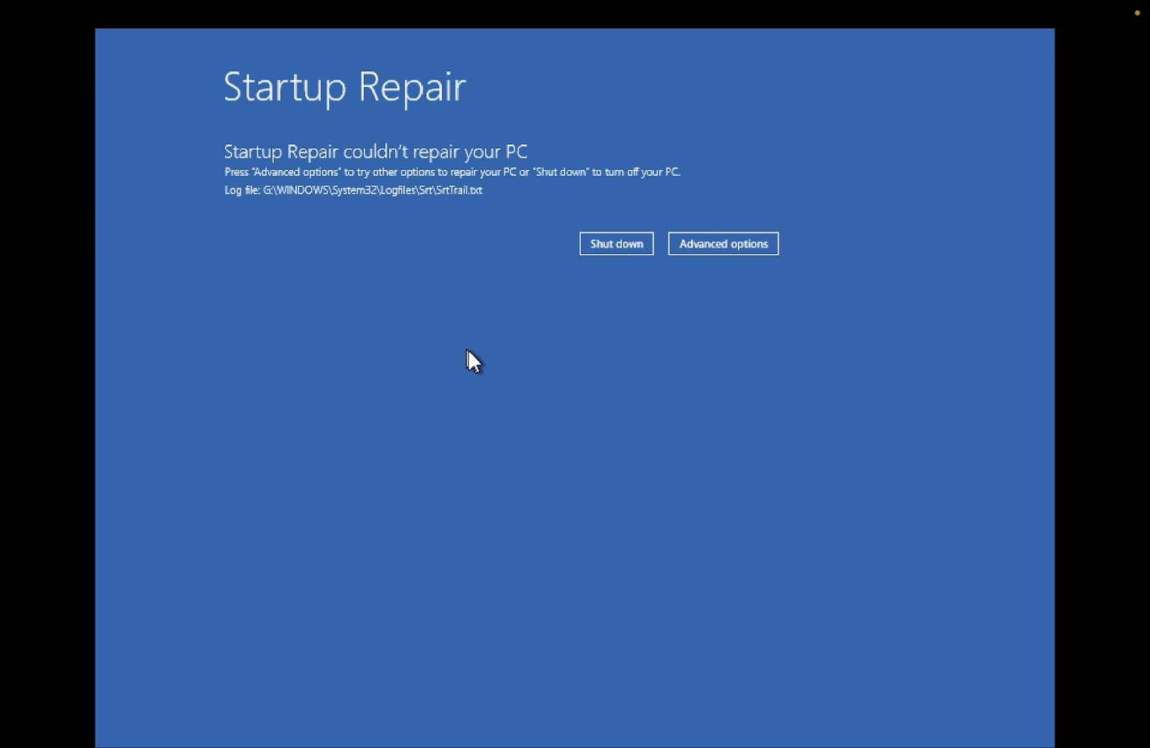
mouse_move(433, 310)
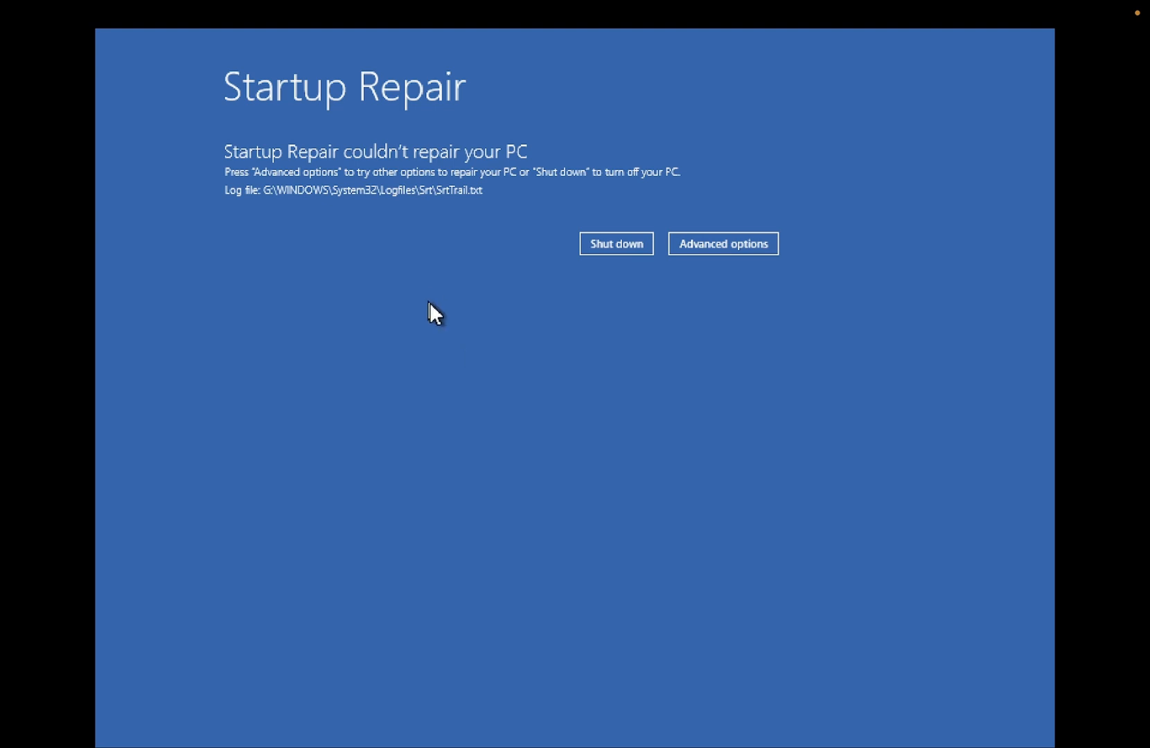
mouse_move(475, 307)
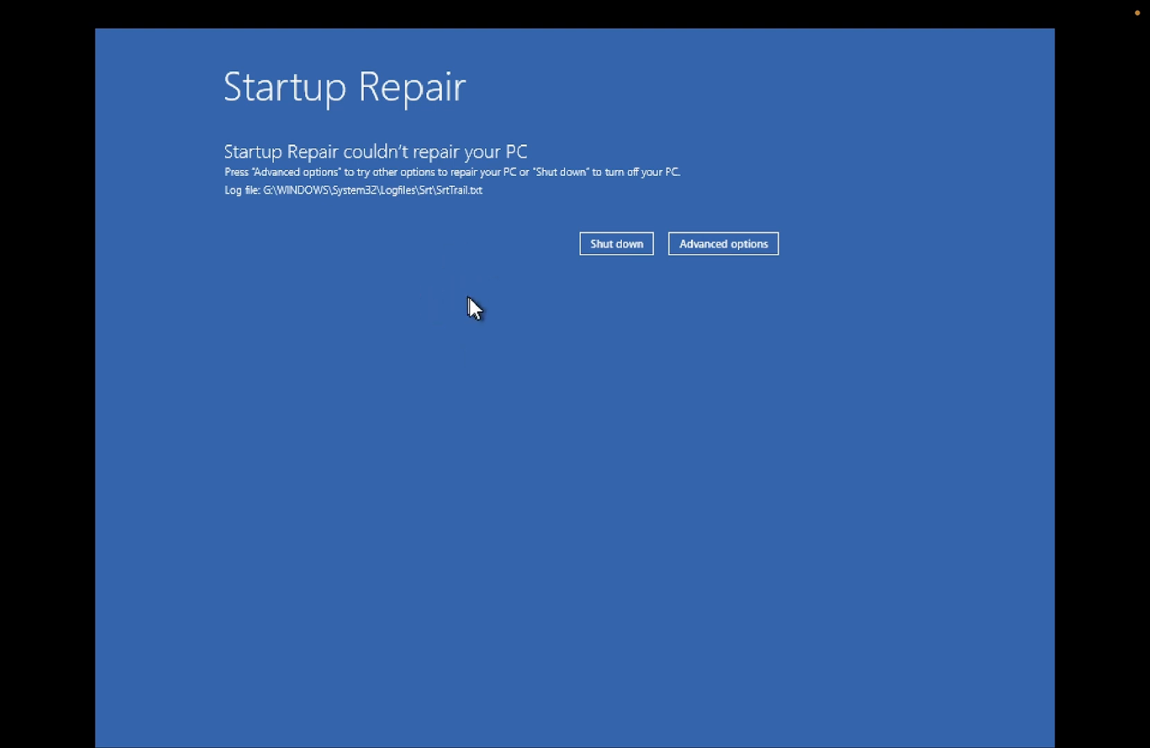
mouse_move(509, 337)
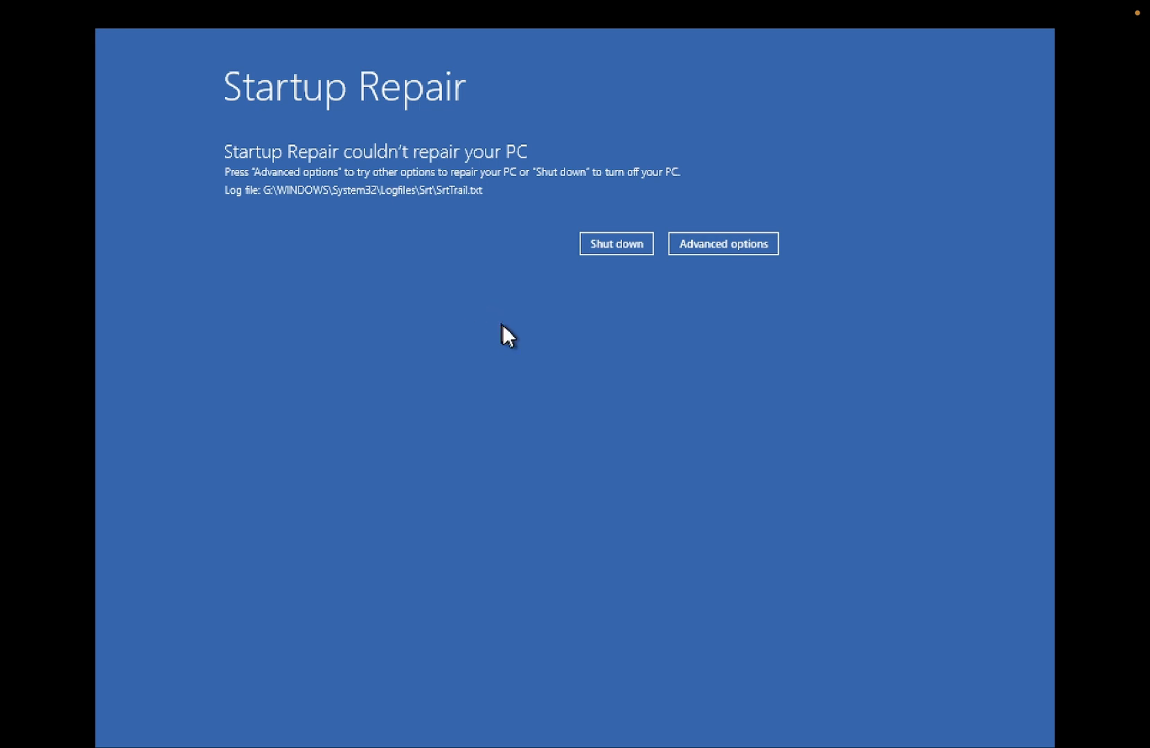
mouse_move(702, 288)
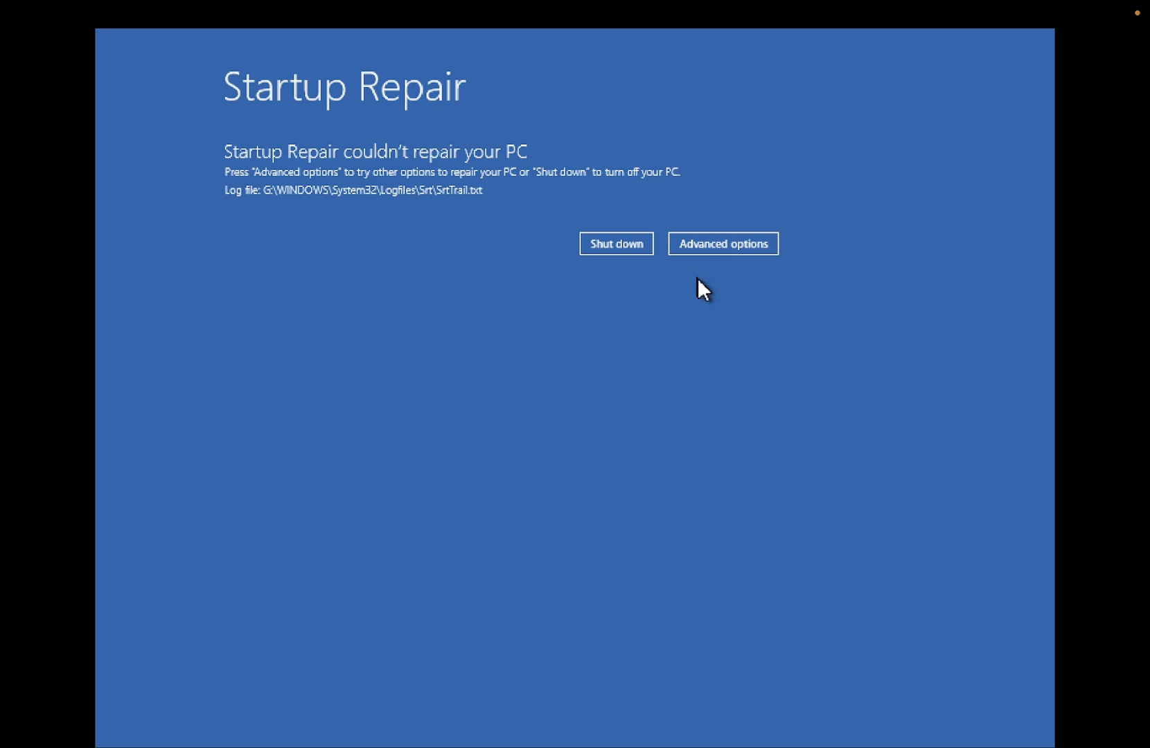
Step: Leave the failed Startup Repair message via Advanced options to reach Choose an option
left_click(722, 243)
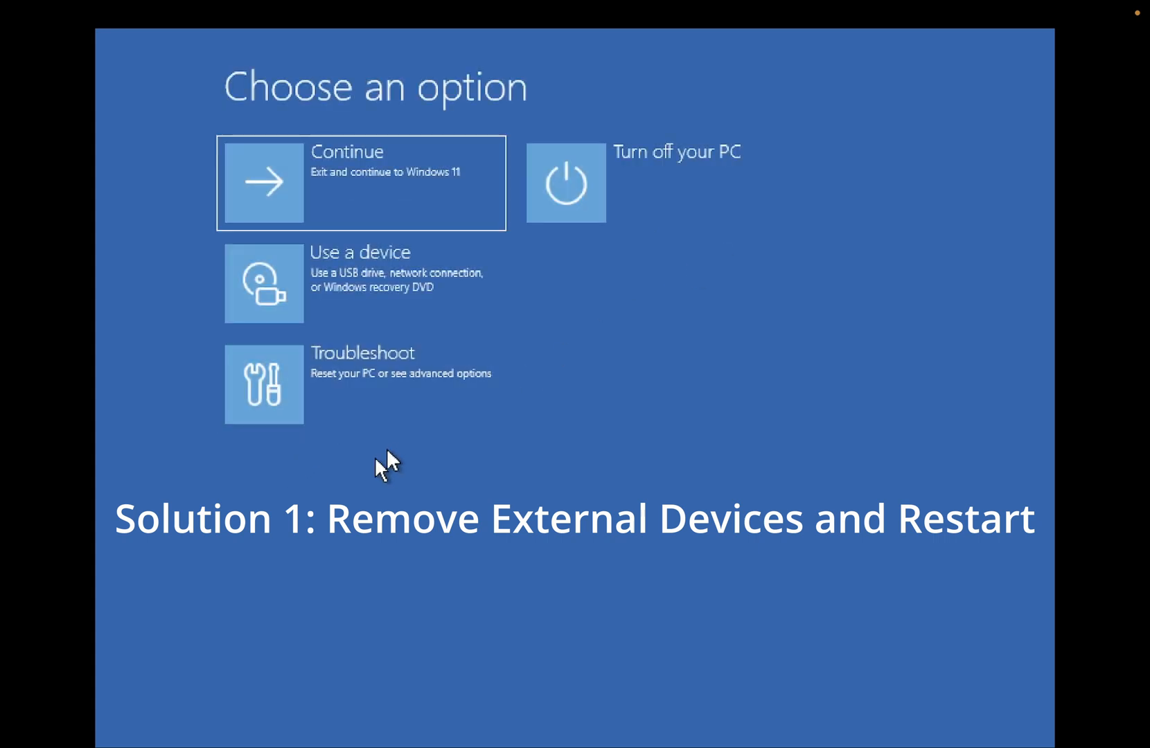
mouse_move(644, 203)
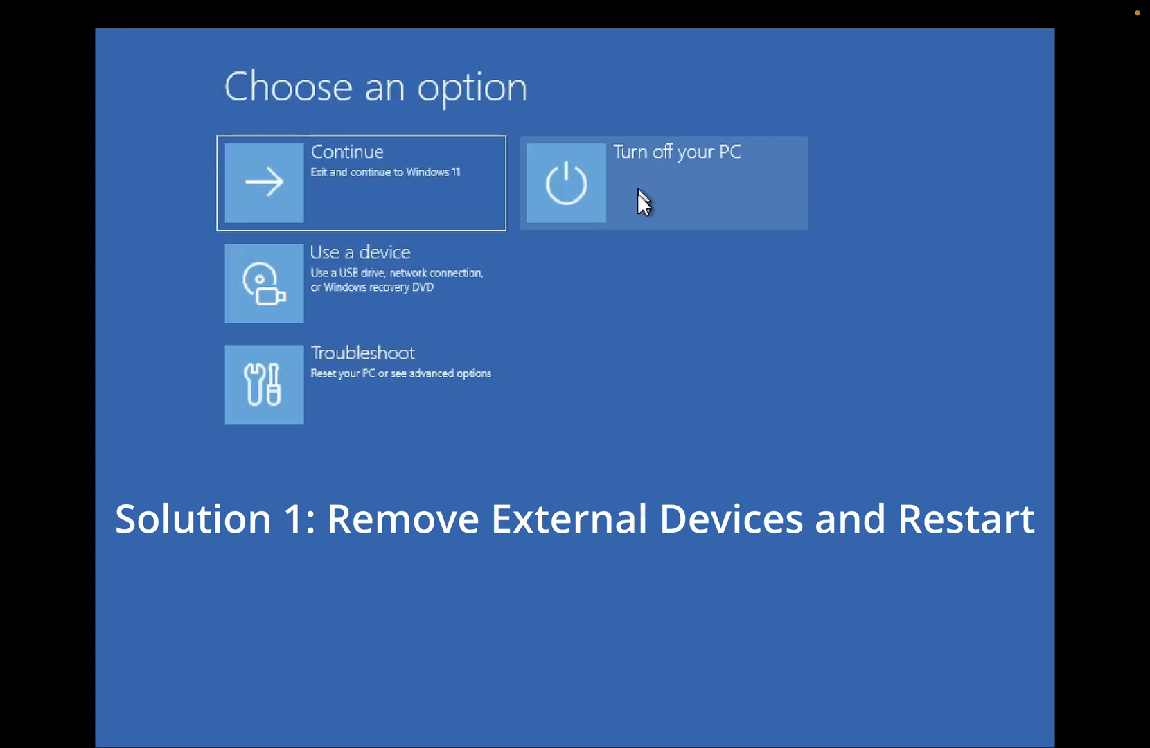
mouse_move(621, 296)
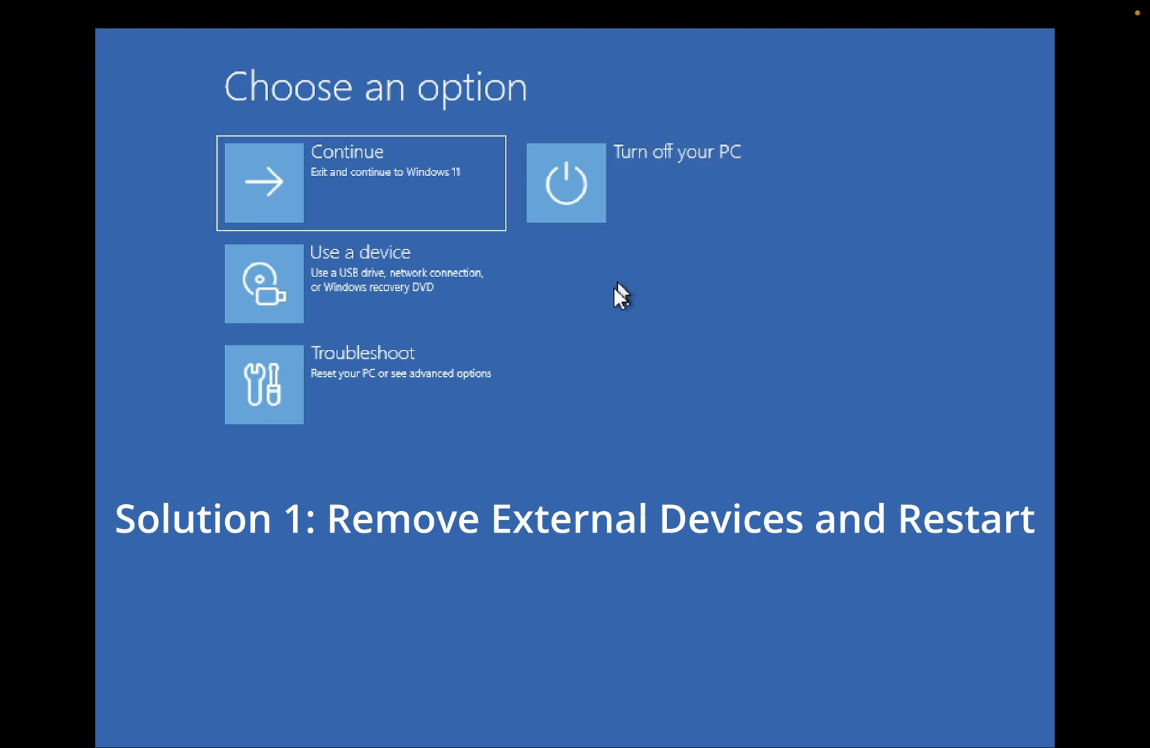
mouse_move(613, 307)
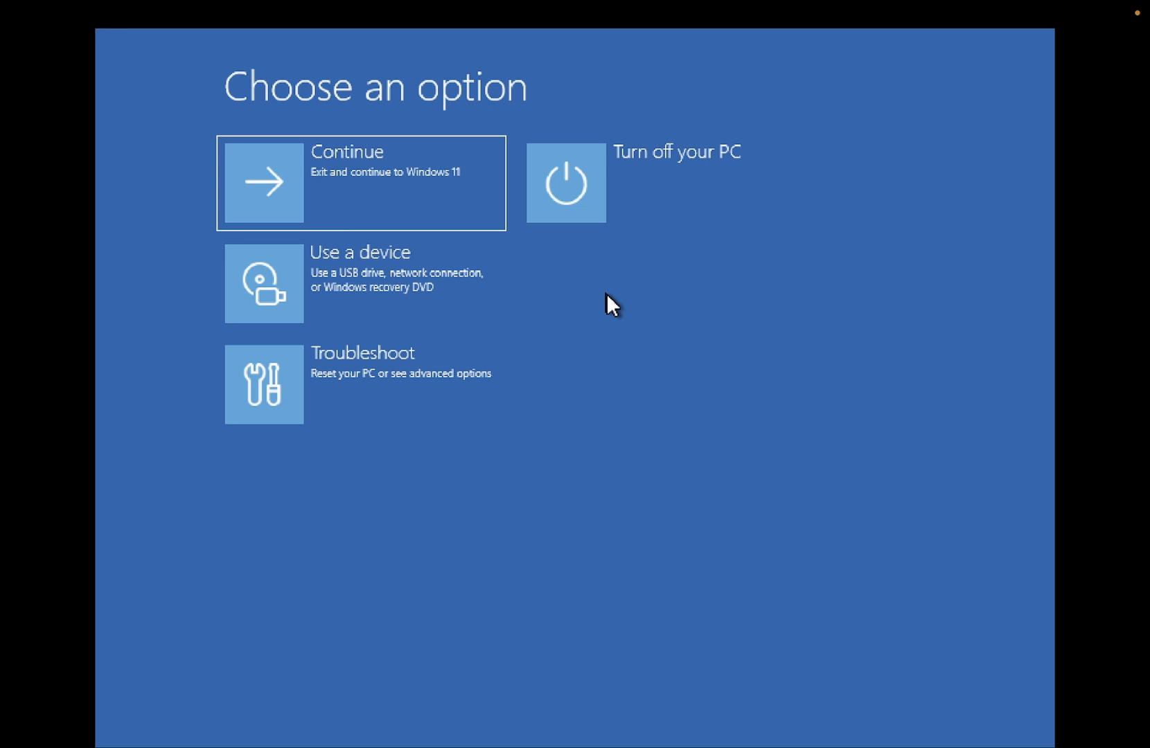
mouse_move(572, 325)
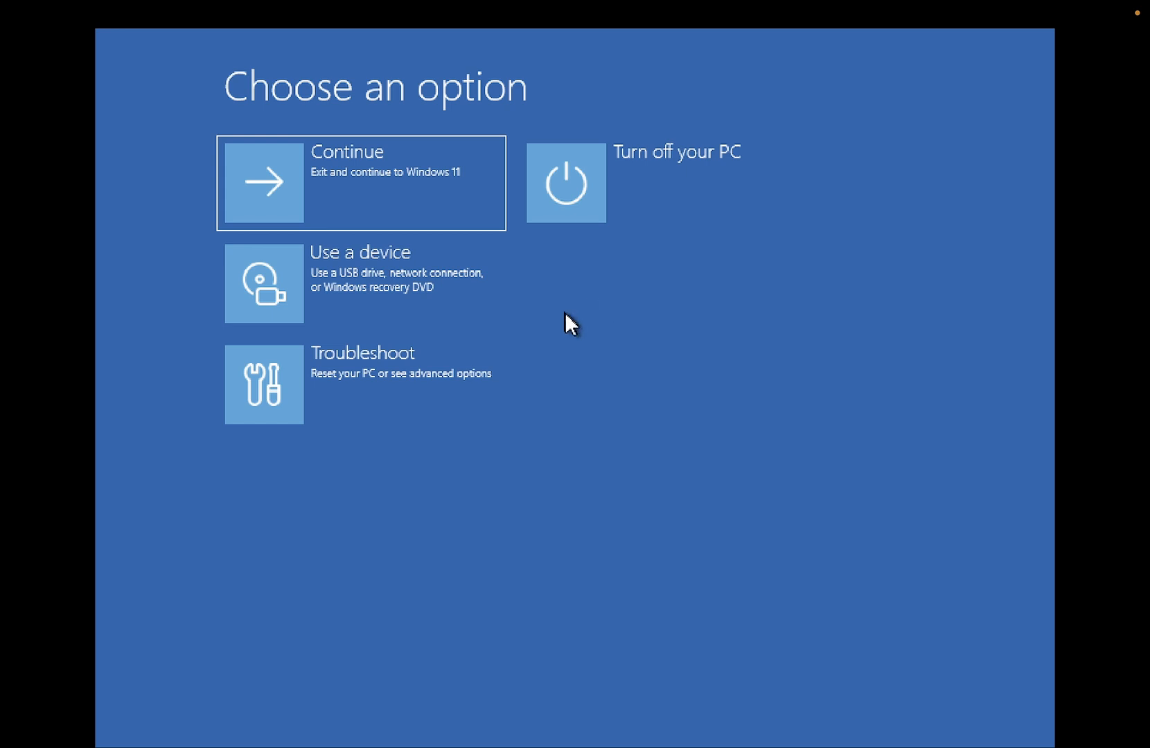
mouse_move(658, 260)
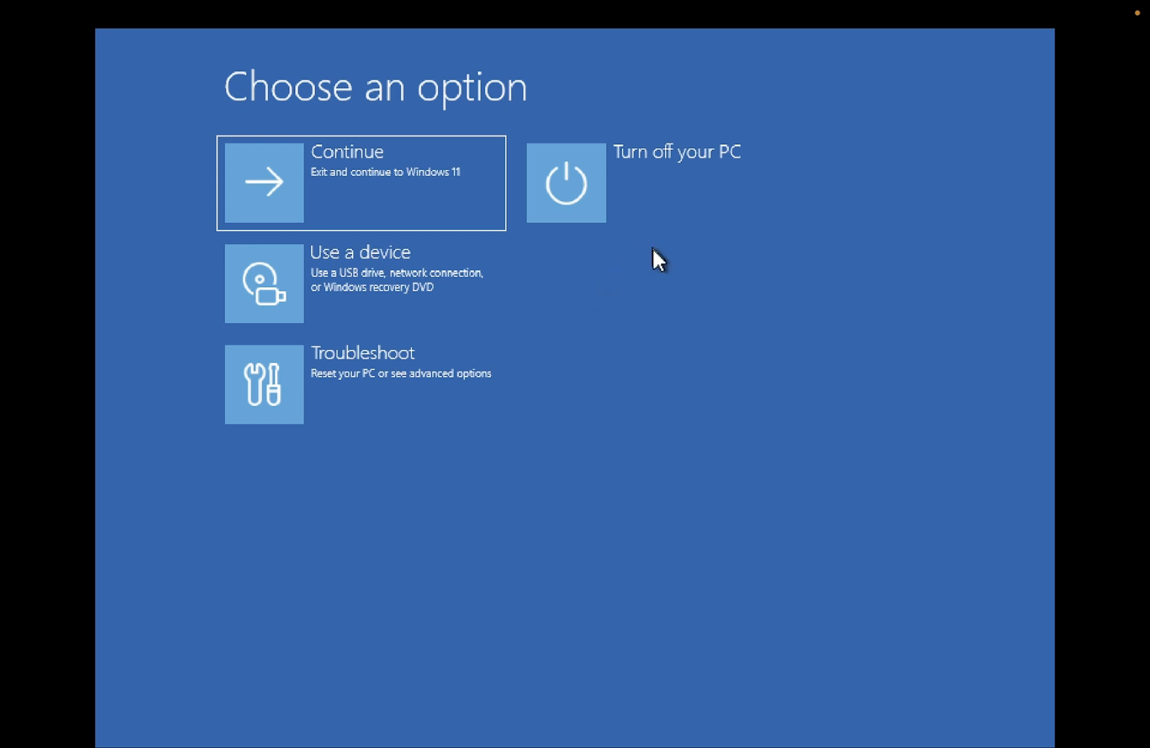
mouse_move(523, 316)
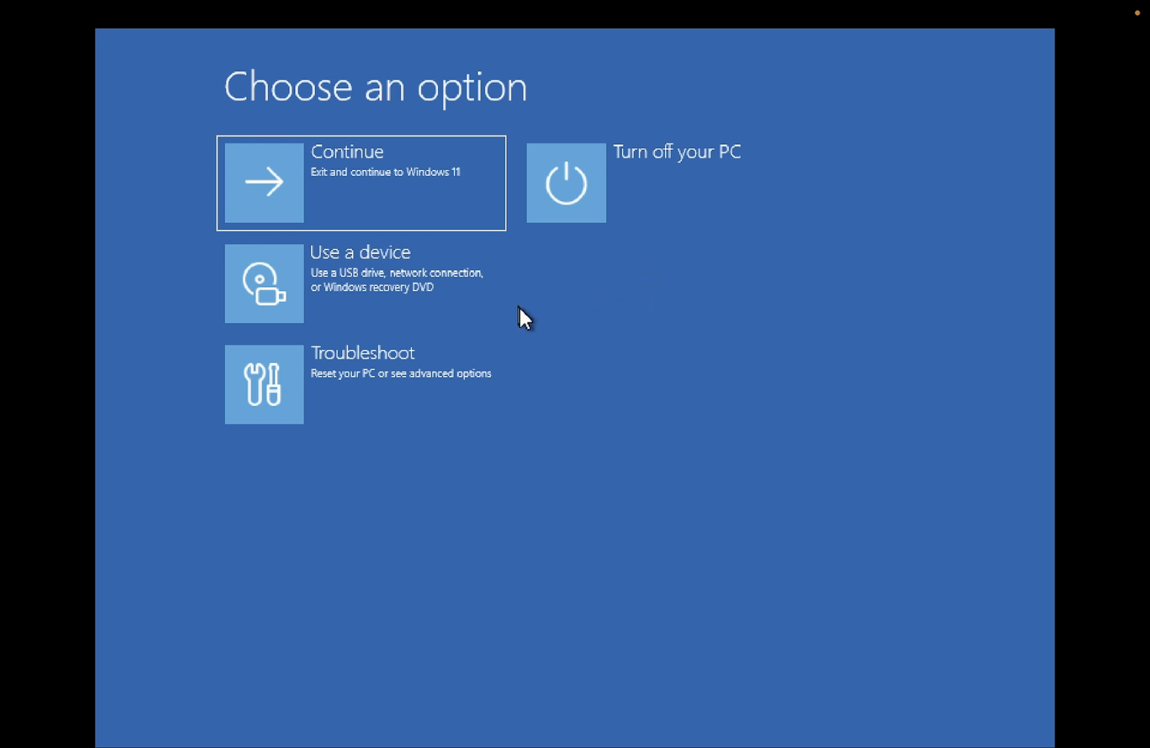
mouse_move(542, 346)
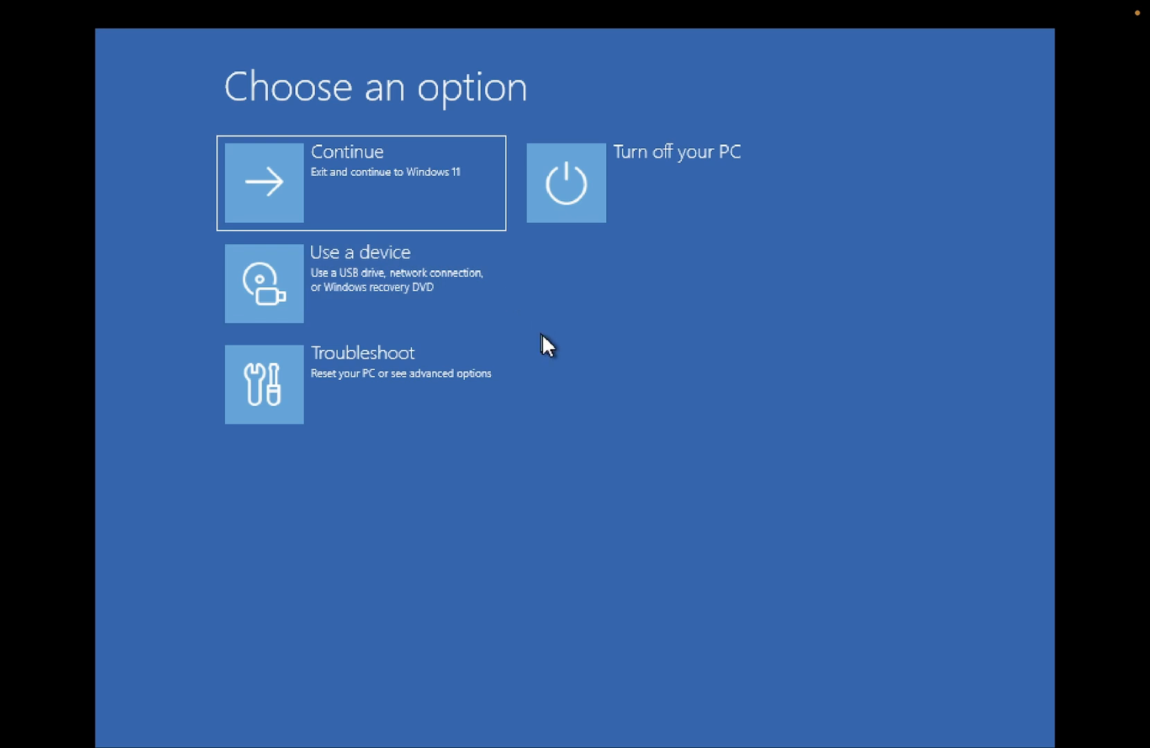
mouse_move(556, 337)
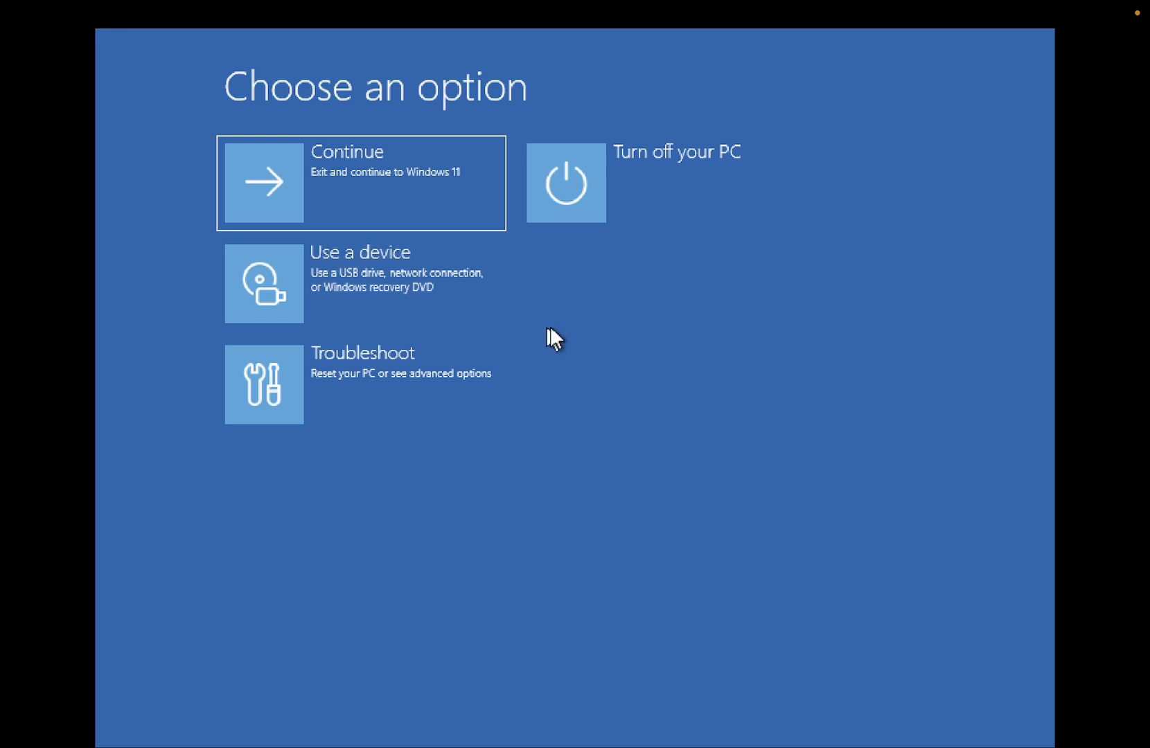
mouse_move(571, 328)
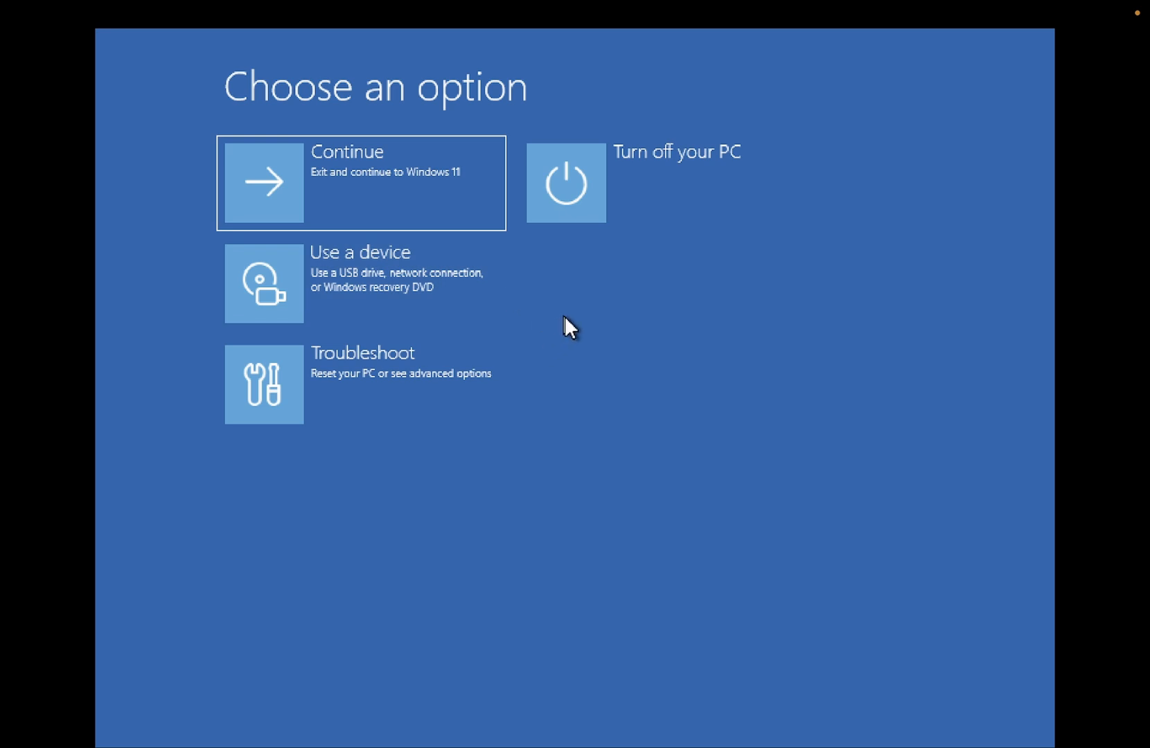
mouse_move(603, 378)
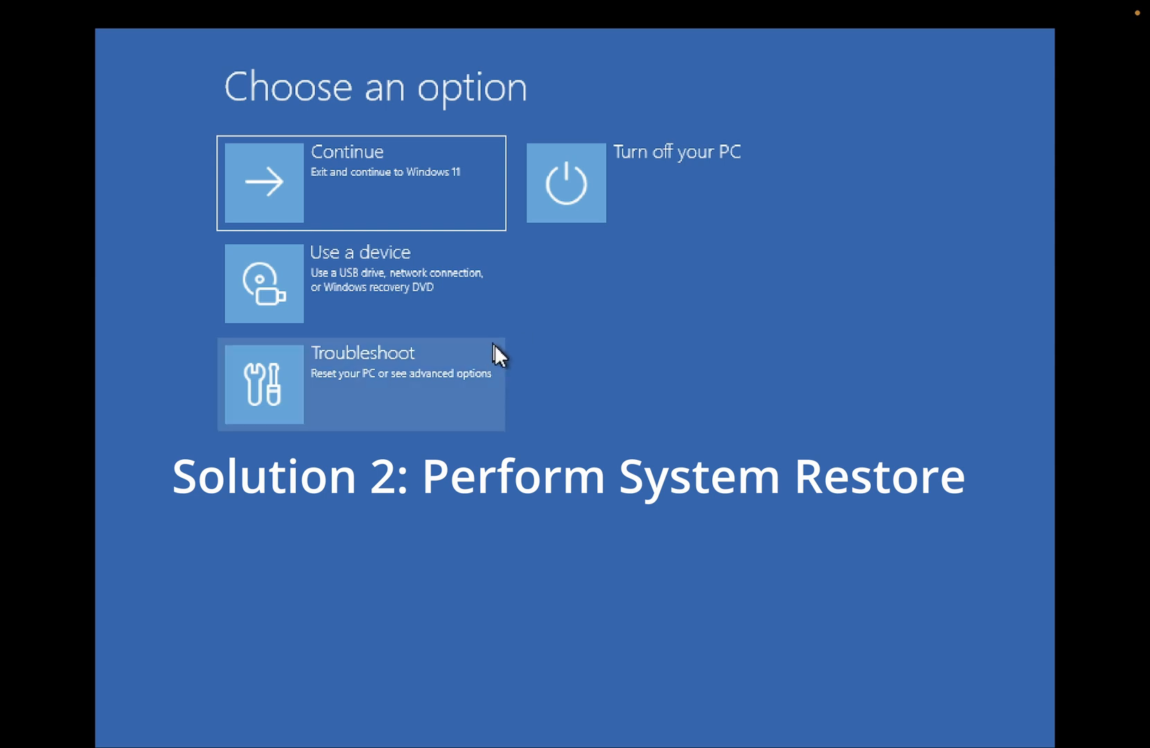
mouse_move(451, 486)
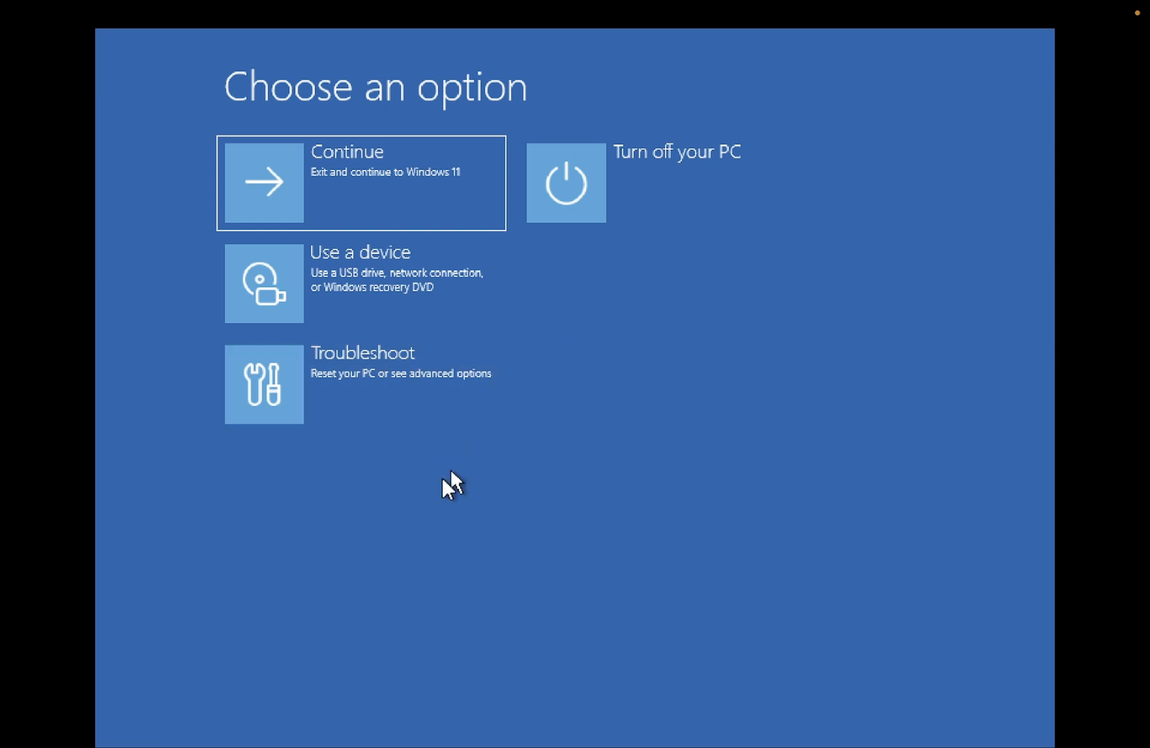
Step: Go through Troubleshoot to the Advanced options screen of recovery tools
left_click(360, 384)
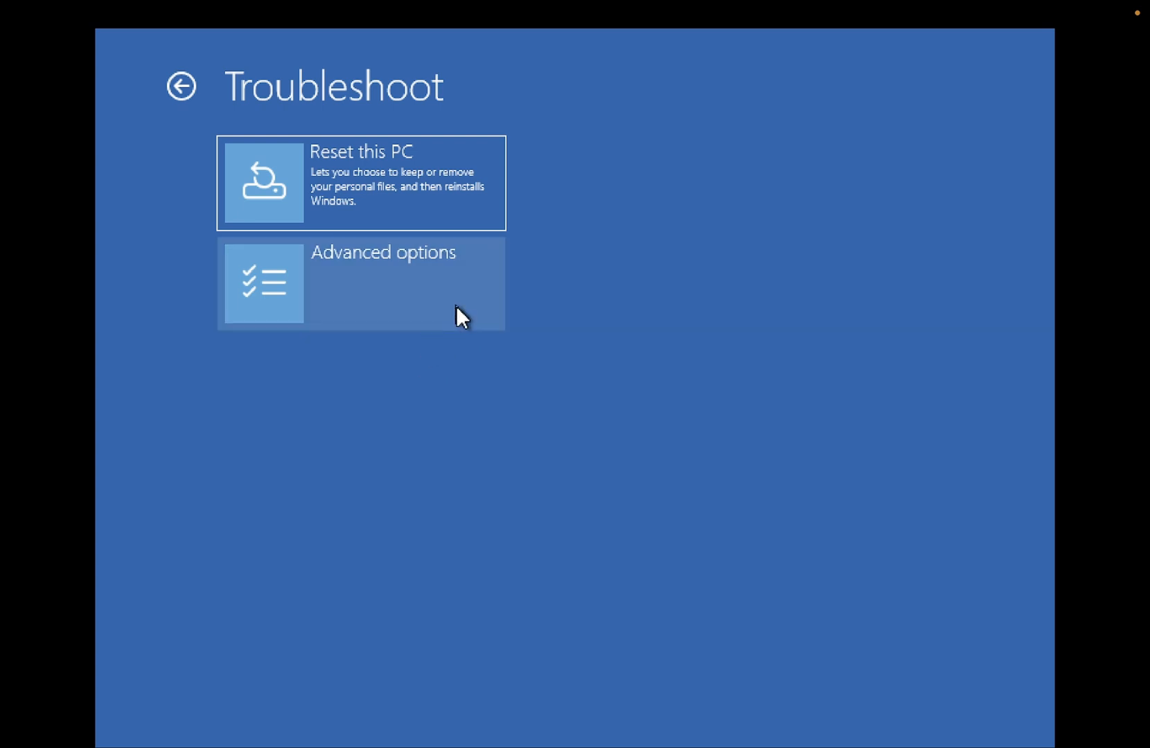
left_click(360, 284)
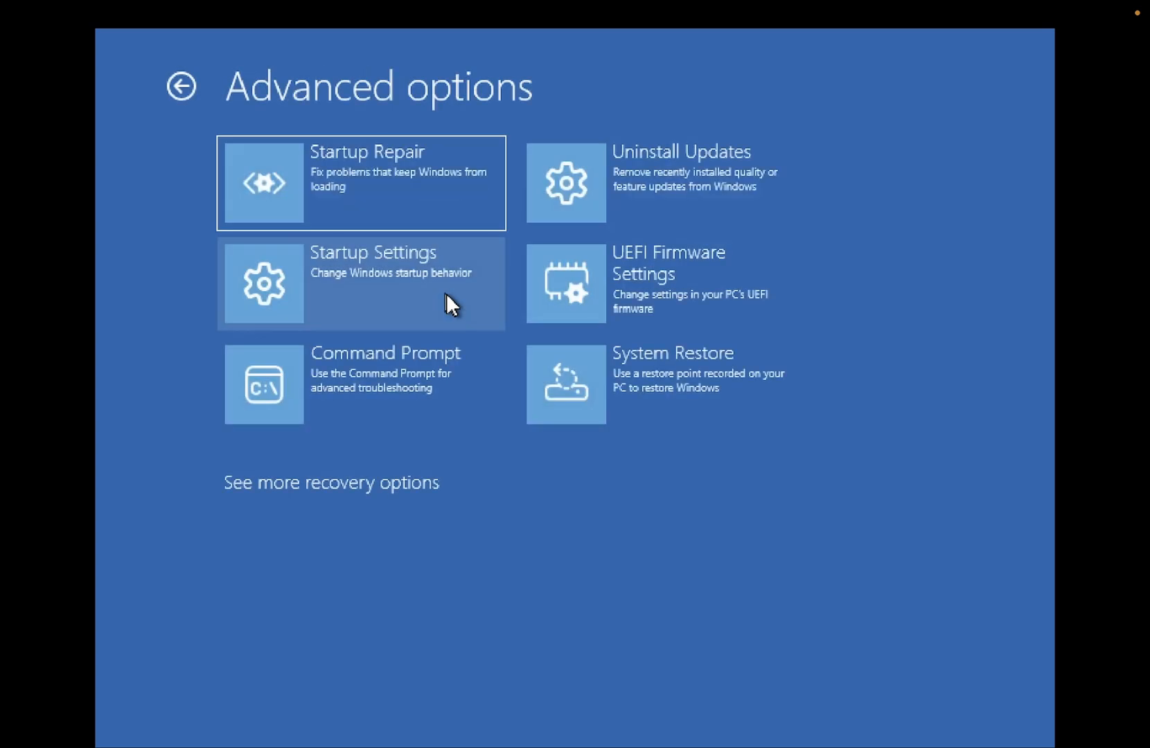
mouse_move(246, 414)
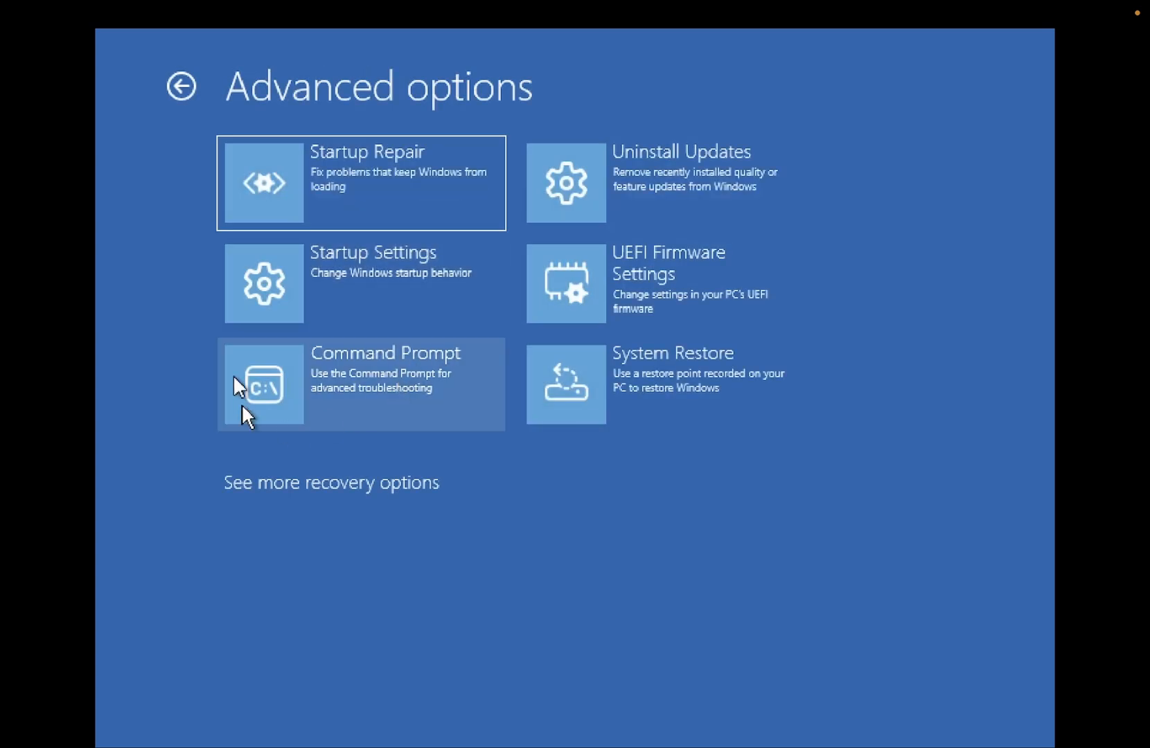
mouse_move(480, 304)
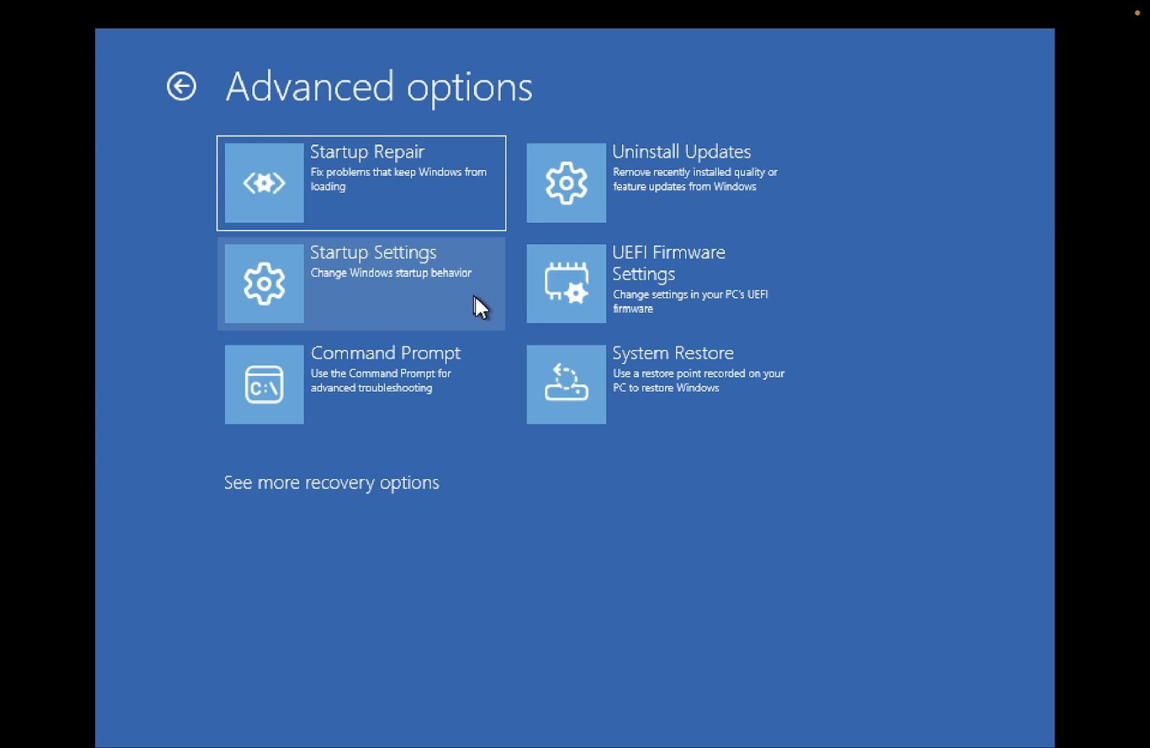
mouse_move(483, 512)
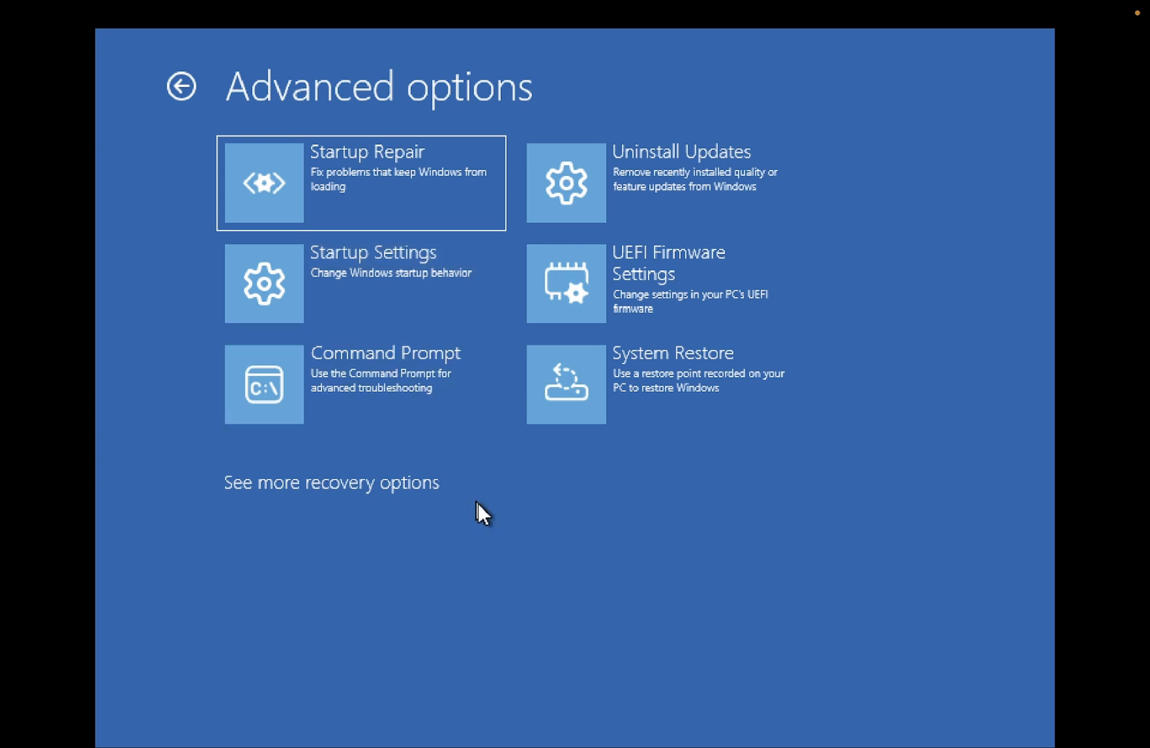
mouse_move(463, 522)
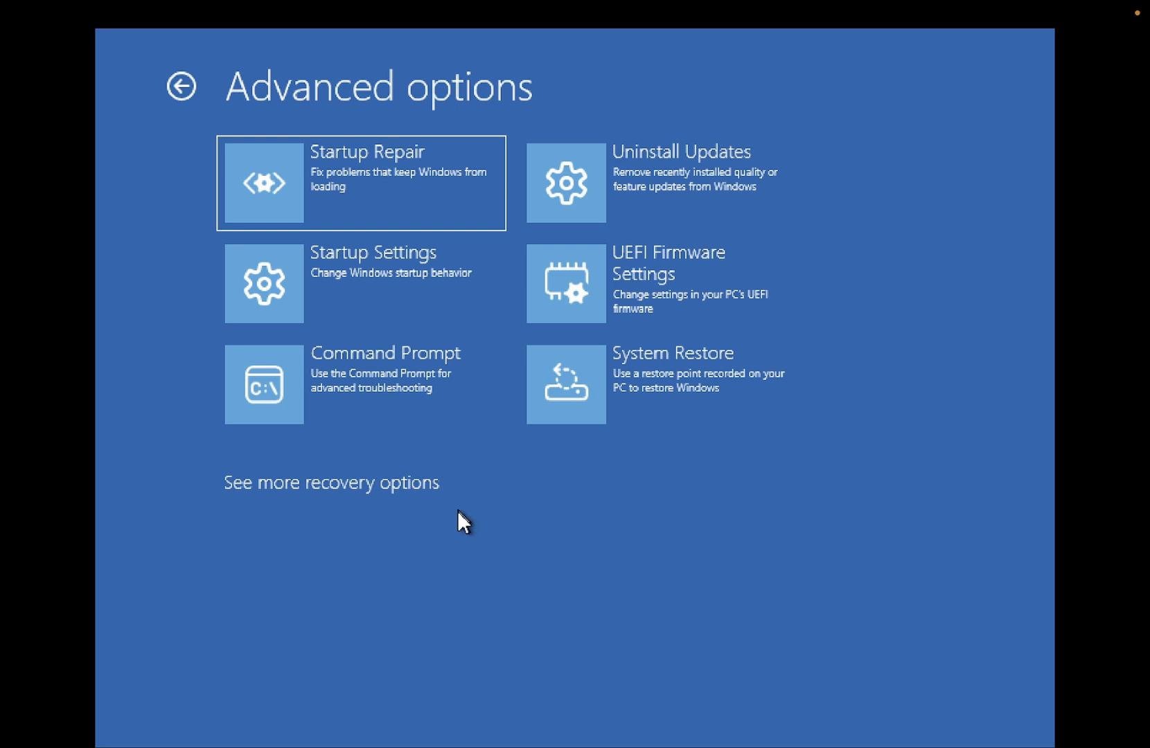
mouse_move(460, 502)
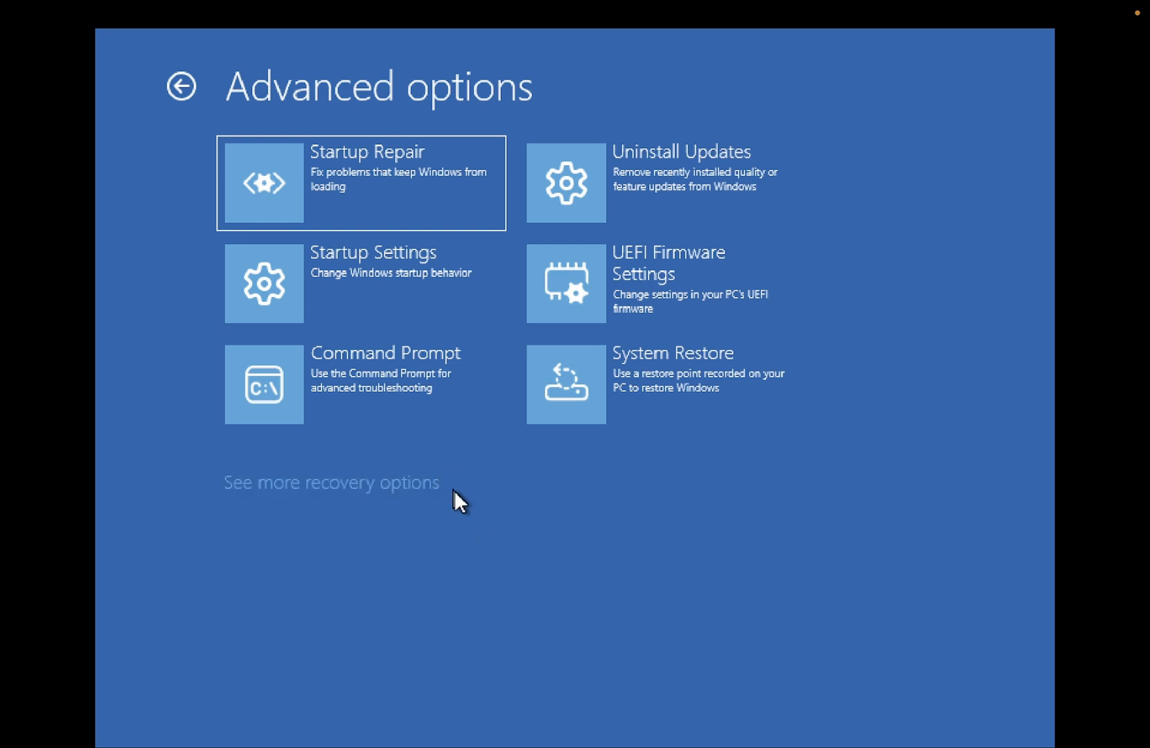
mouse_move(645, 421)
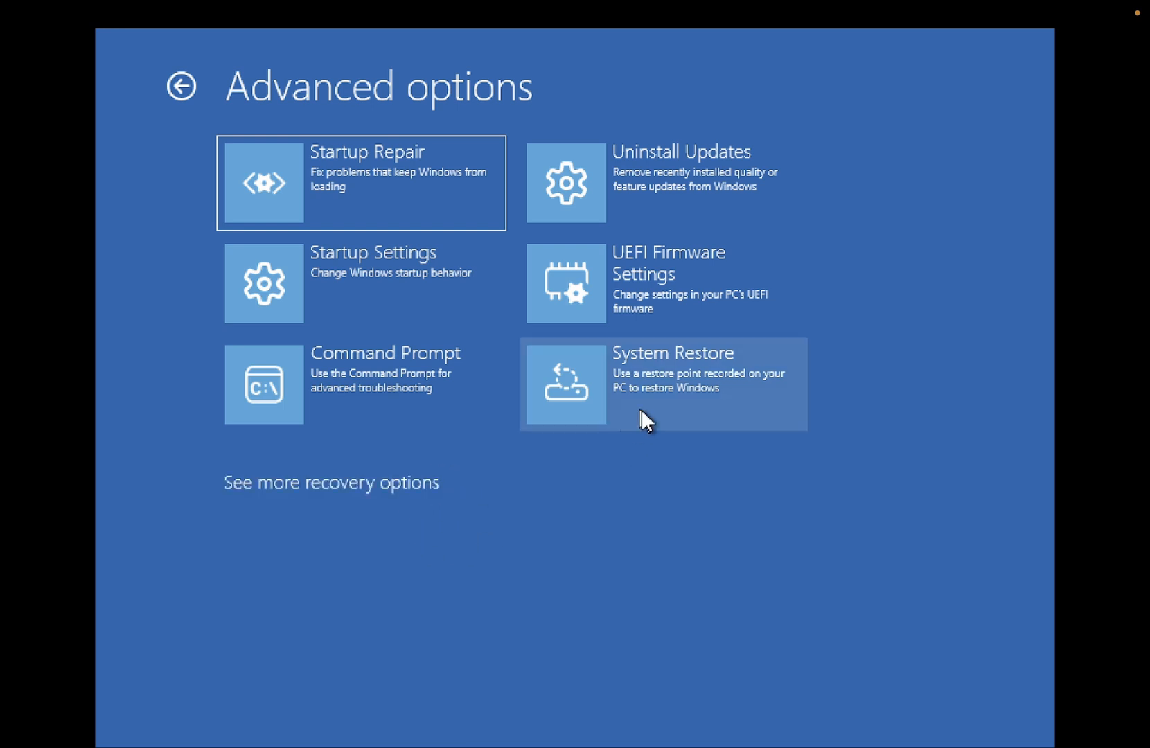
Step: Start System Restore, which reports no restore points exist on the system drive
left_click(661, 384)
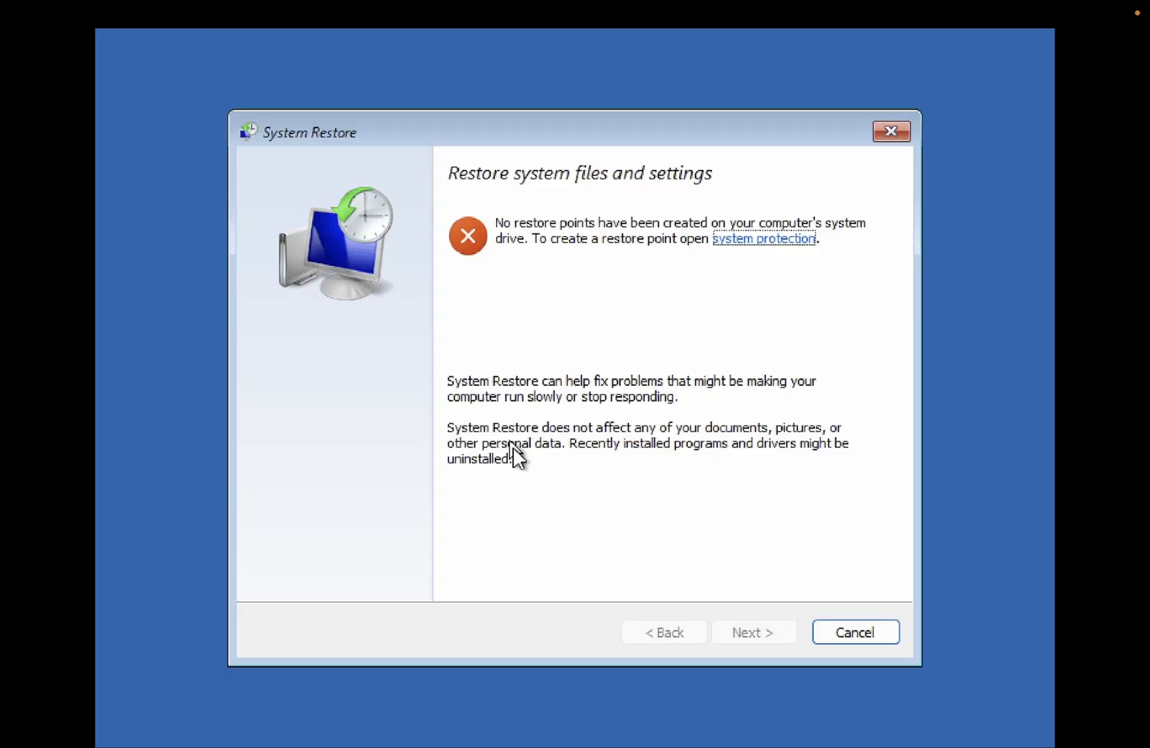
mouse_move(524, 451)
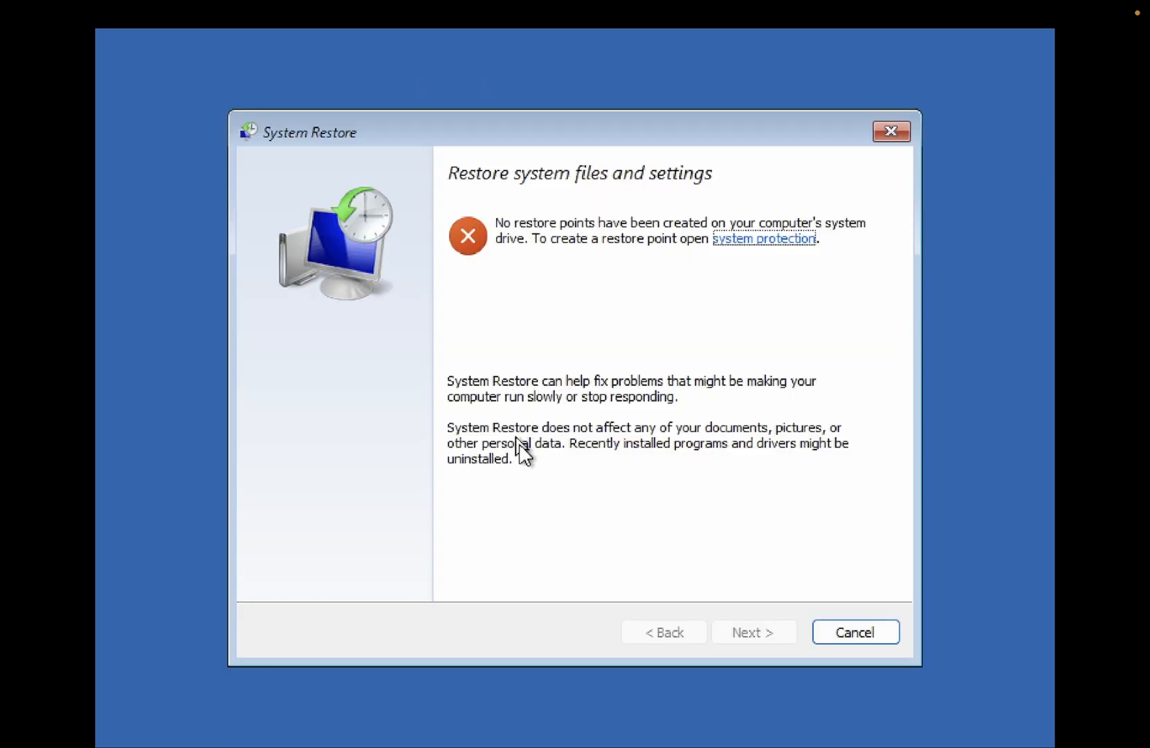
mouse_move(715, 407)
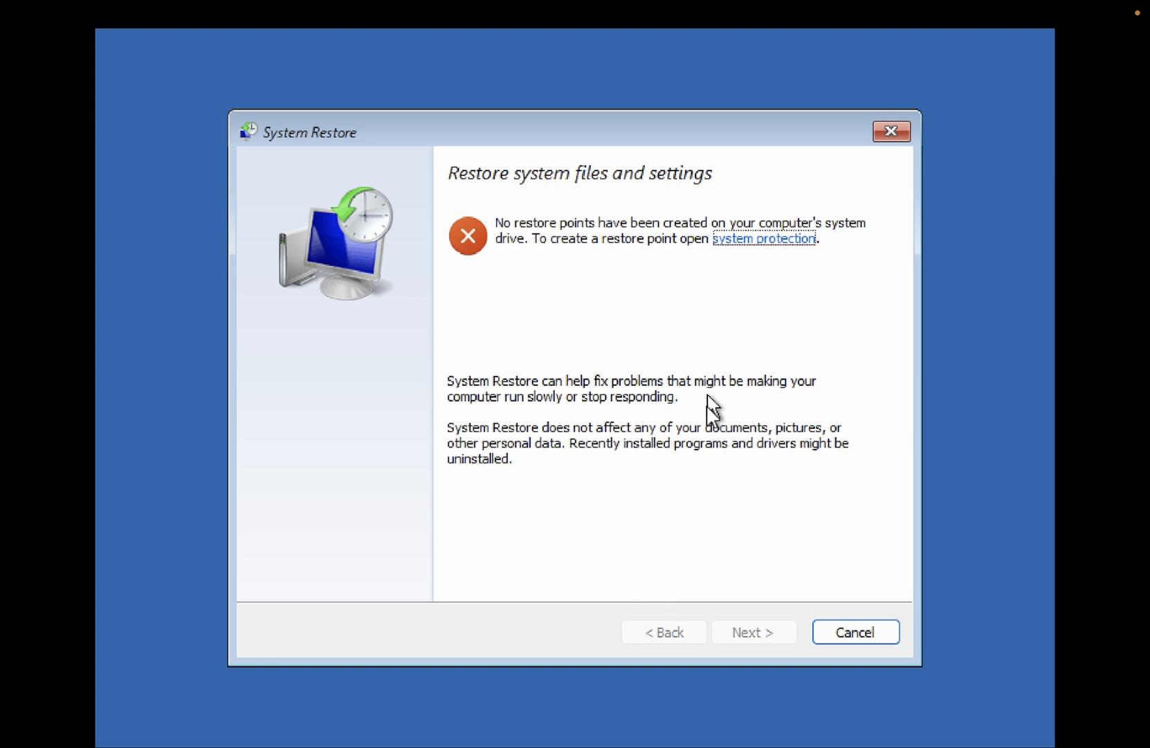
mouse_move(674, 303)
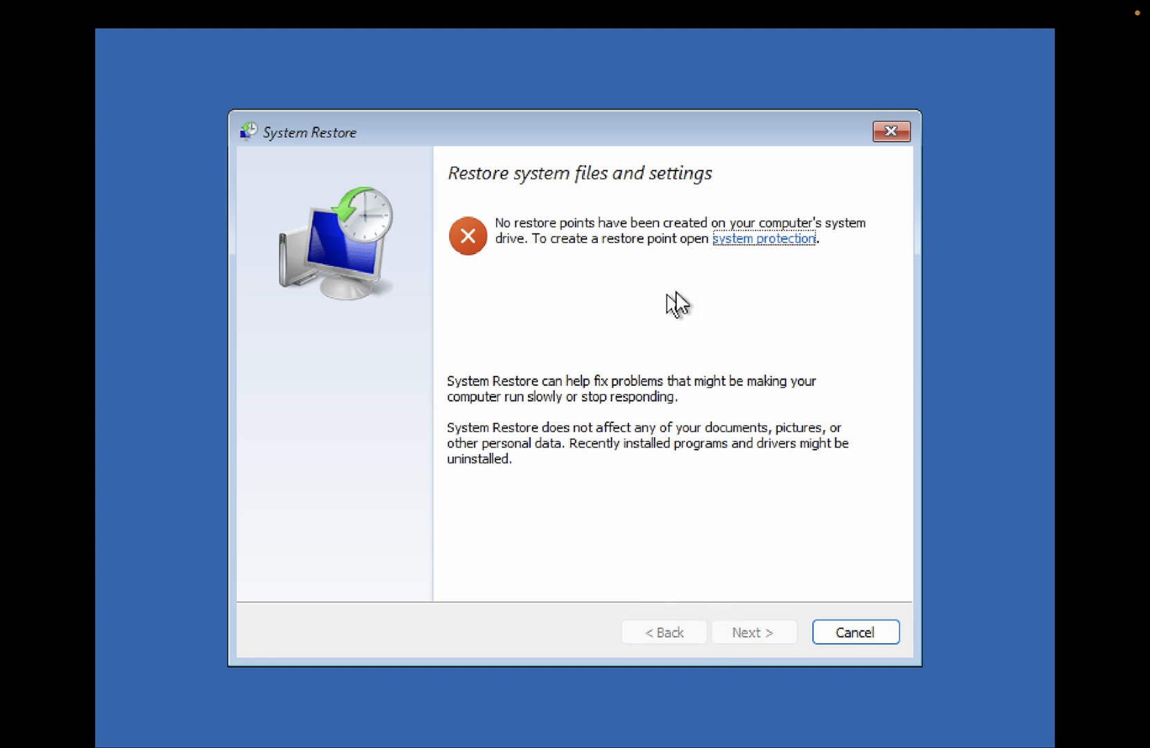
mouse_move(713, 561)
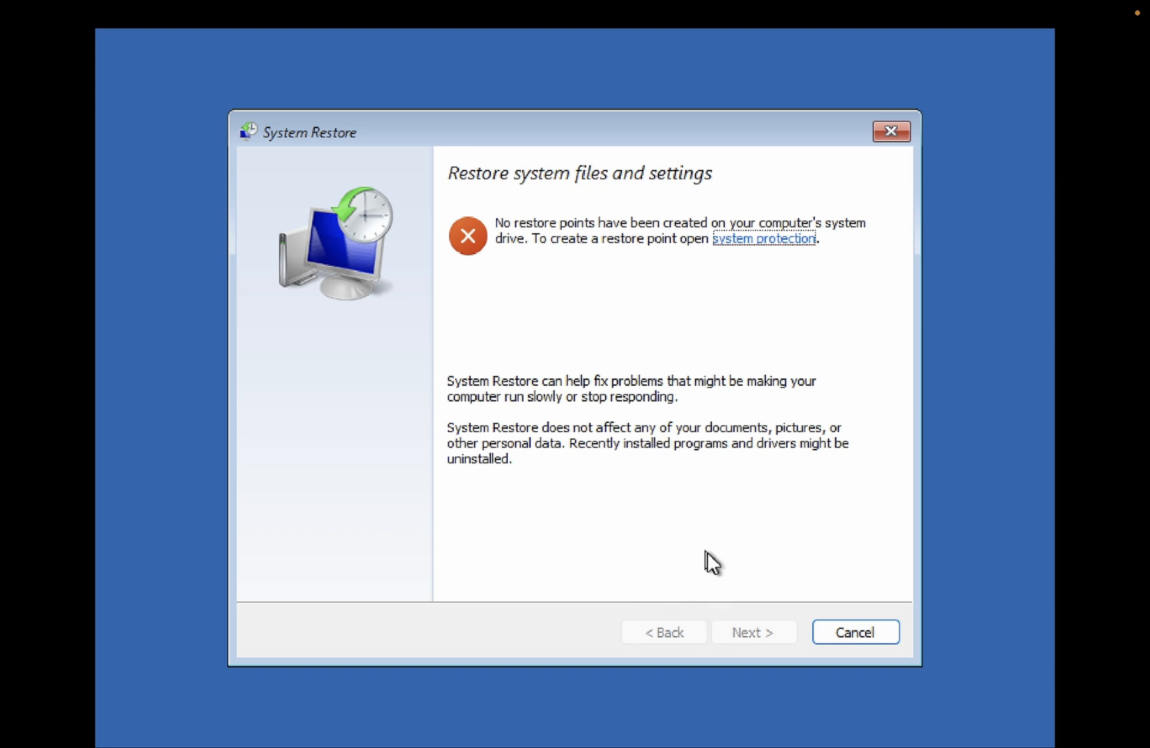
mouse_move(706, 585)
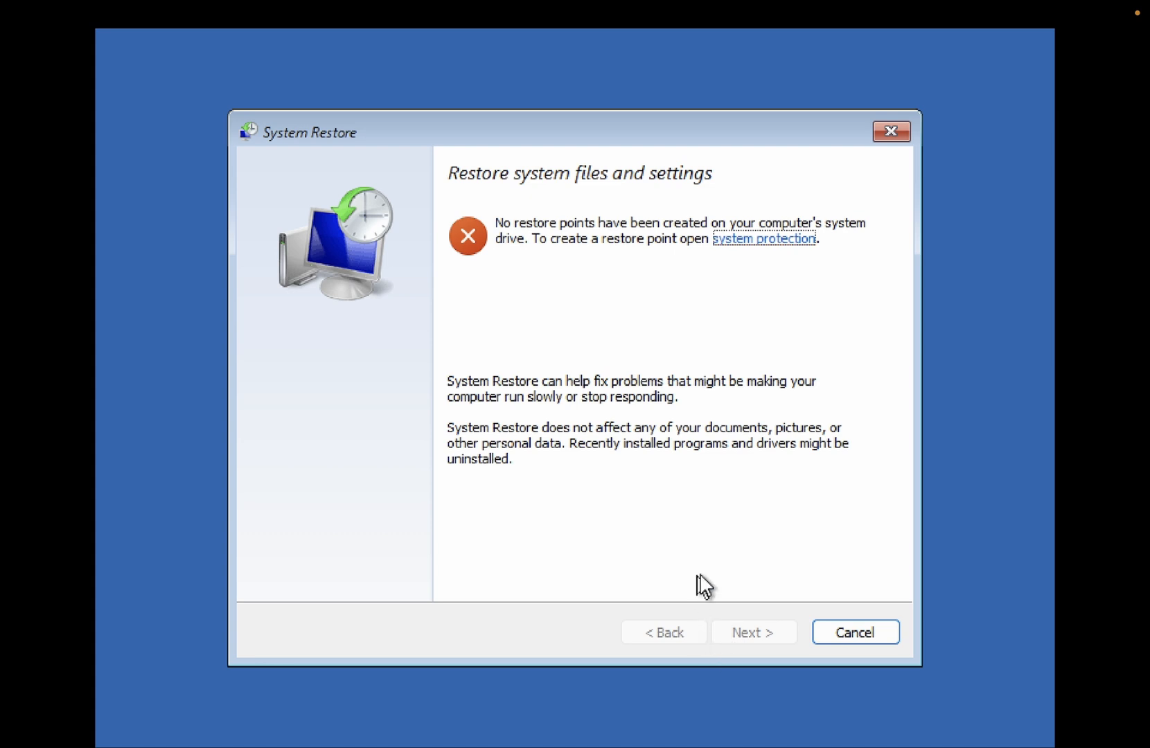
mouse_move(695, 557)
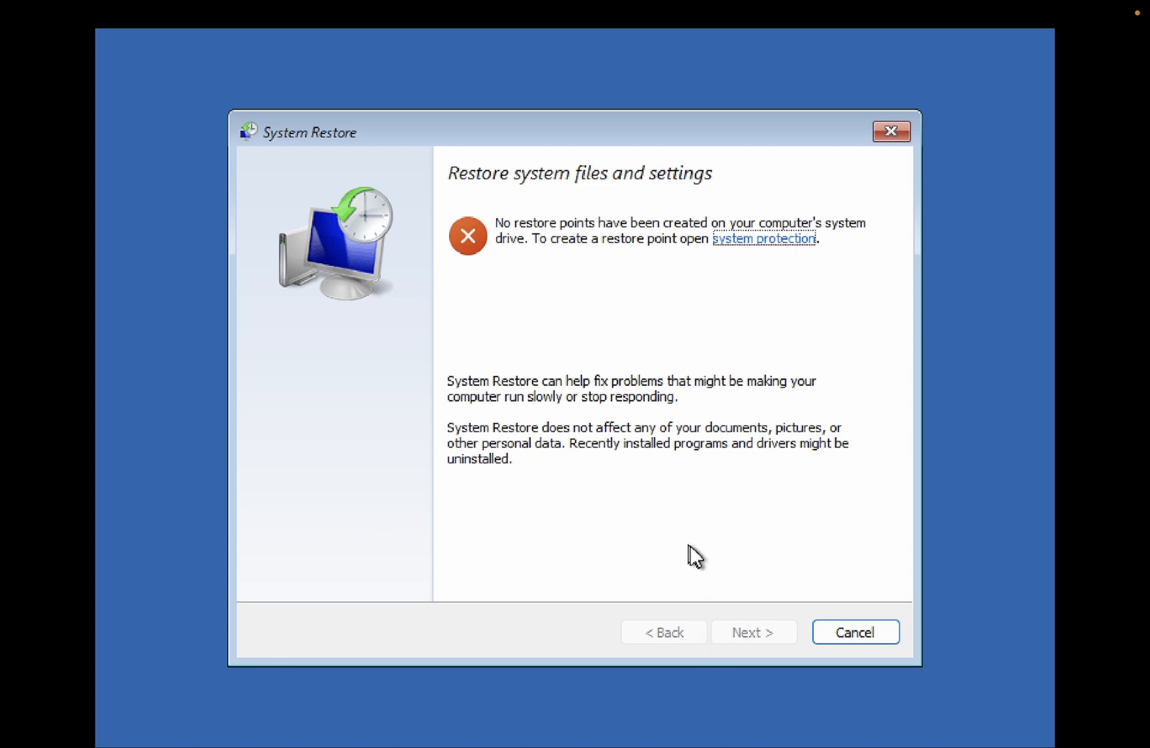
mouse_move(673, 564)
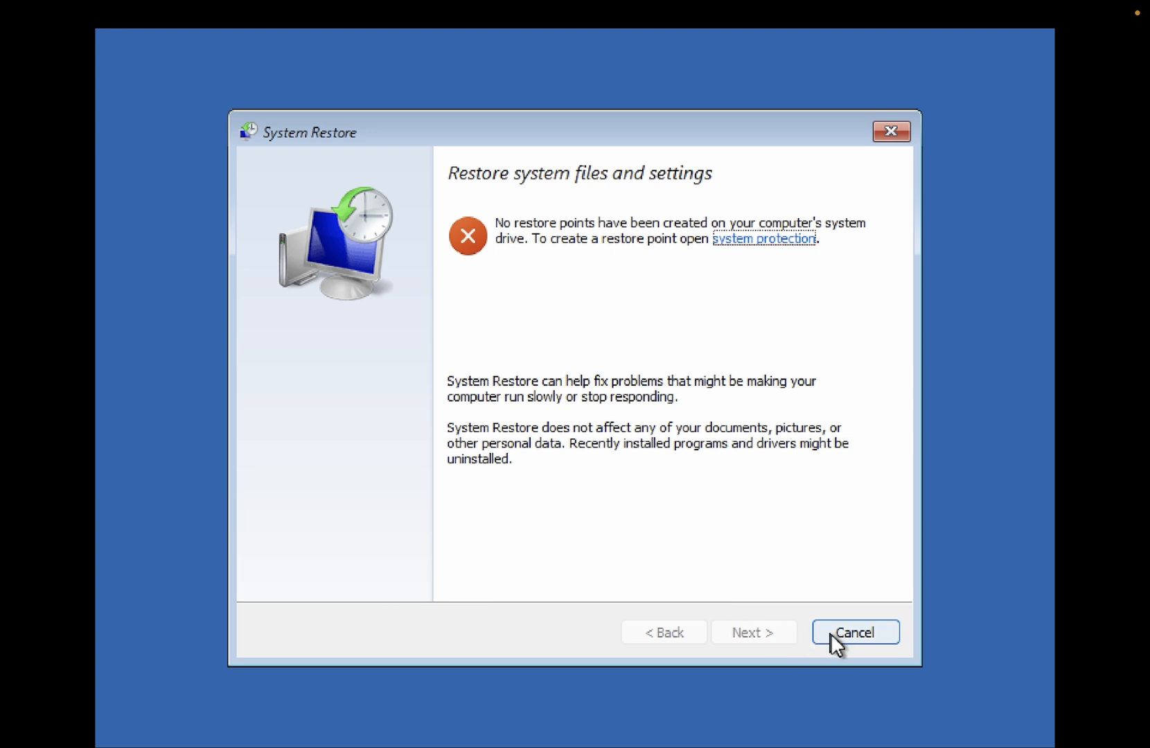
mouse_move(723, 444)
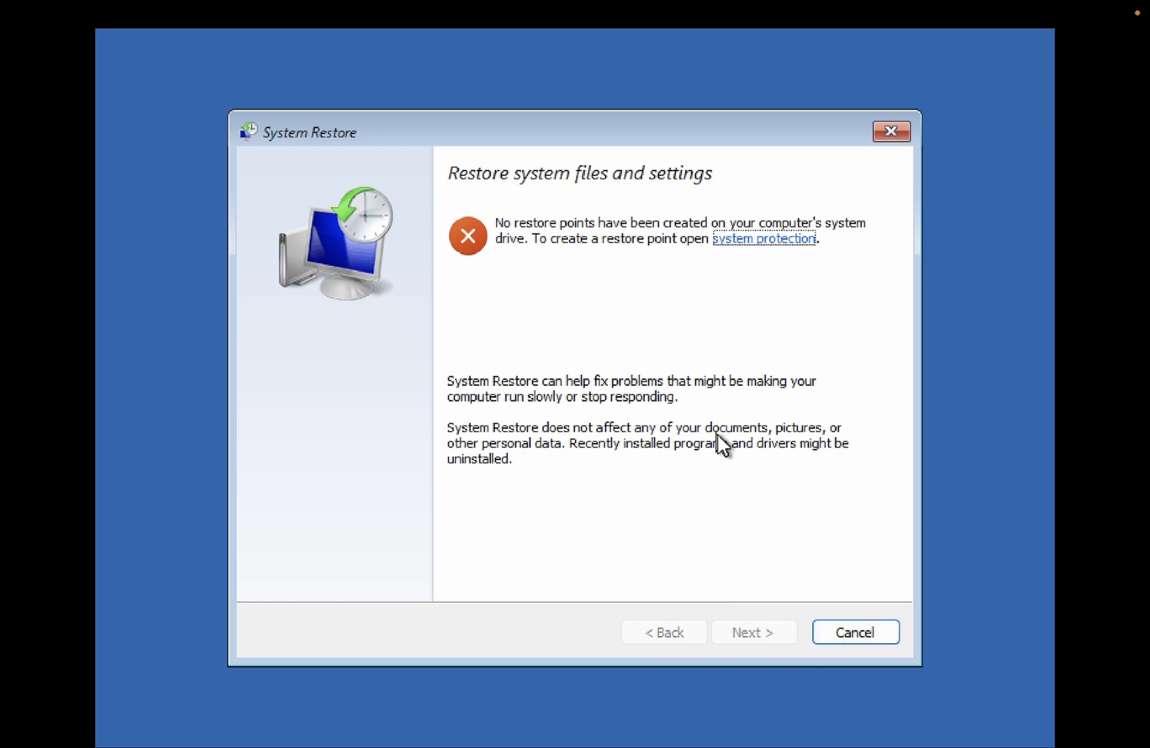
mouse_move(725, 553)
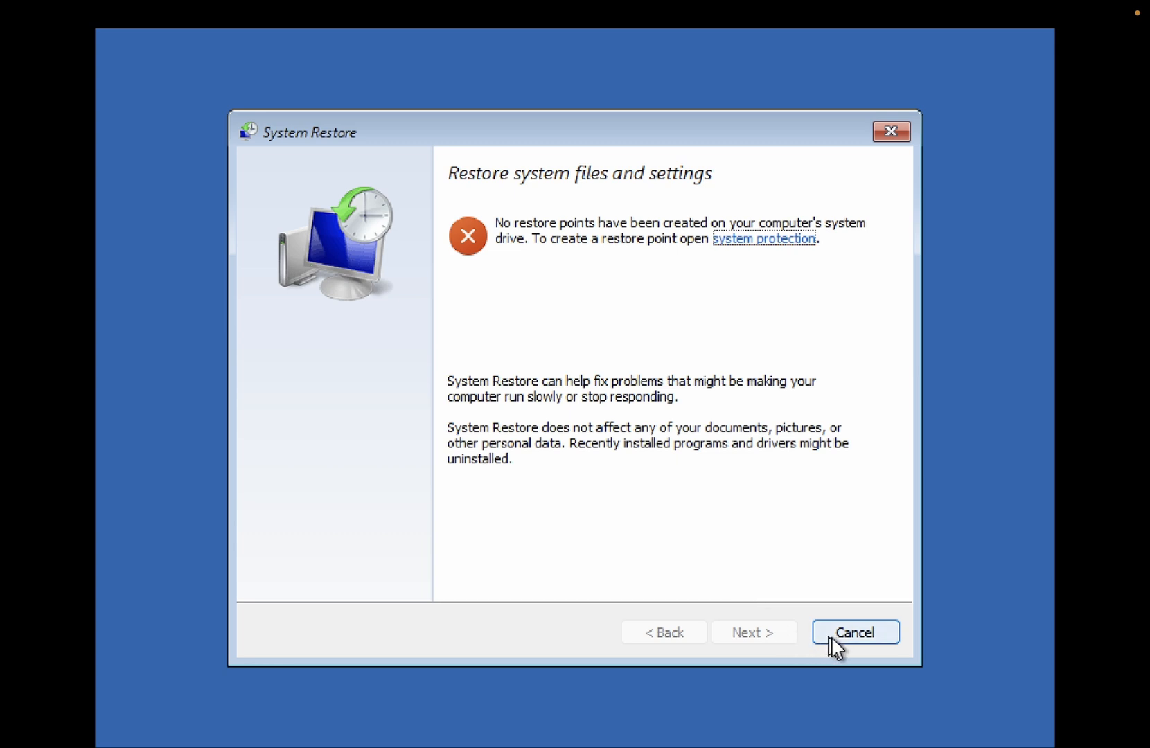
Step: Cancel System Restore and open Command Prompt from Troubleshoot > Advanced options
left_click(855, 632)
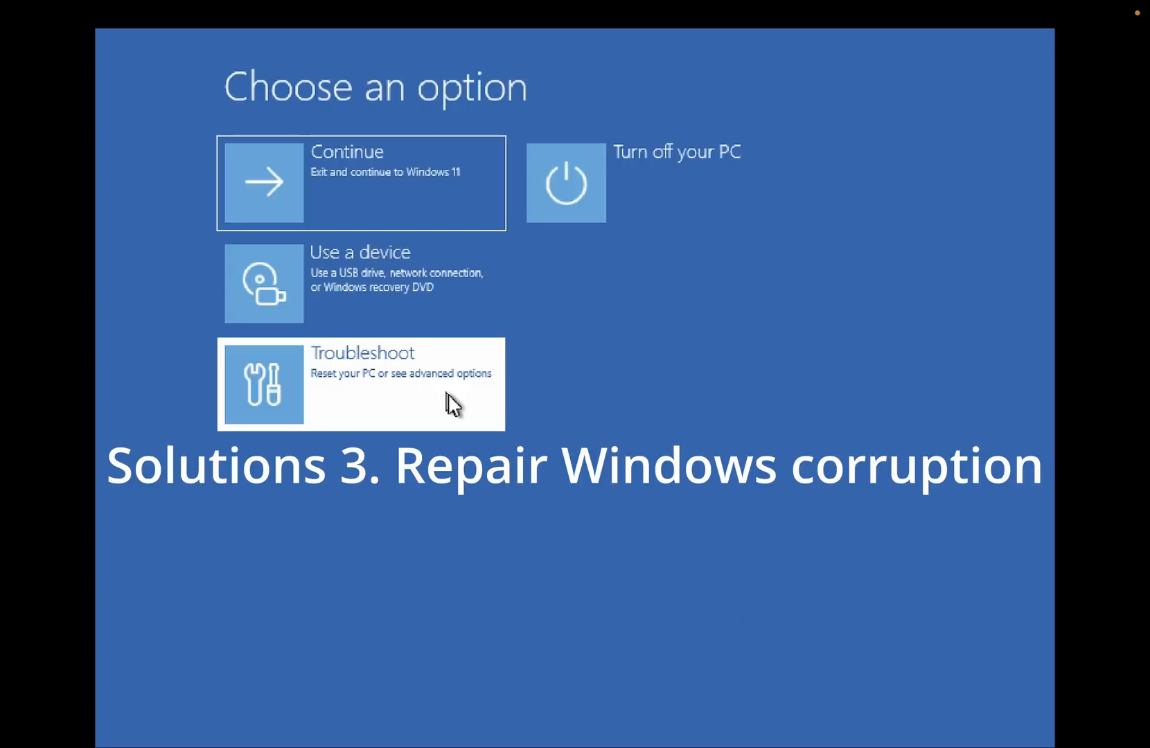
left_click(361, 384)
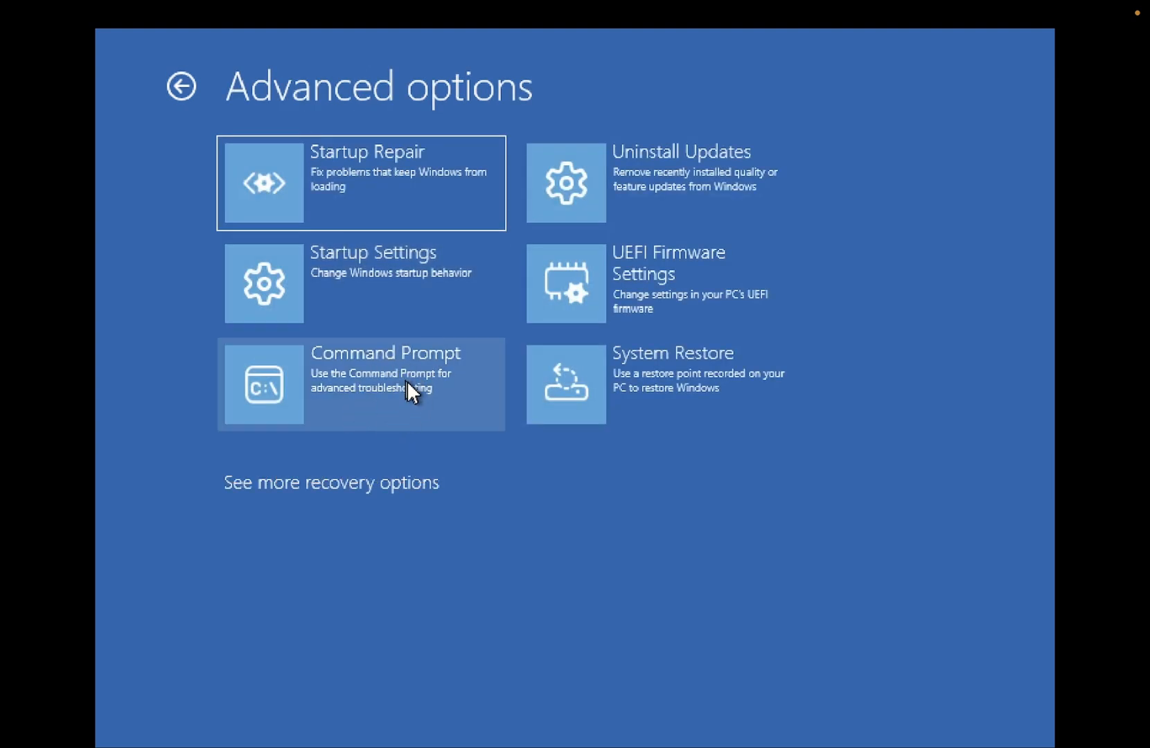
left_click(361, 383)
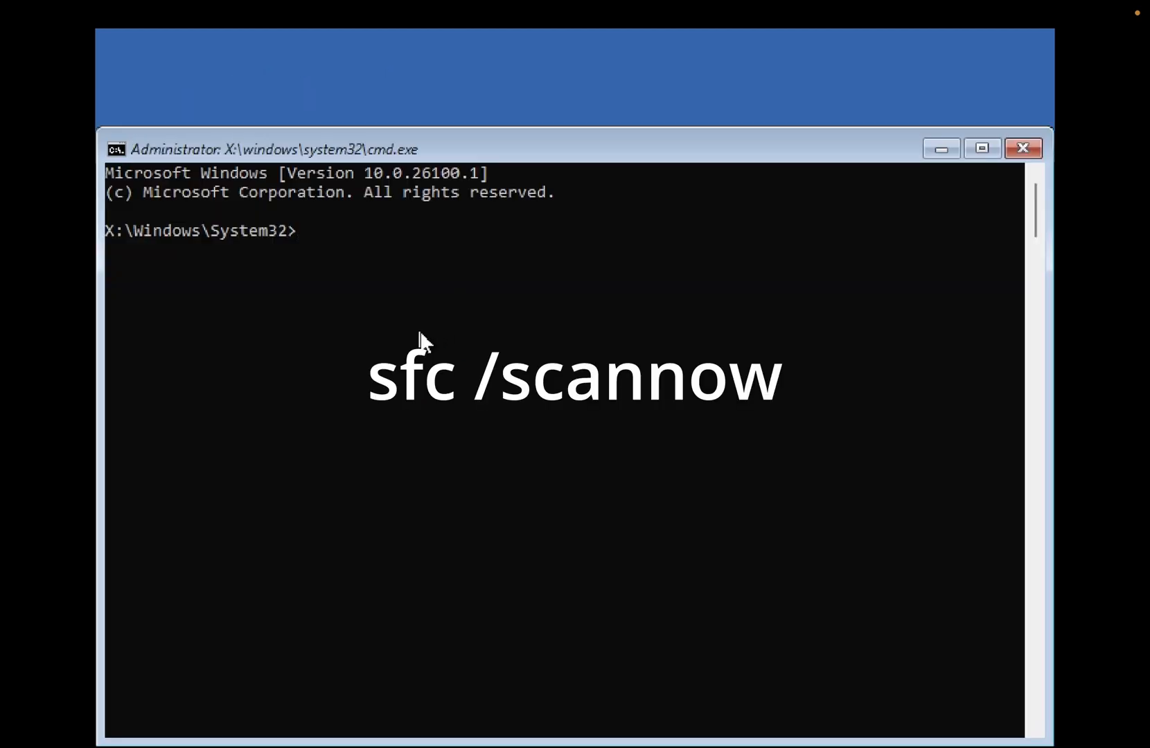
Step: Run sfc /scannow to scan and repair corrupt Windows system files
type("sfc")
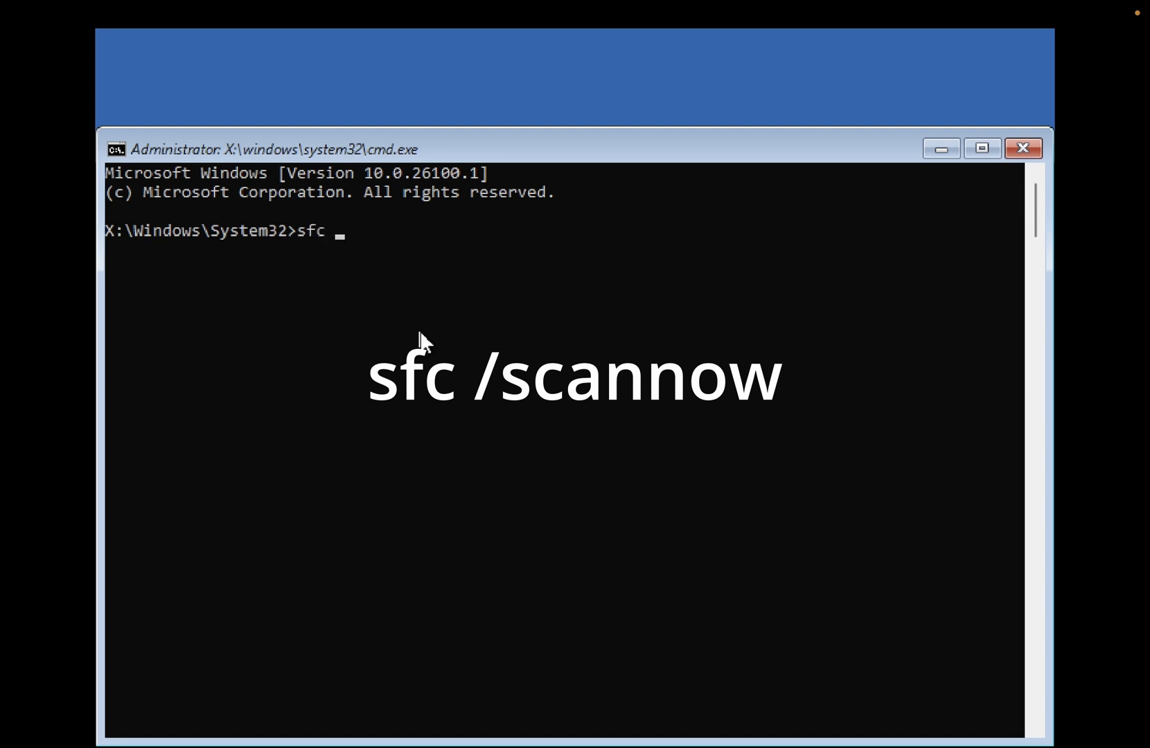
type("/sca")
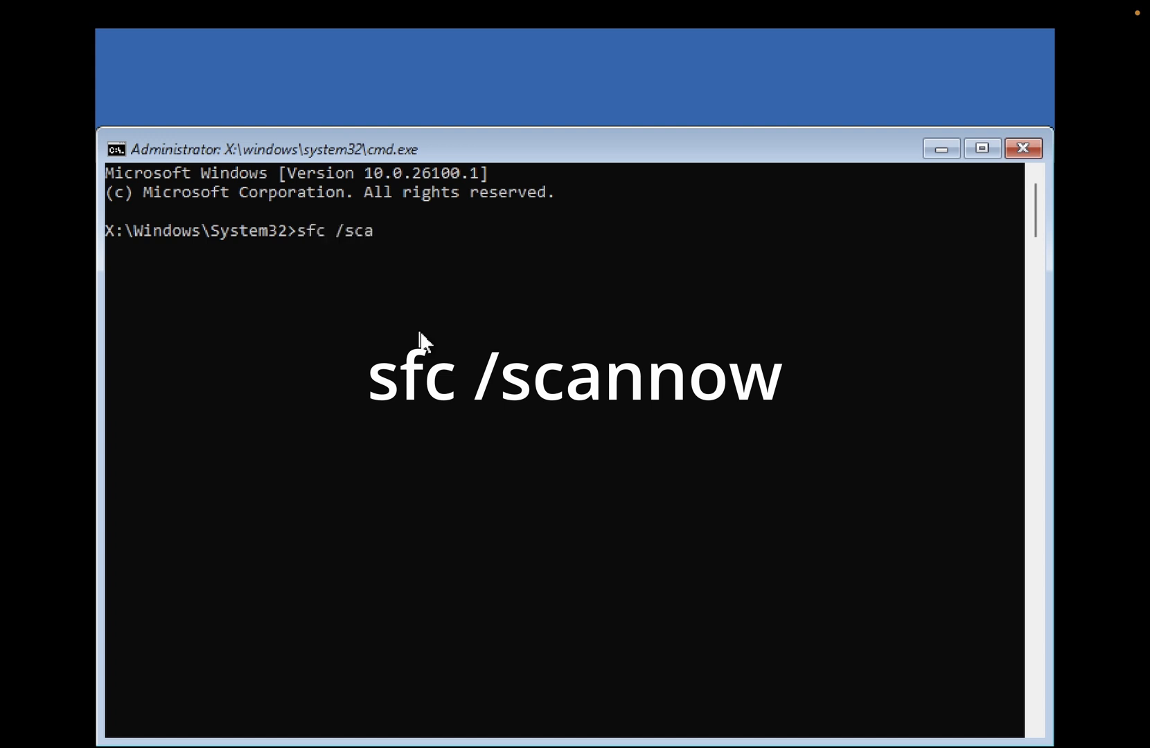
type("nnow")
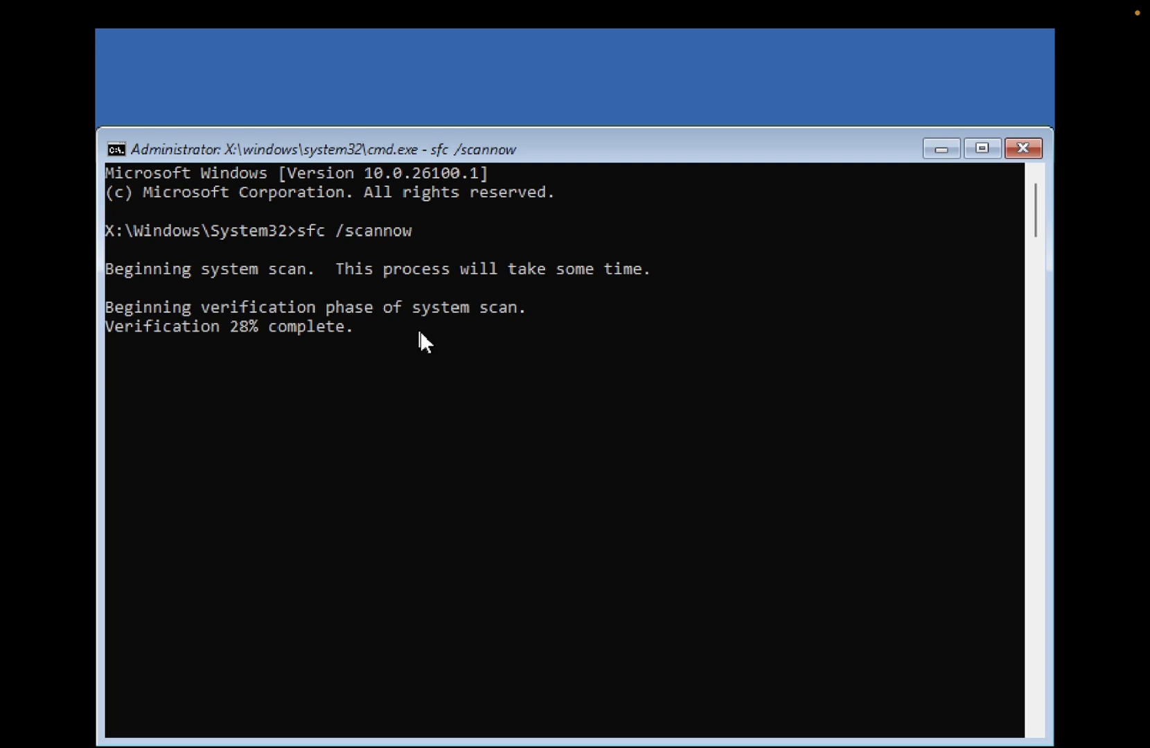
mouse_move(590, 150)
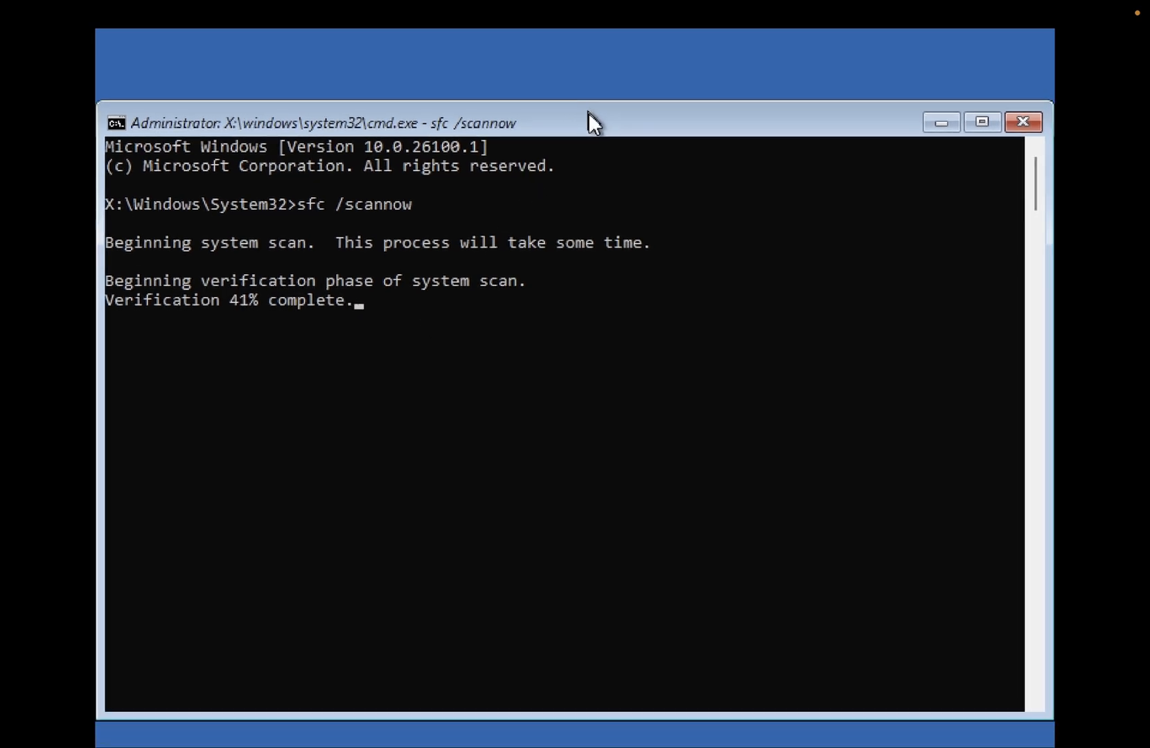
mouse_move(468, 371)
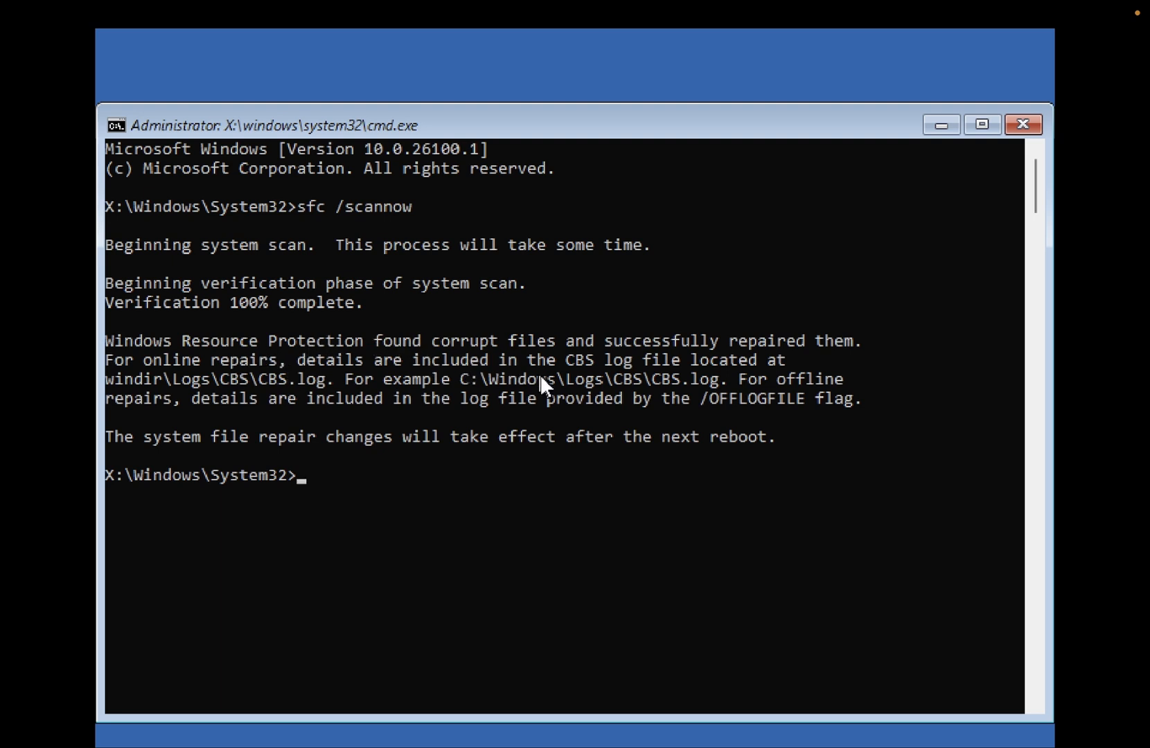
mouse_move(730, 406)
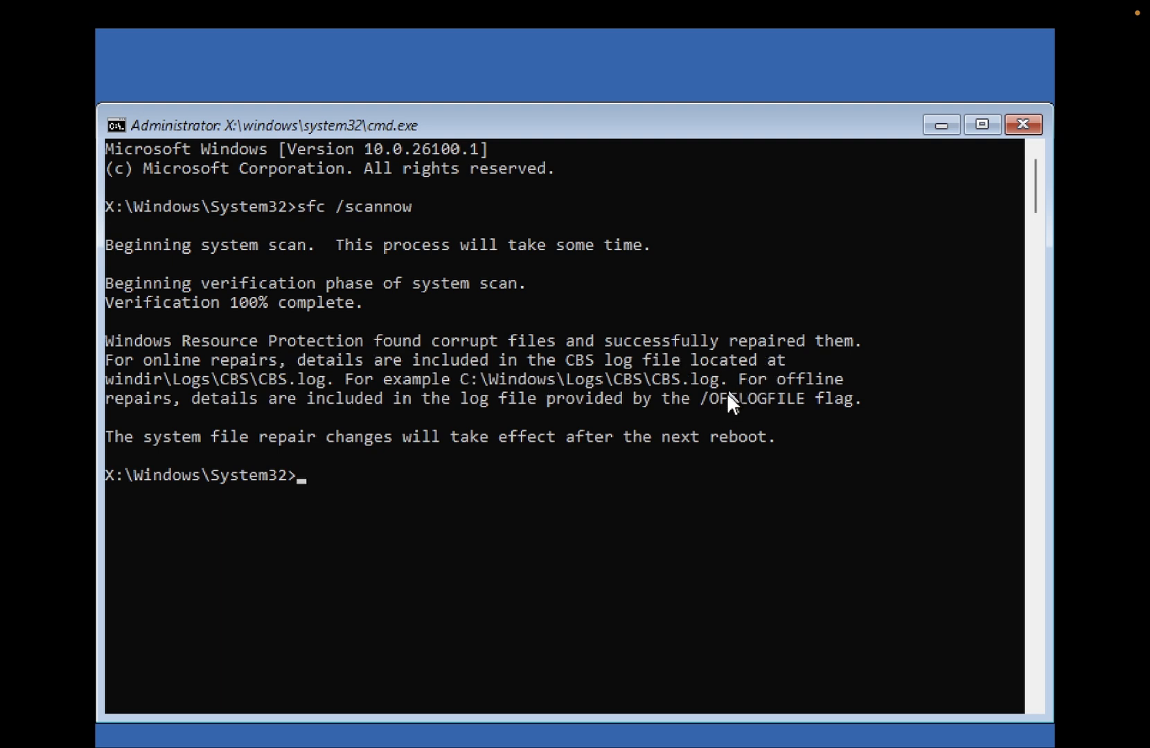
mouse_move(321, 501)
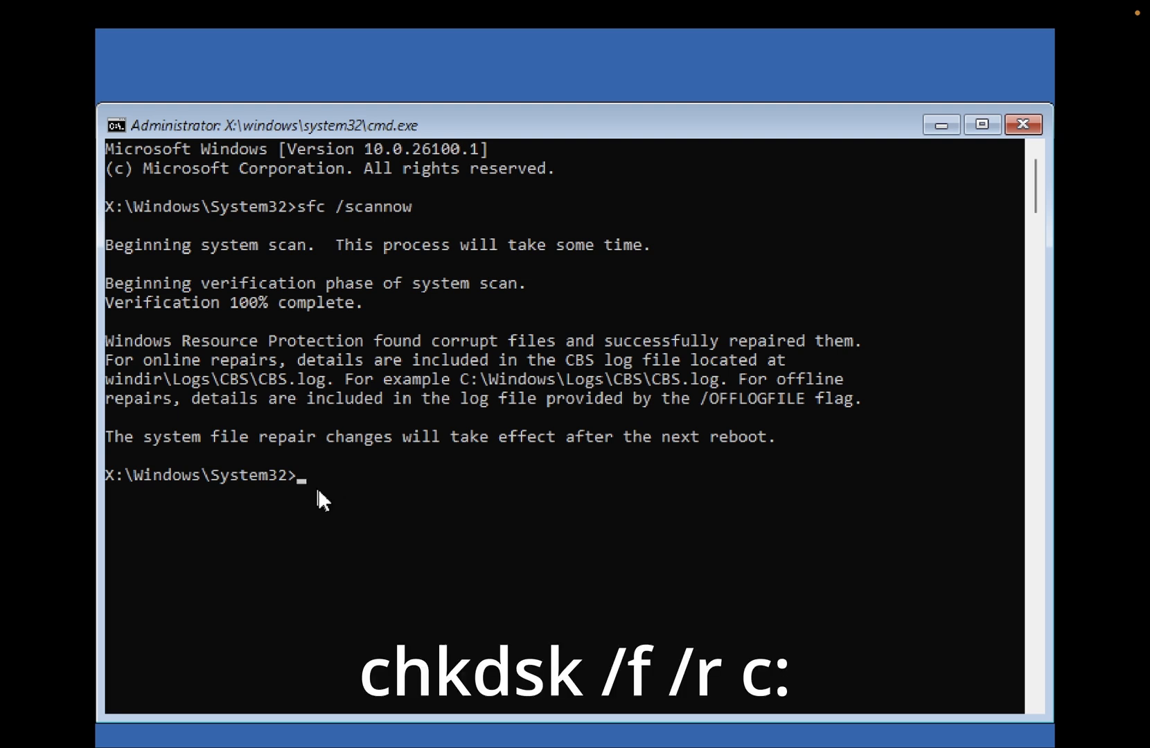
Step: Run chkdsk /f /r c: to check the disk for errors, then exit the Command Prompt
type("ch")
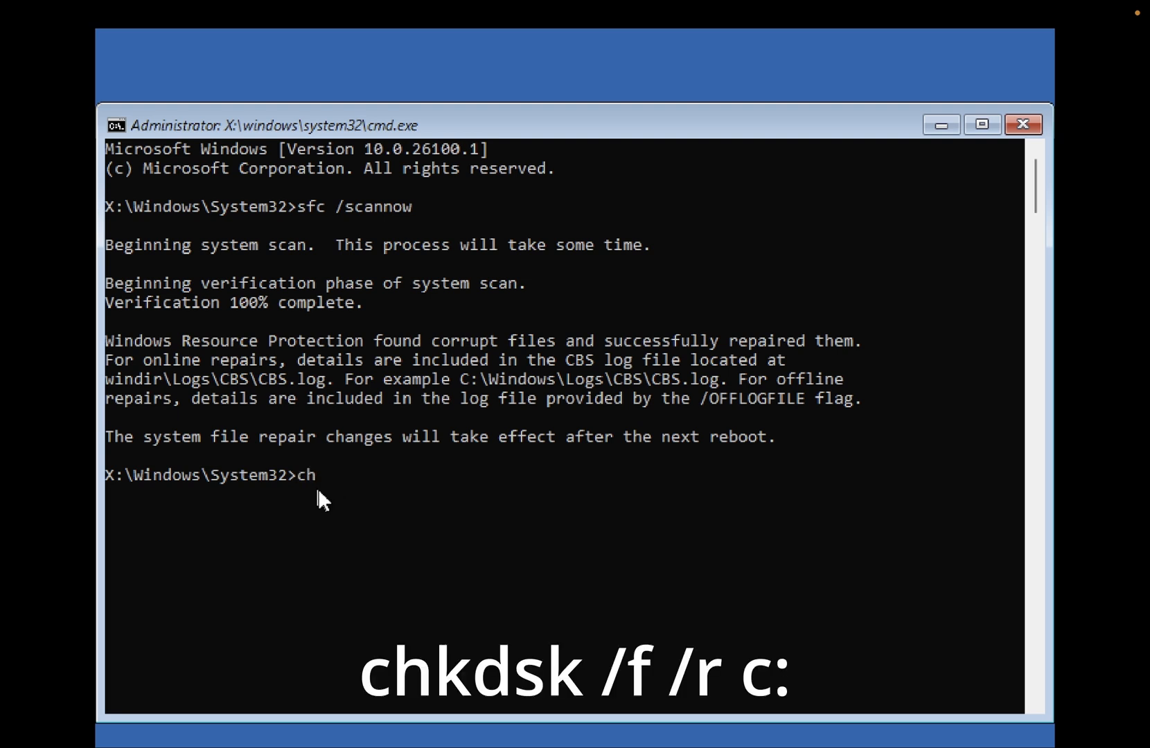
type("kdsk")
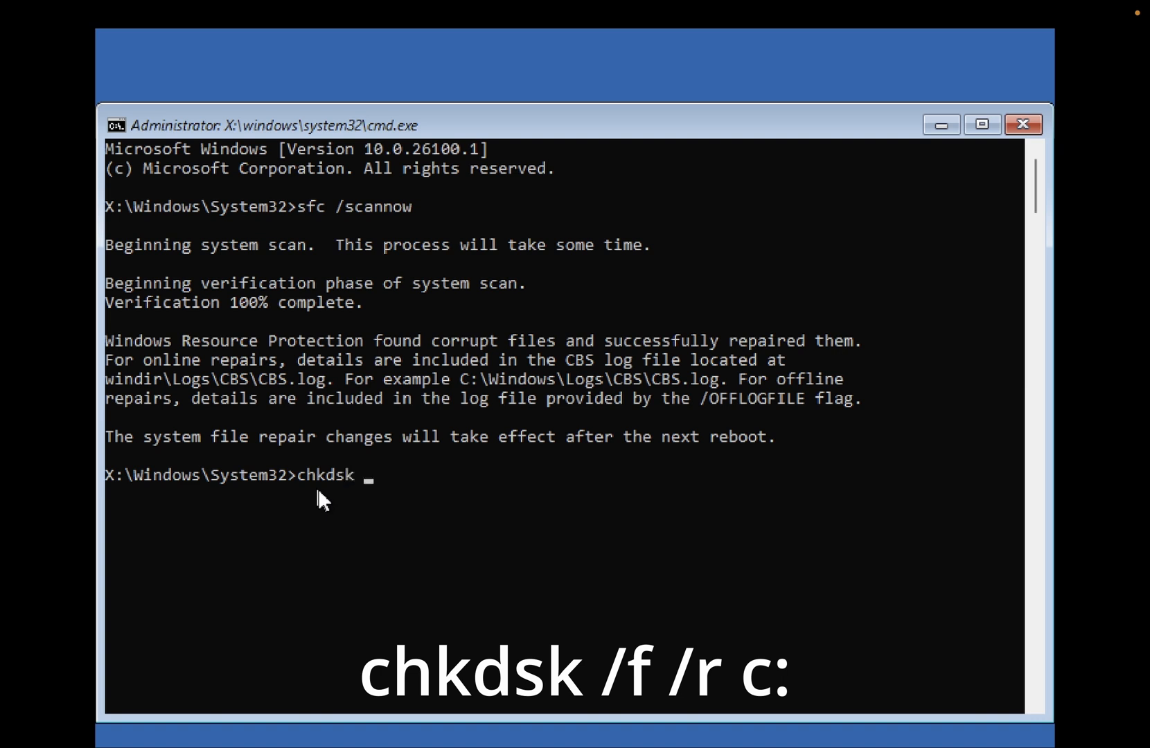
type("/f")
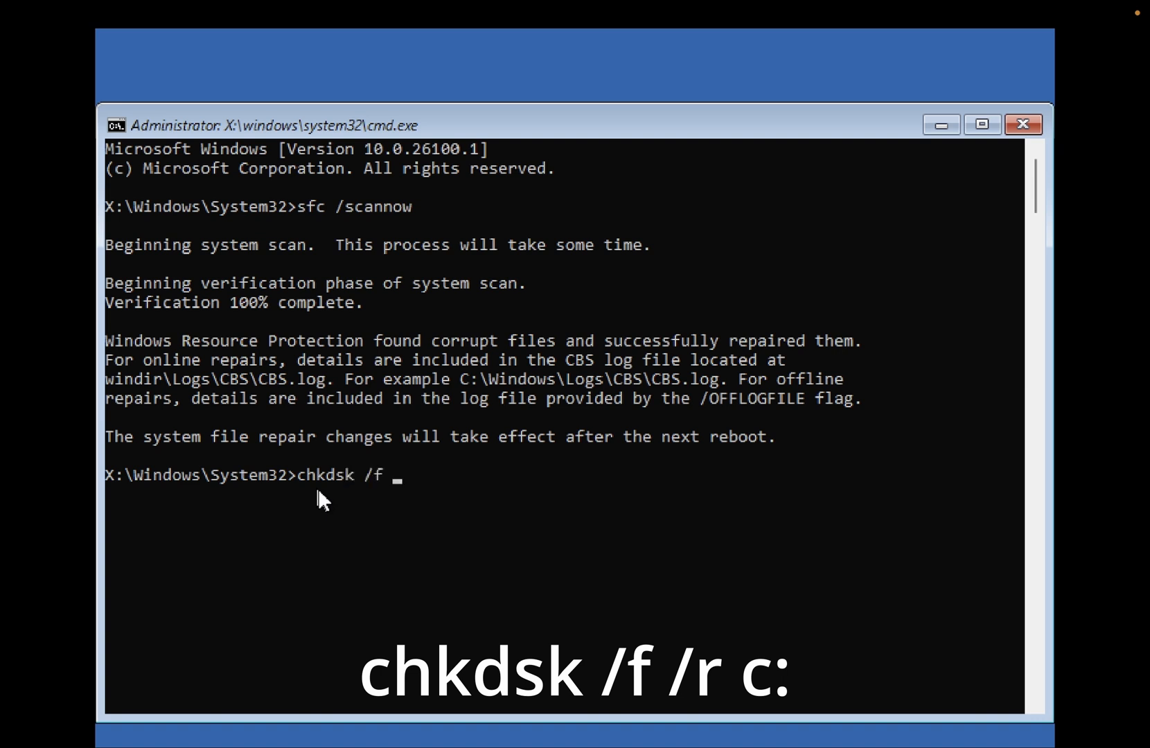
type("/r")
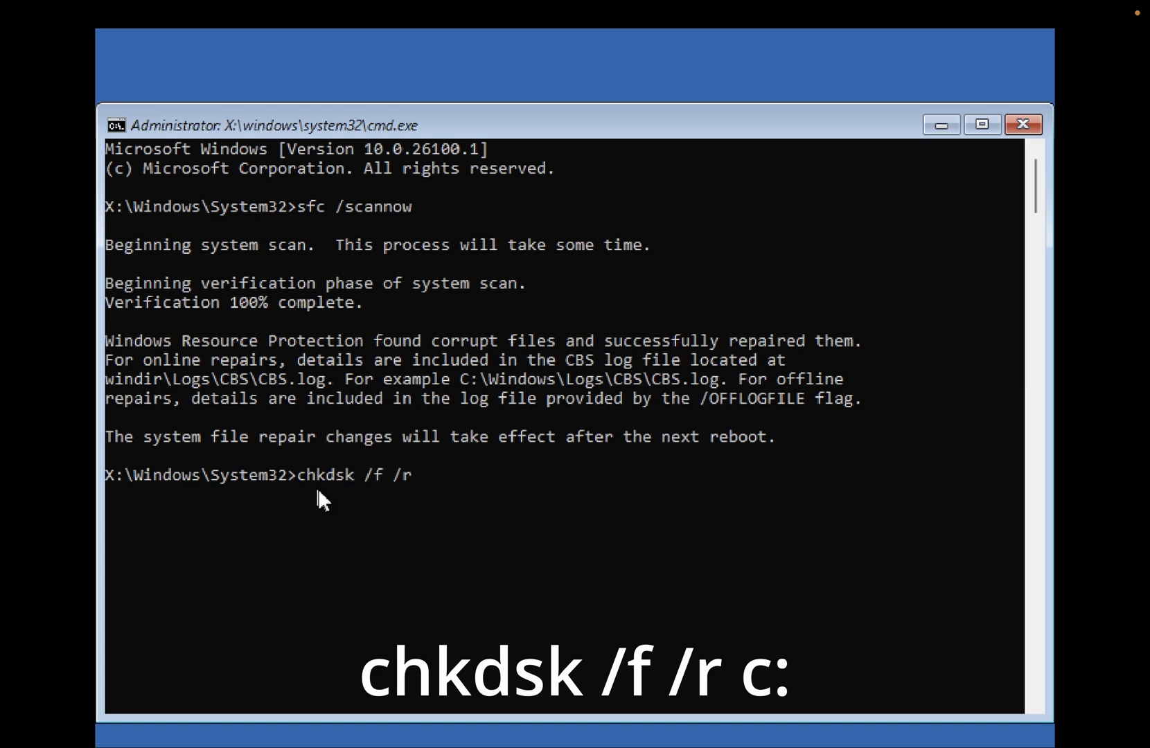
type("c:")
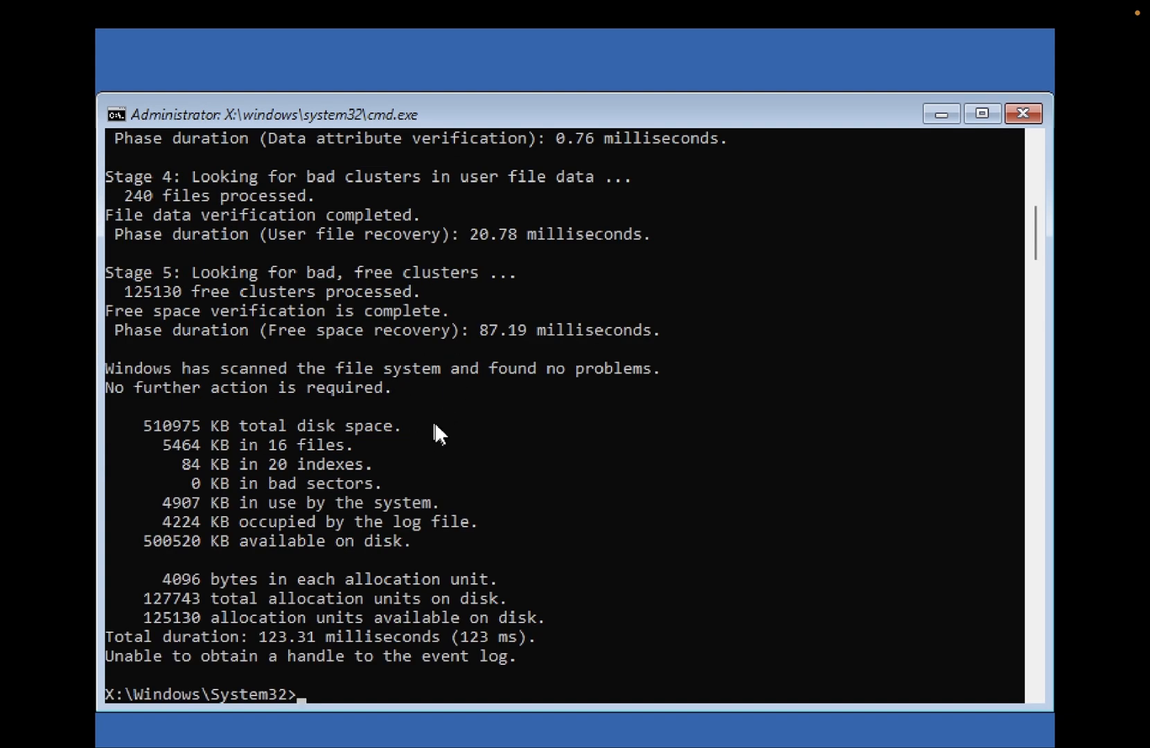
mouse_move(385, 539)
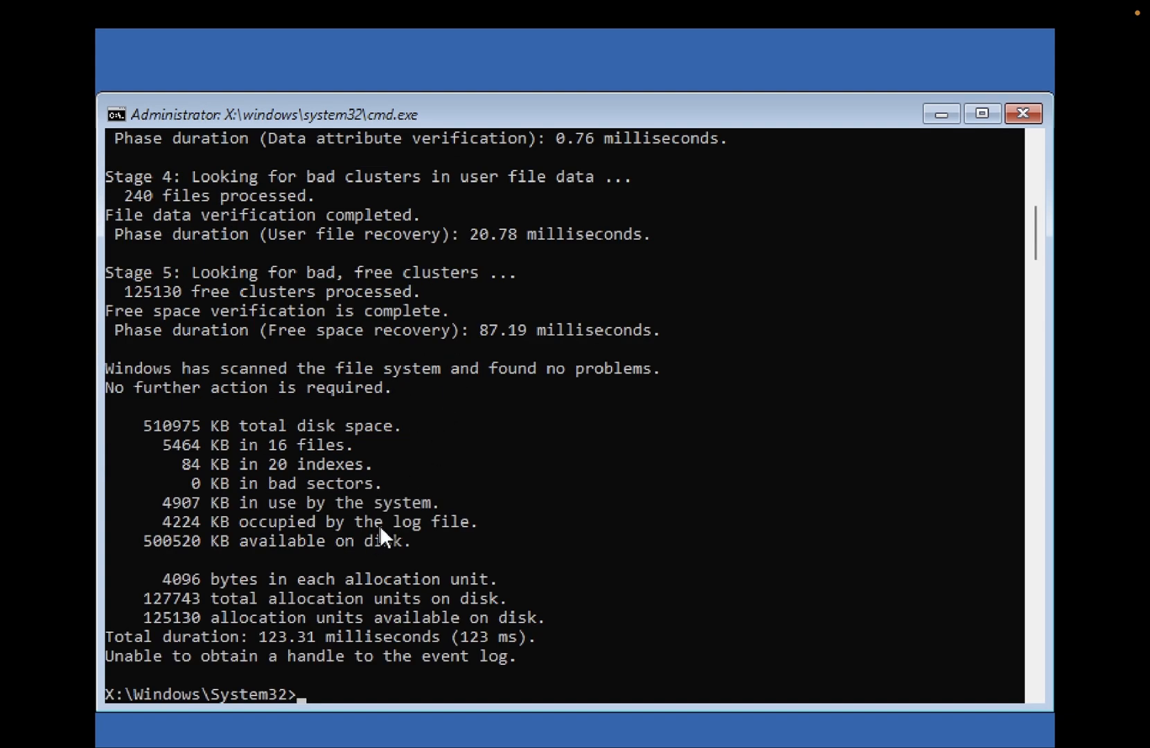
type("exi")
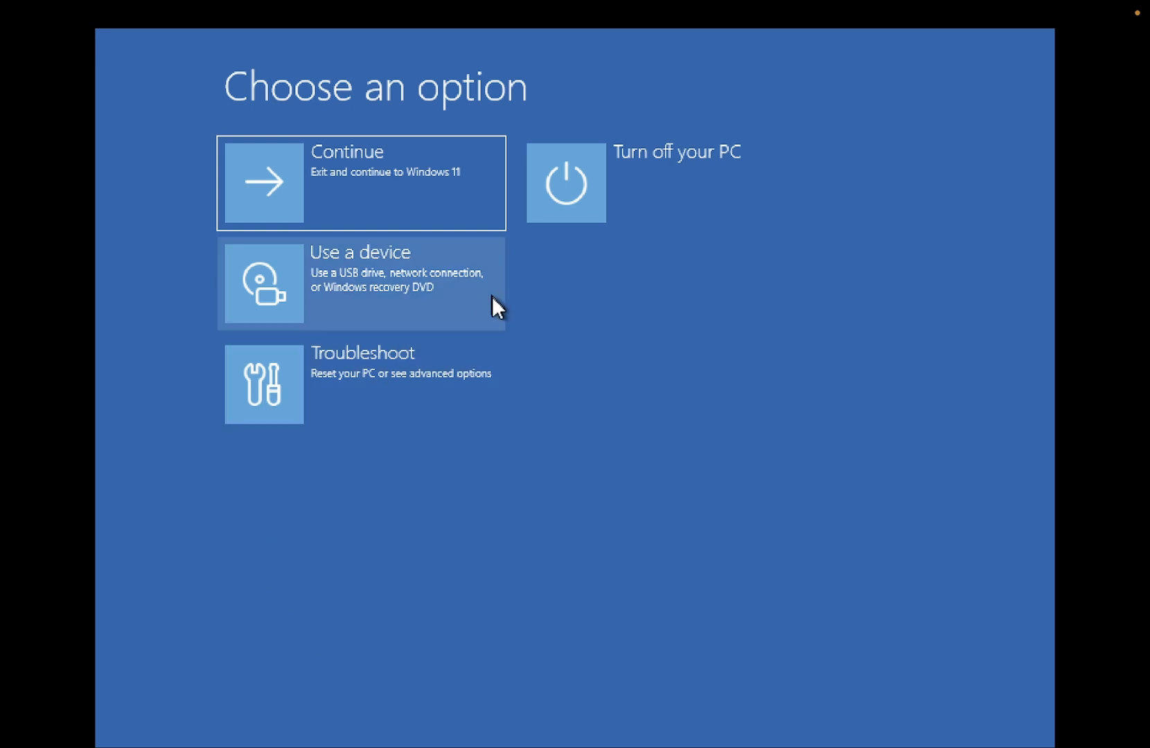
mouse_move(428, 402)
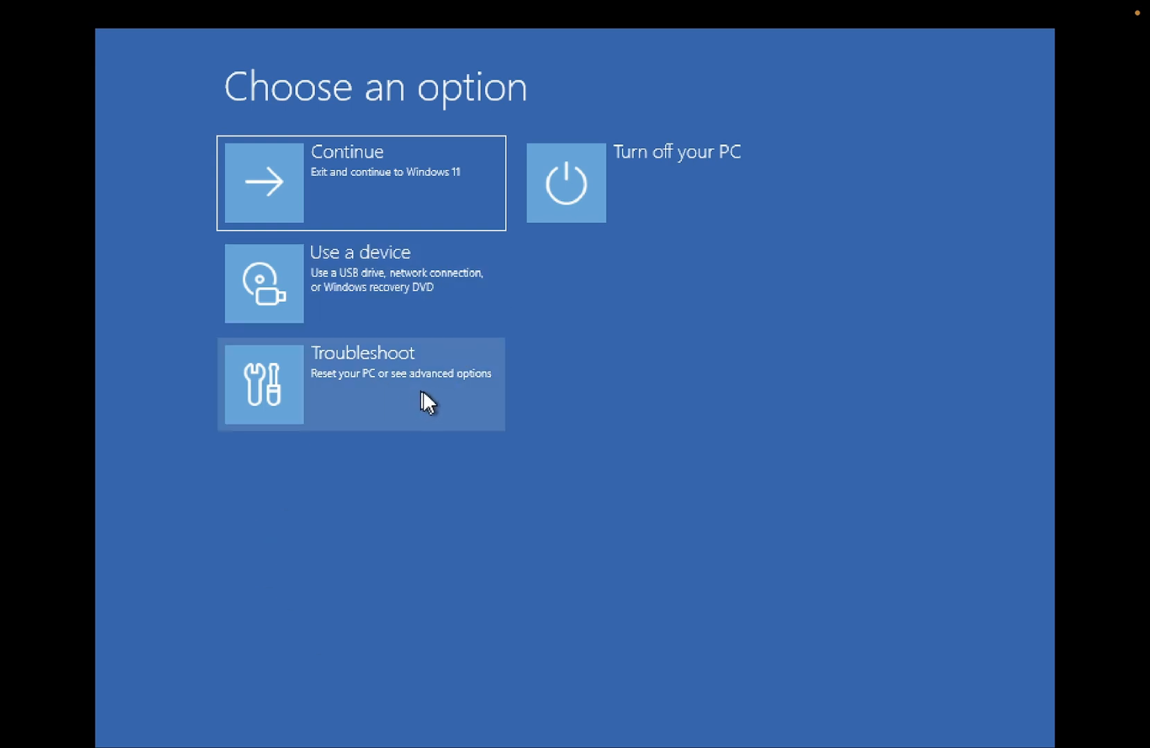
mouse_move(488, 227)
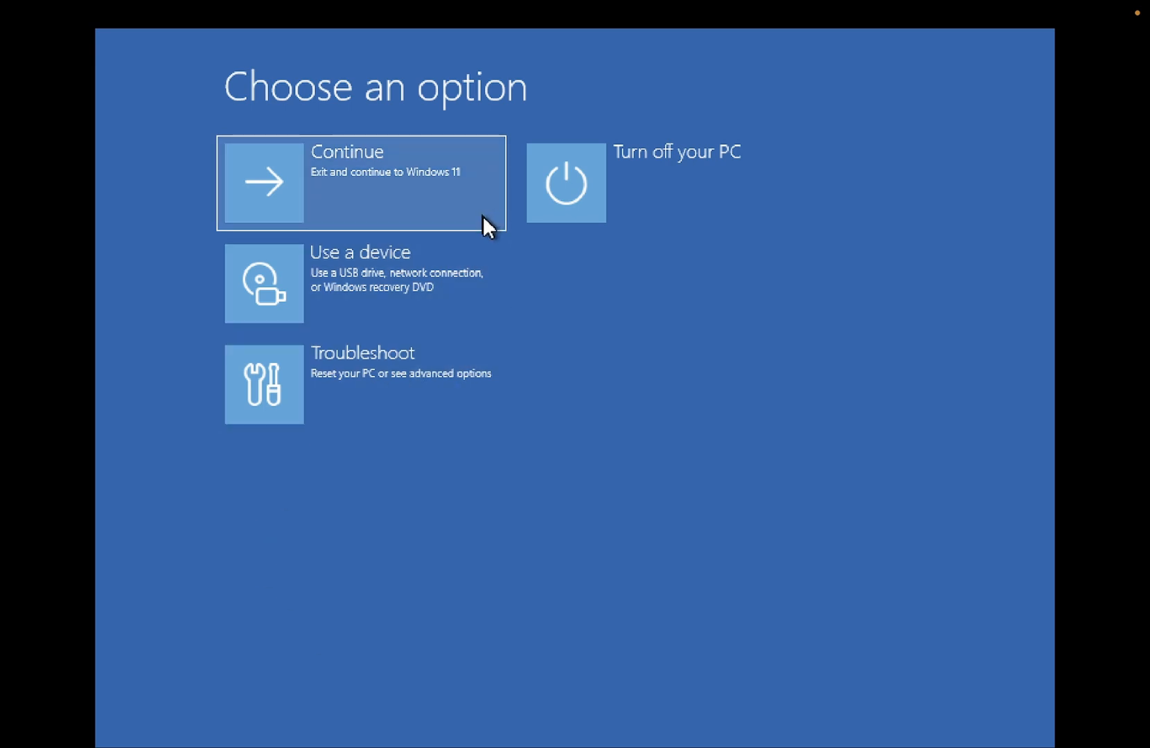
mouse_move(559, 247)
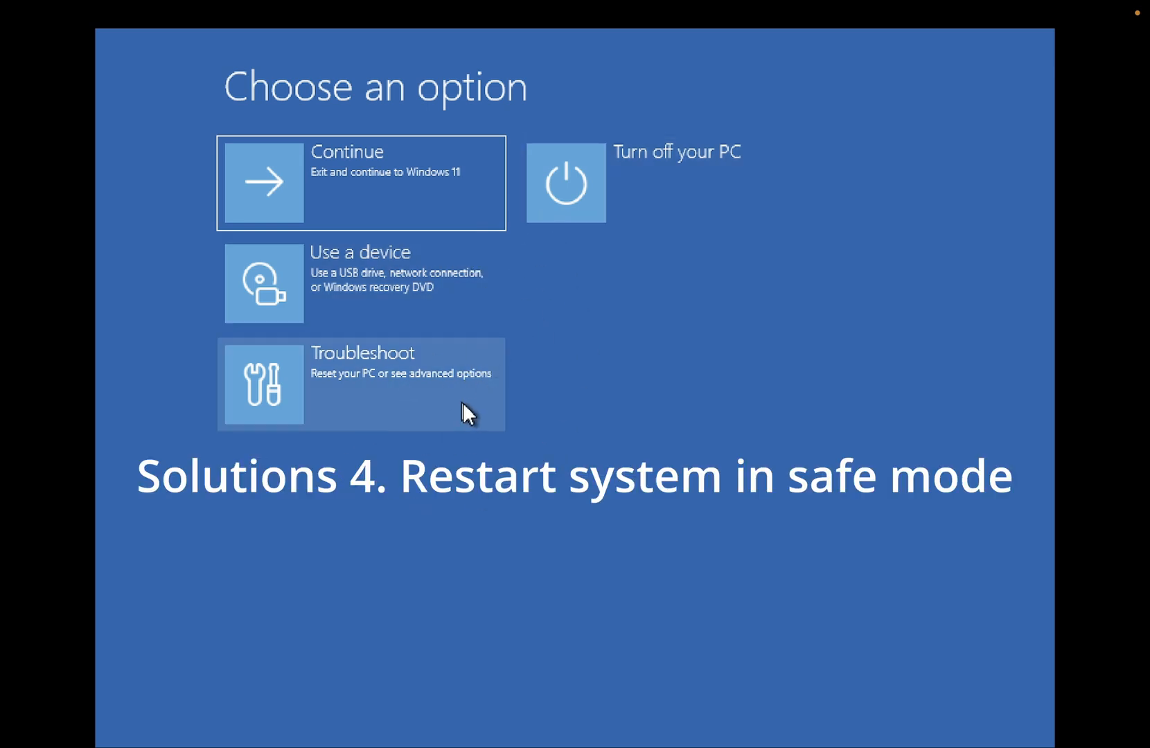
Step: Go through Troubleshoot and Advanced options to the Startup Settings screen offering Safe Mode
left_click(359, 384)
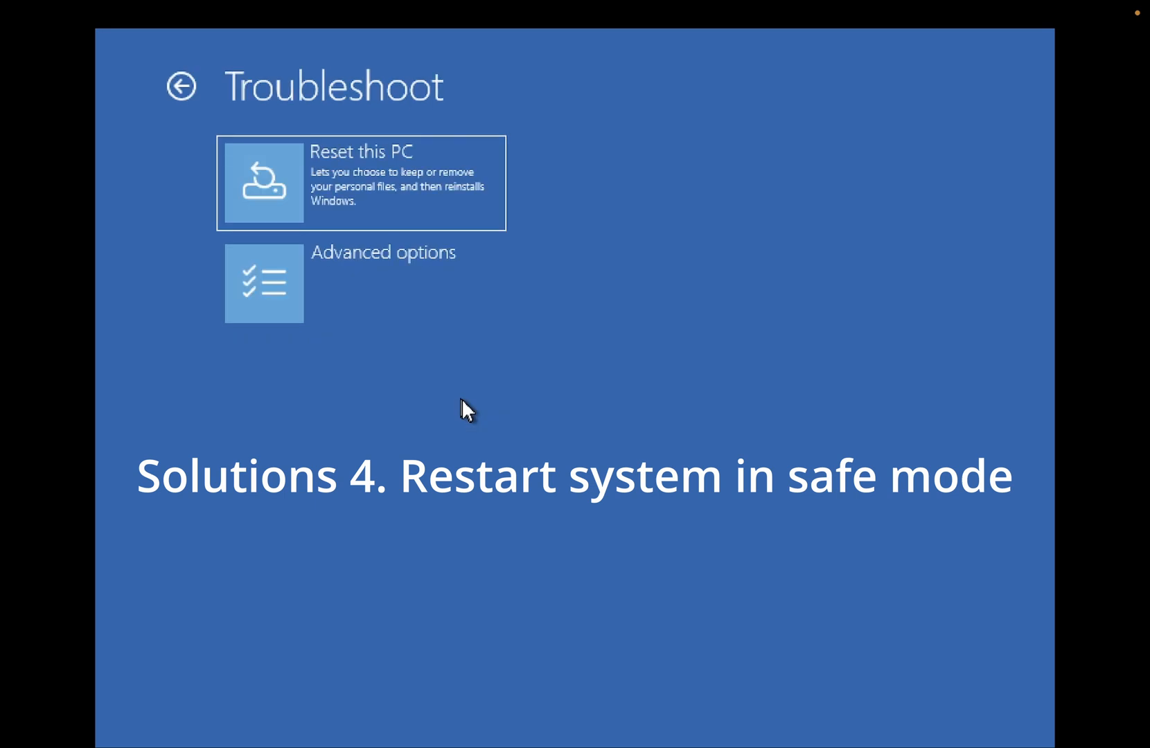
left_click(360, 283)
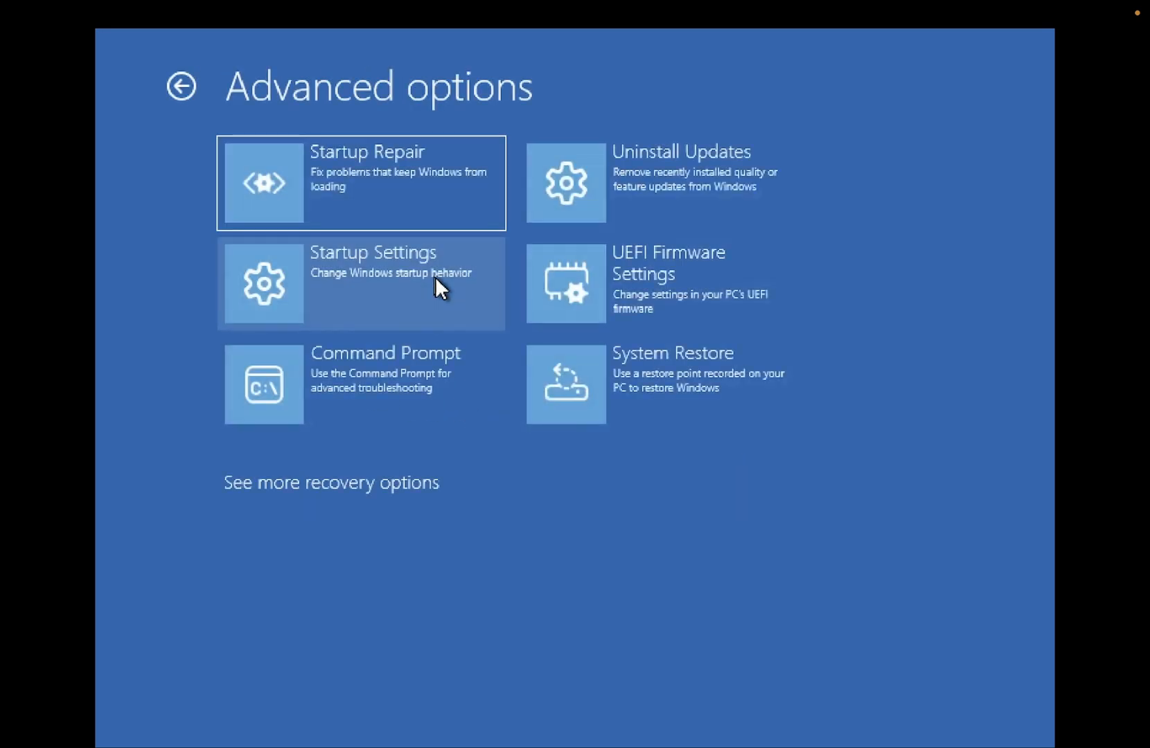
mouse_move(454, 371)
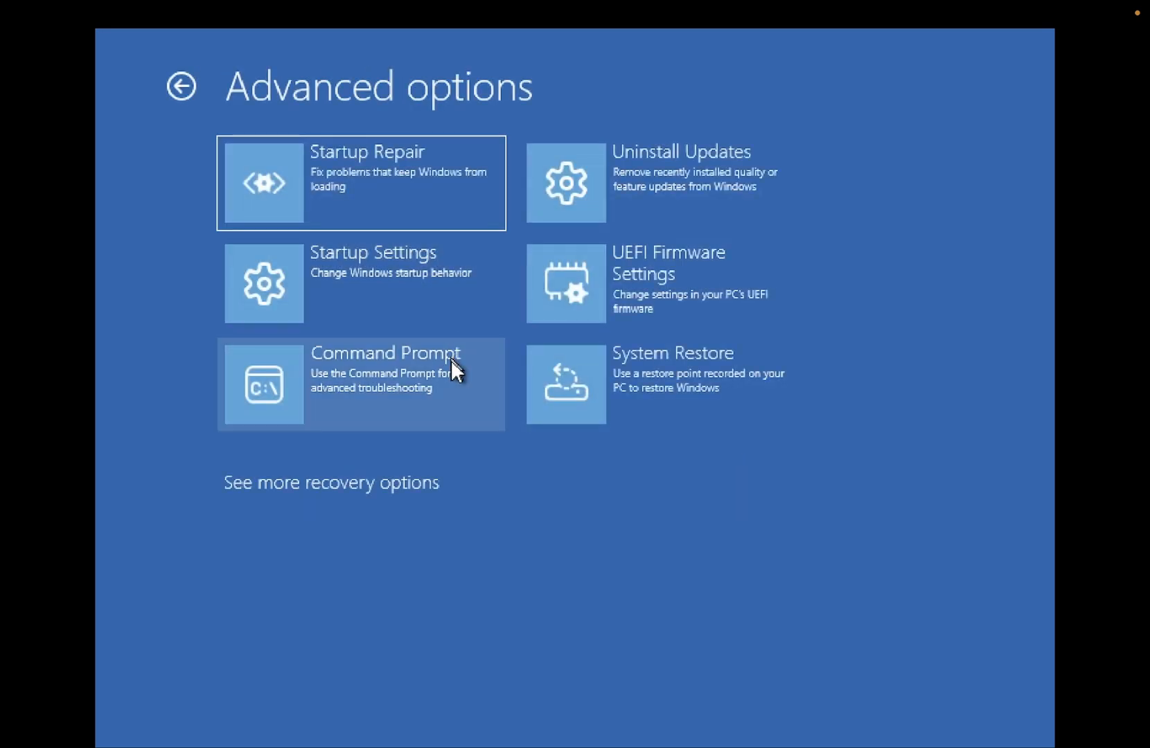
mouse_move(326, 317)
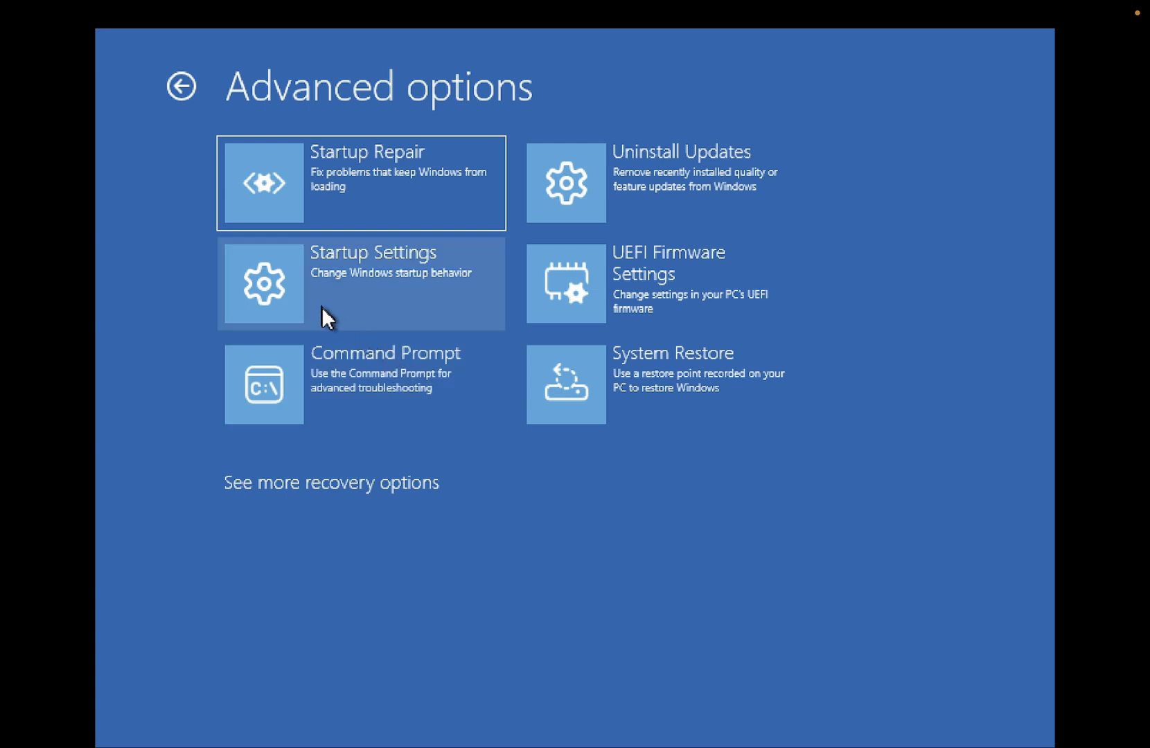
mouse_move(427, 304)
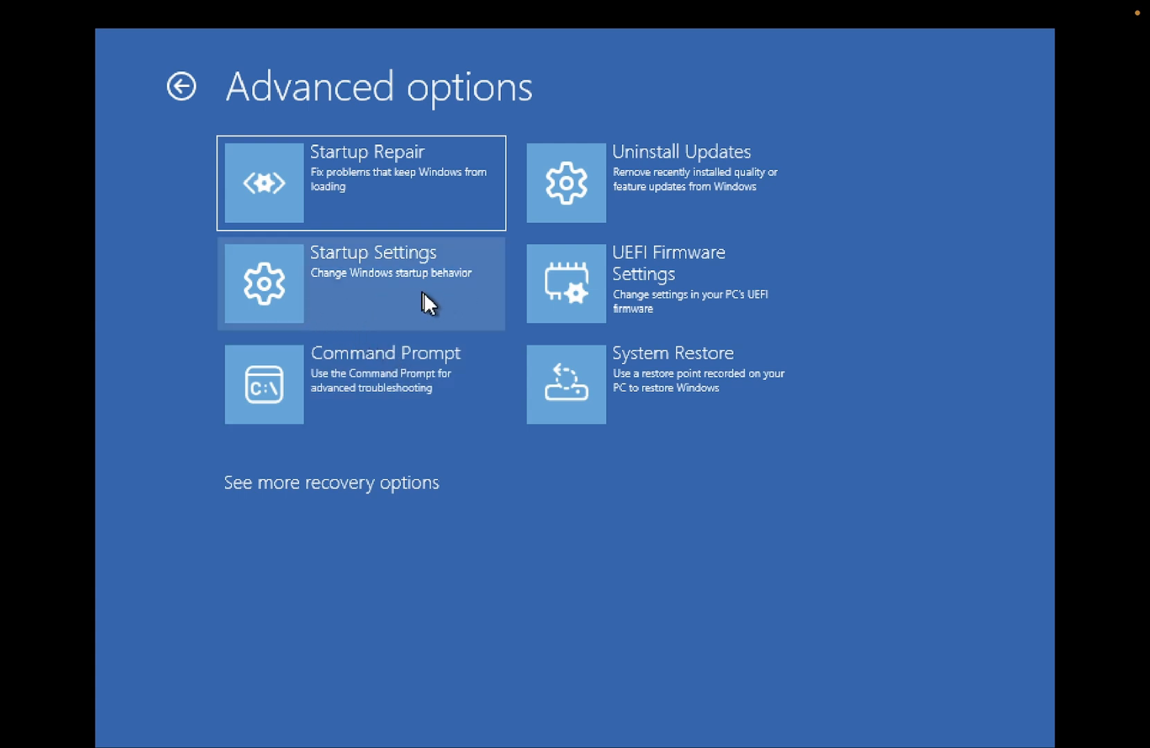
mouse_move(460, 320)
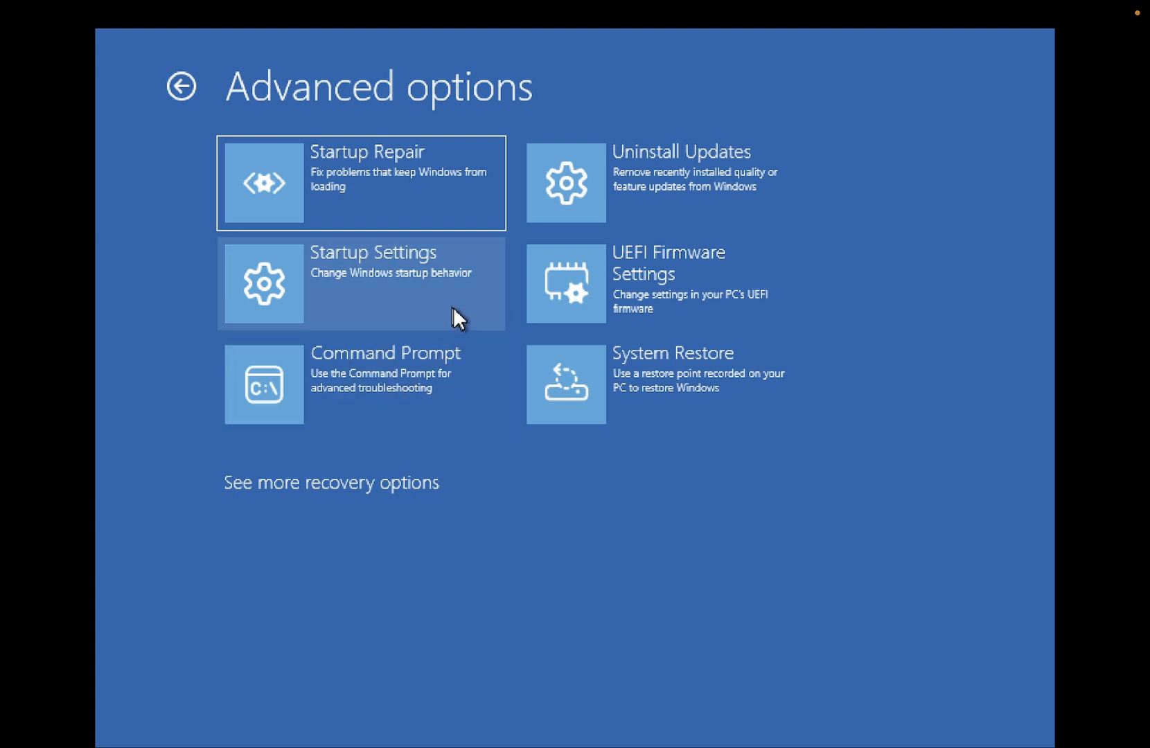
mouse_move(469, 301)
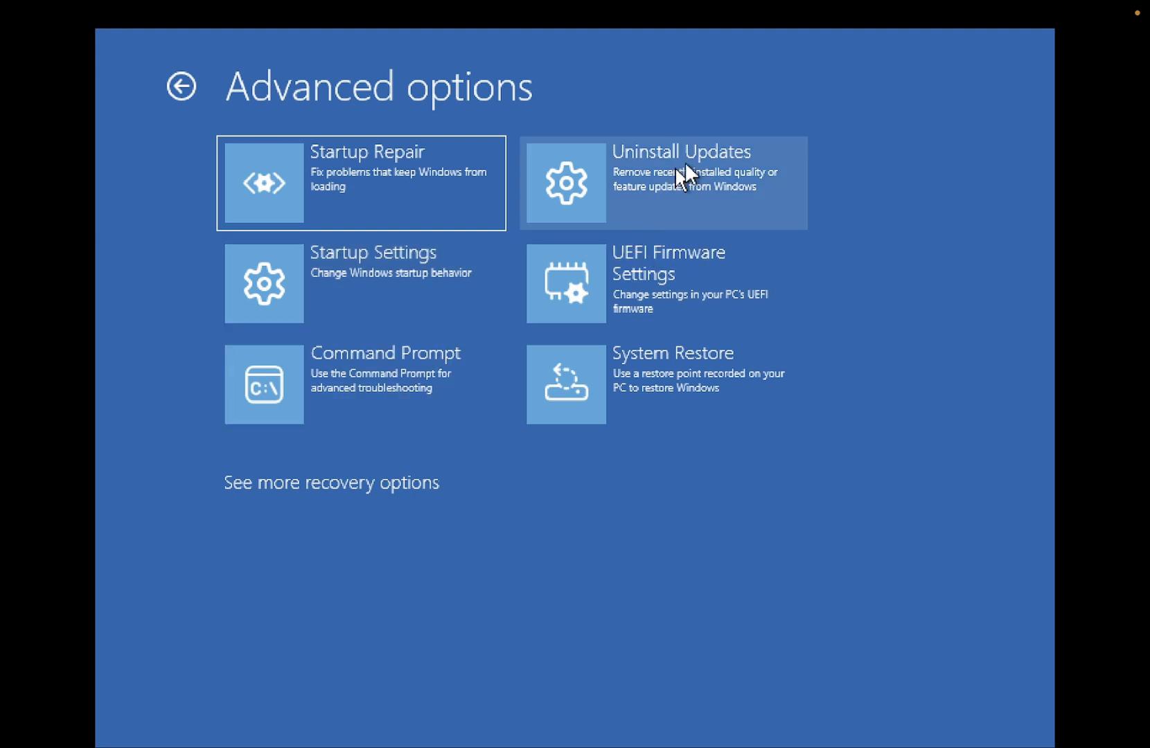
mouse_move(730, 197)
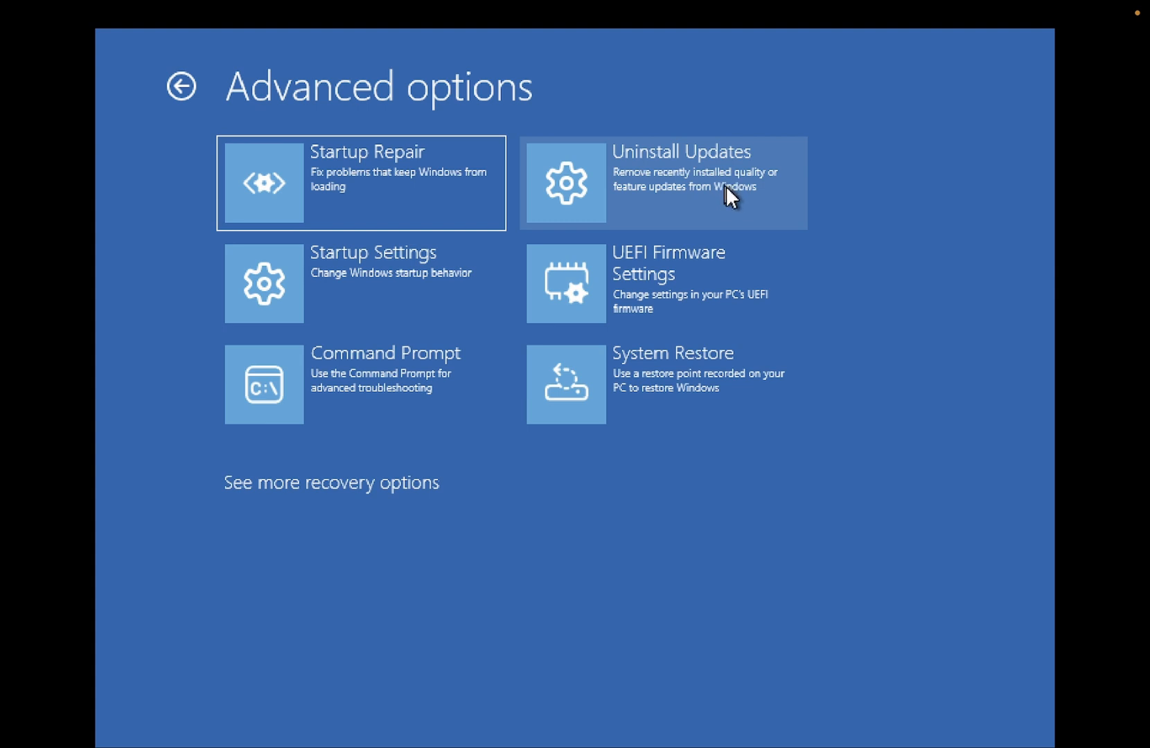
mouse_move(654, 238)
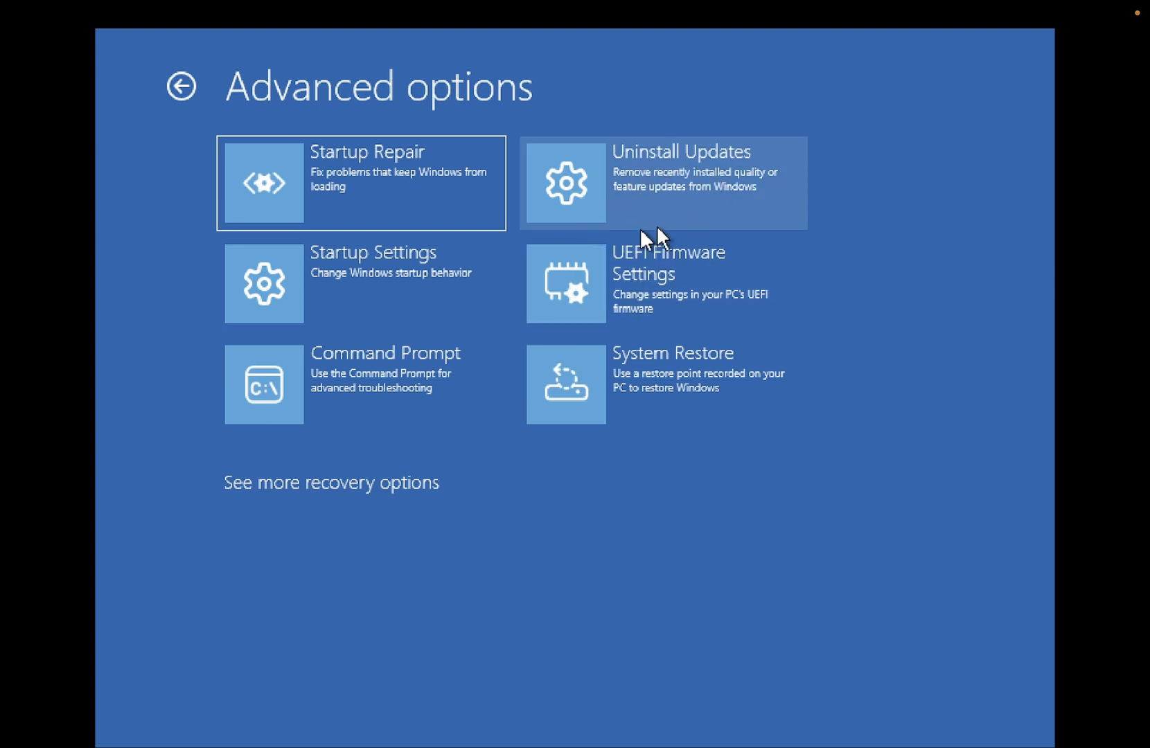
mouse_move(729, 188)
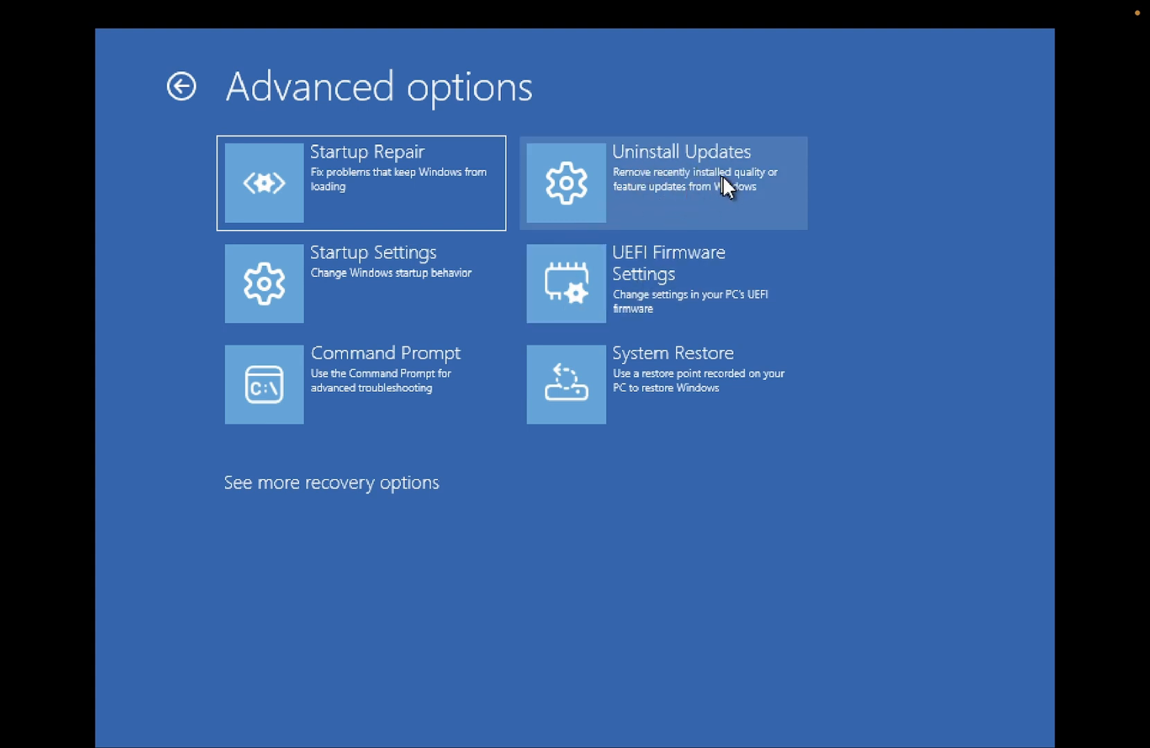
mouse_move(426, 281)
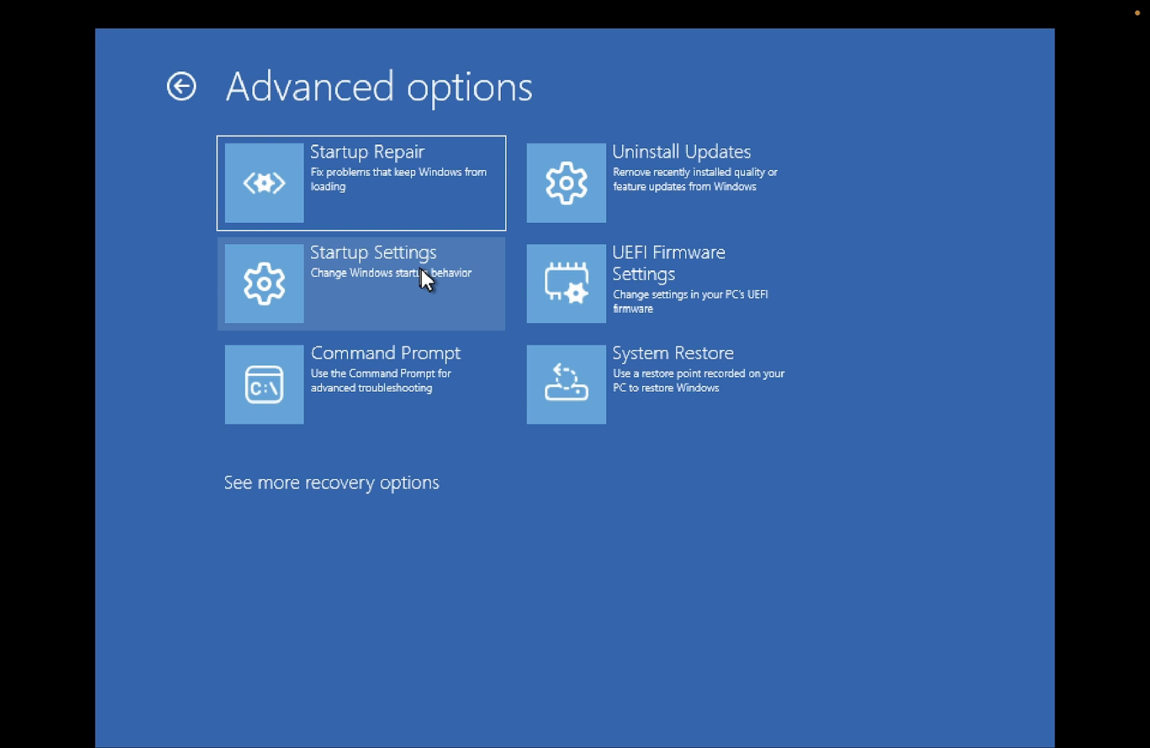
left_click(360, 282)
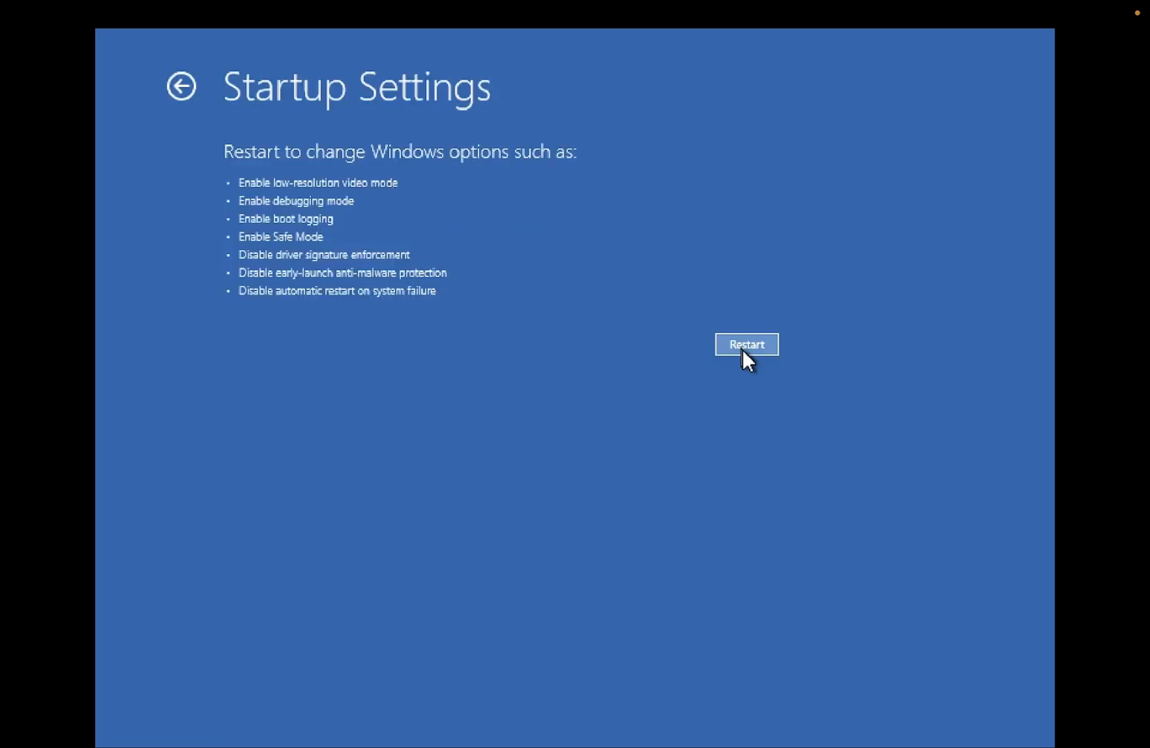
Step: Restart from Startup Settings into the numbered startup mode list with Safe Mode choices 4–6
left_click(746, 345)
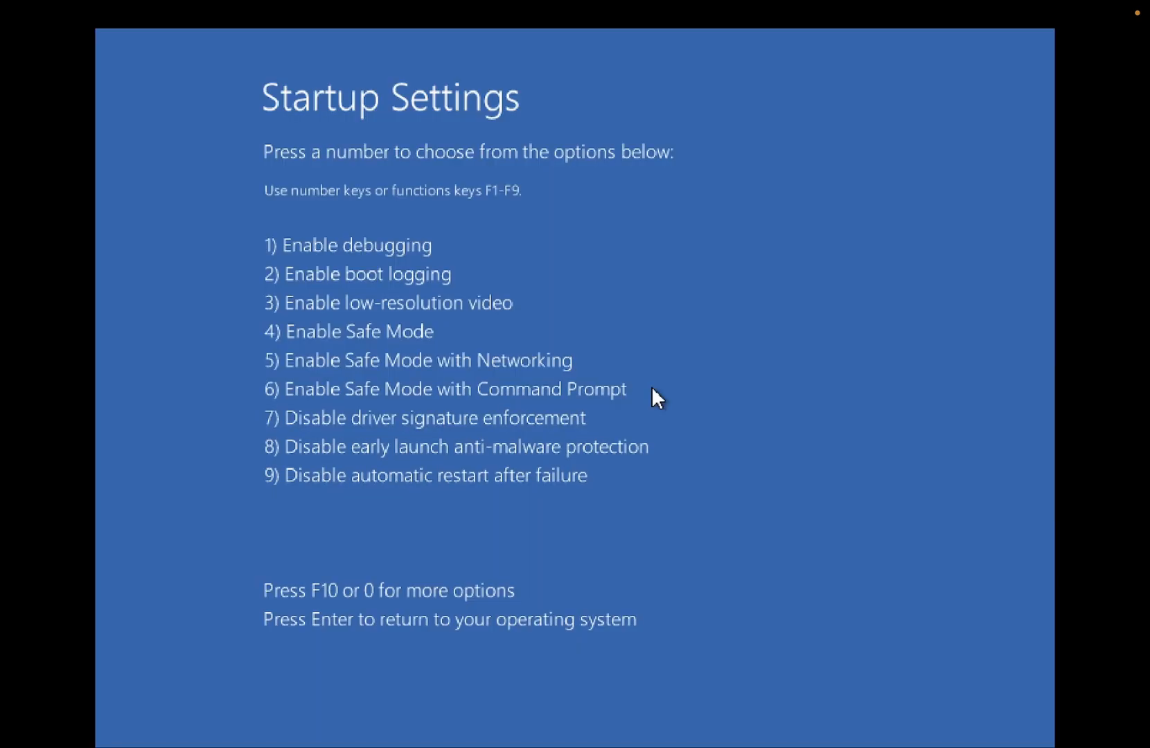
mouse_move(355, 345)
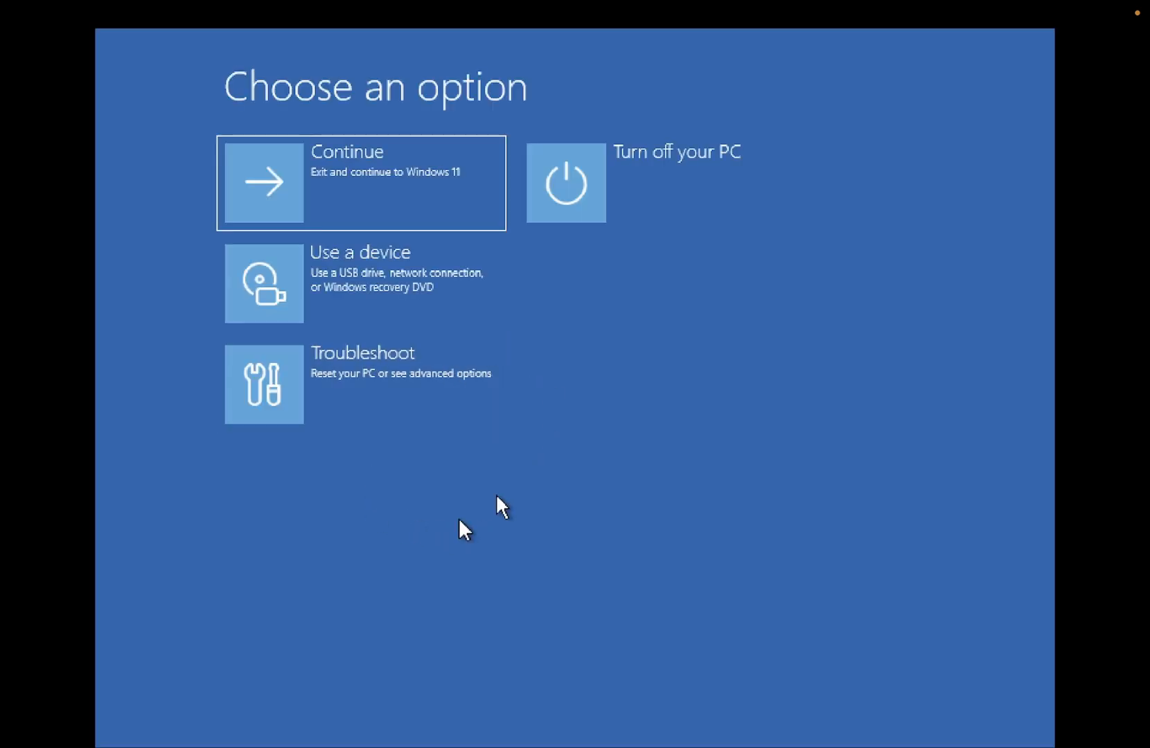
mouse_move(429, 501)
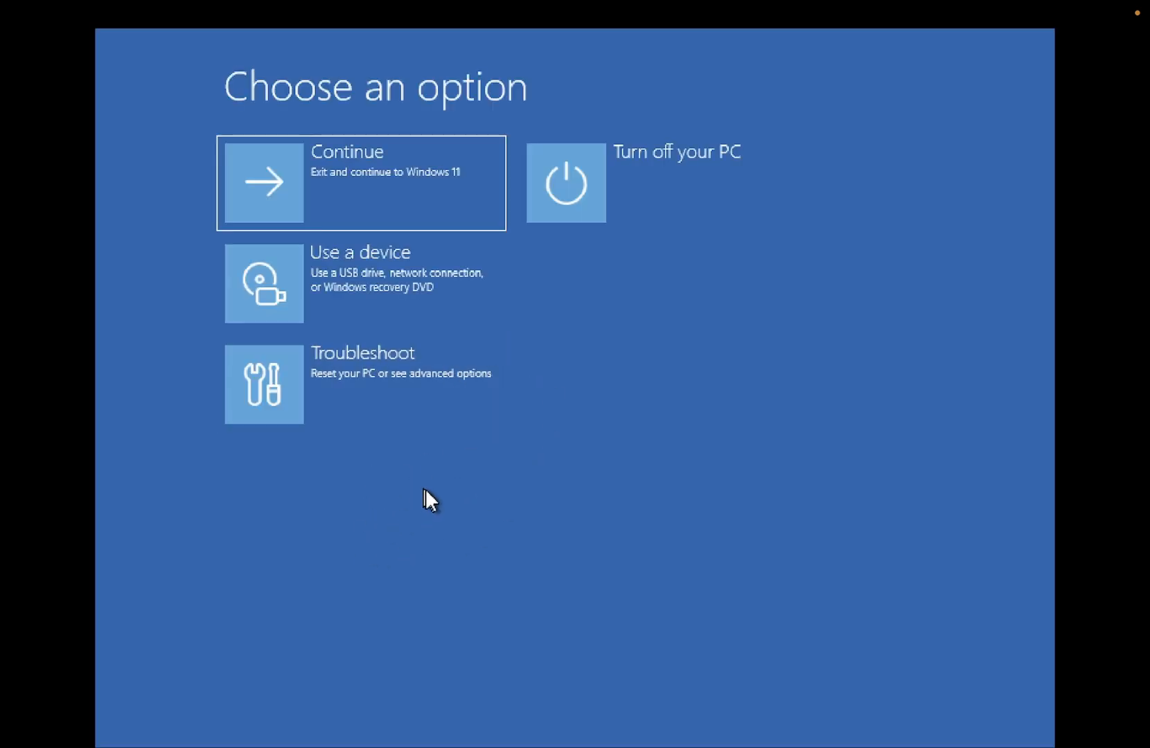
mouse_move(422, 403)
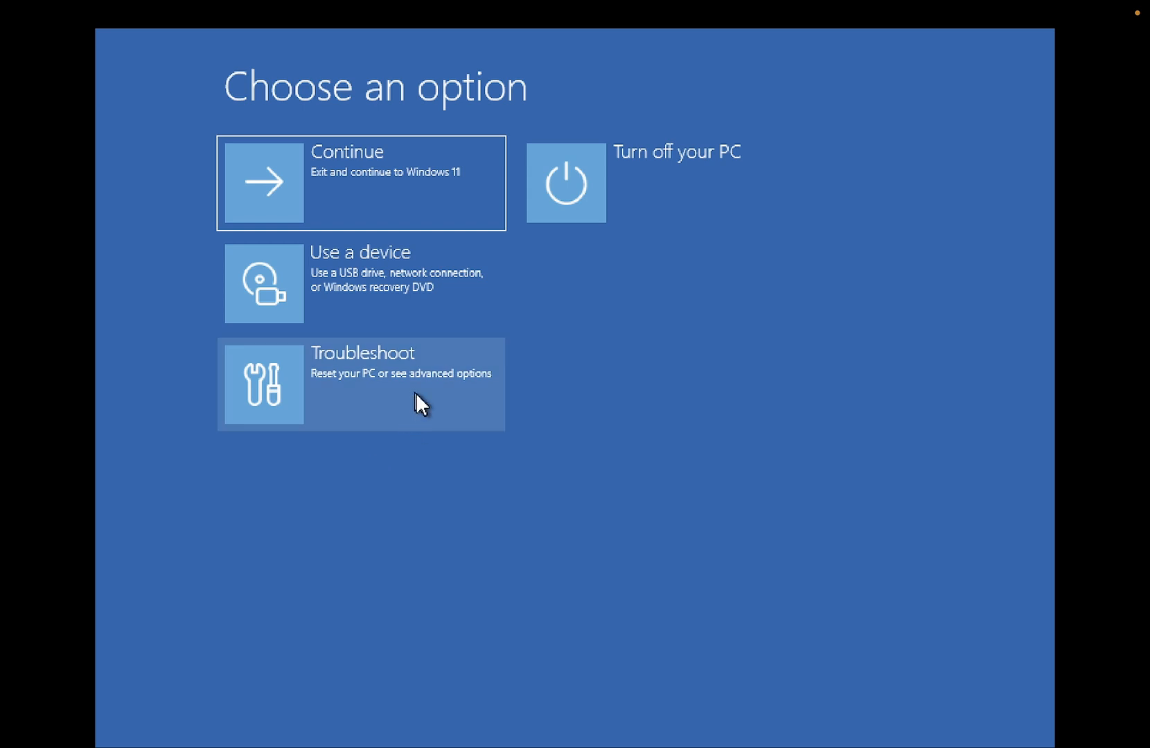
mouse_move(408, 417)
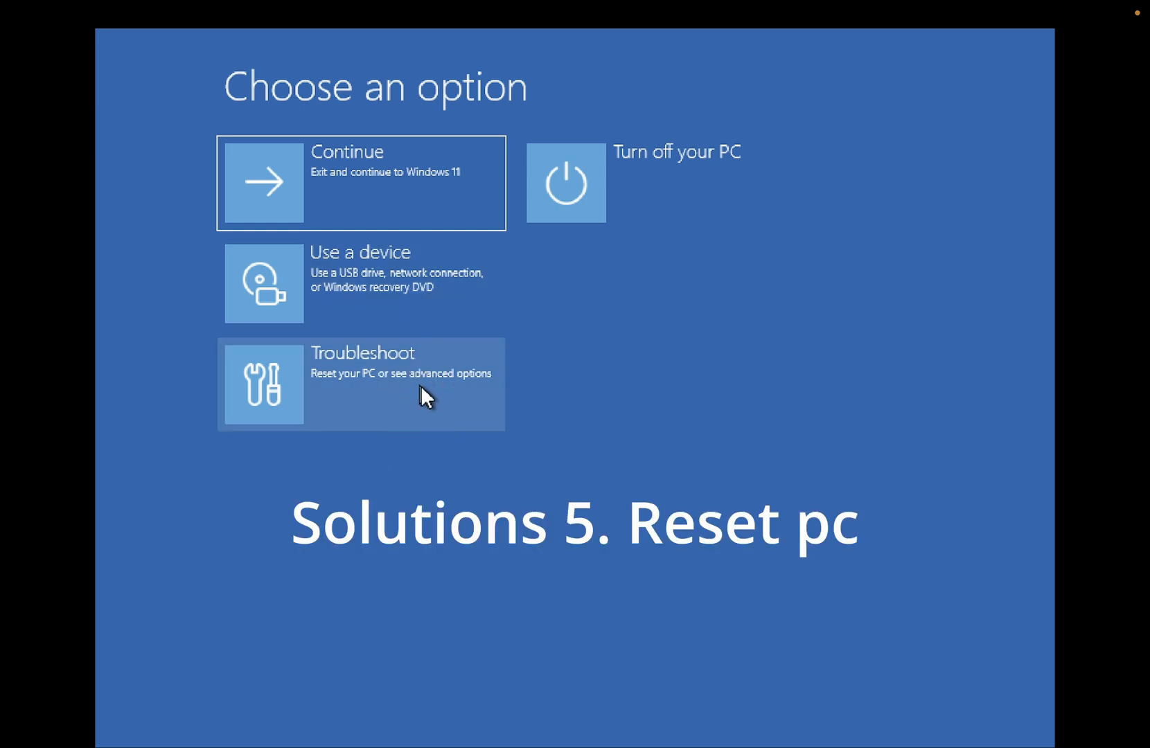
mouse_move(423, 459)
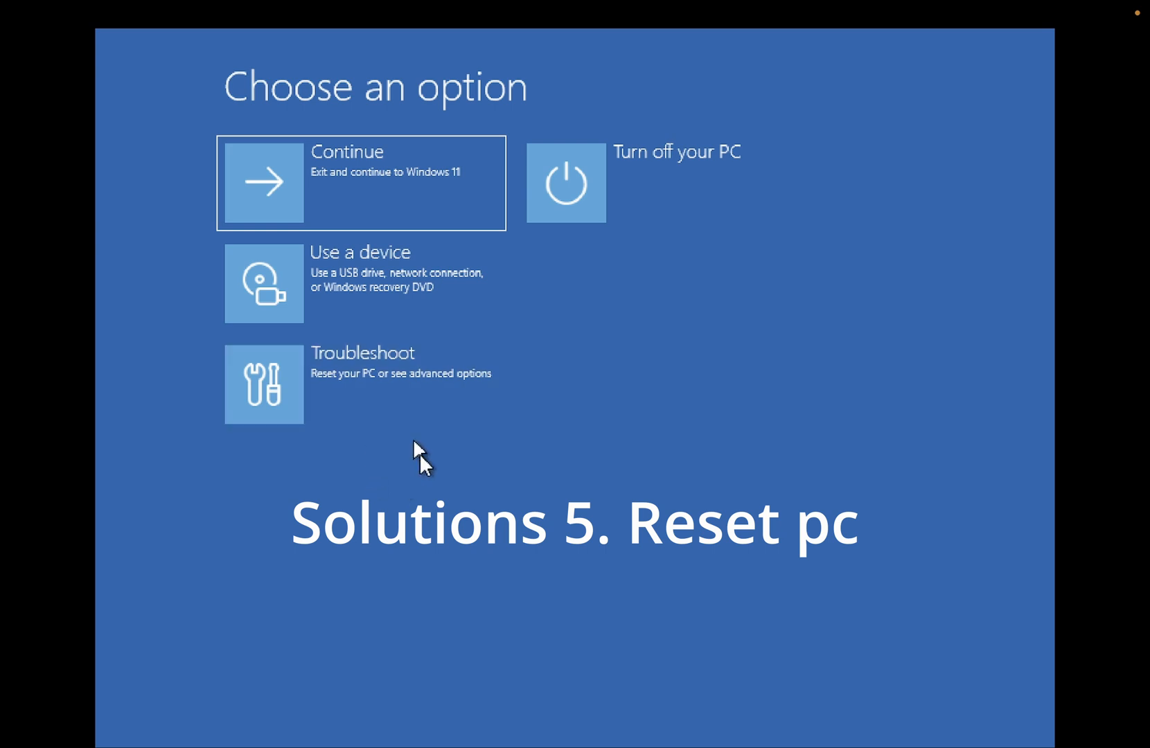
Step: Enter Troubleshoot from Choose an option to reach Reset this PC
left_click(360, 384)
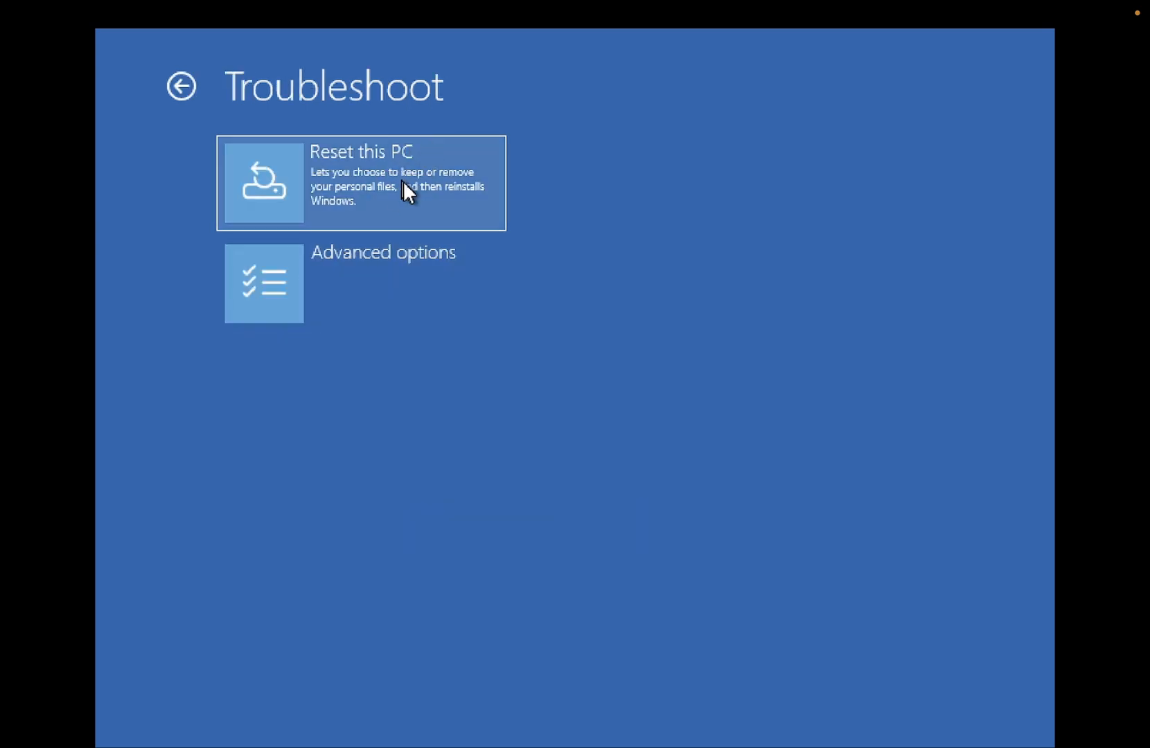
mouse_move(372, 217)
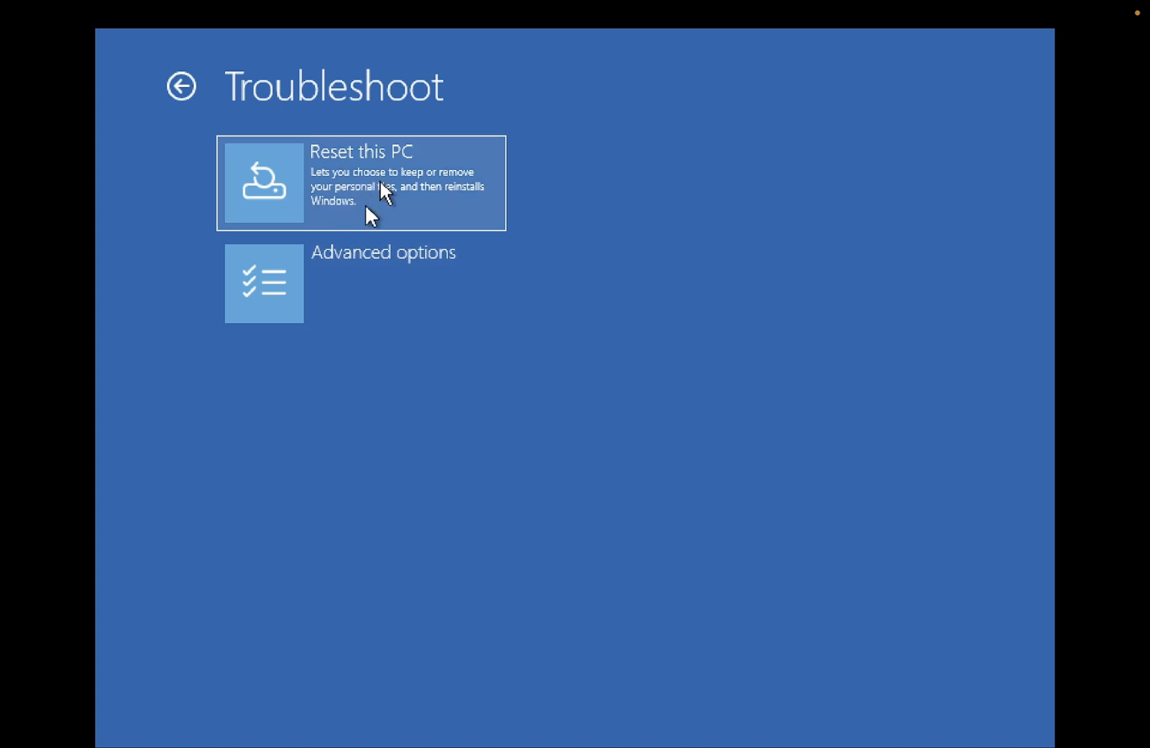
mouse_move(371, 211)
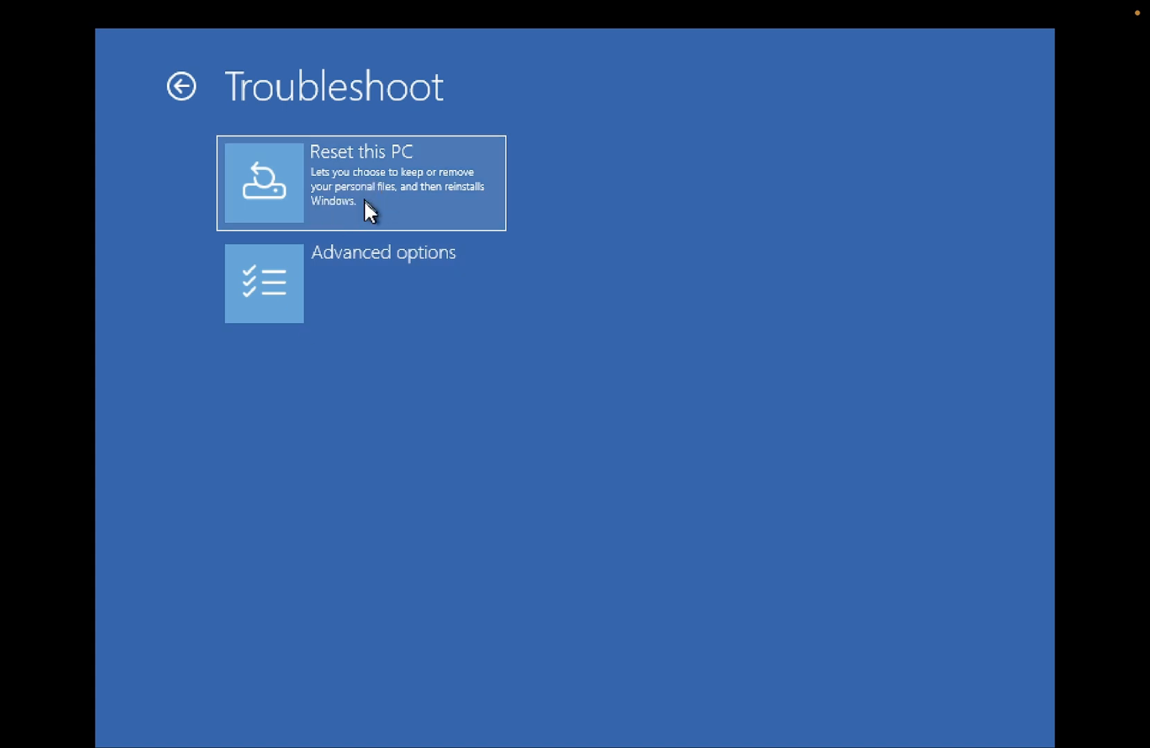
Step: Begin Reset this PC, offering Keep my files or Remove everything
left_click(359, 182)
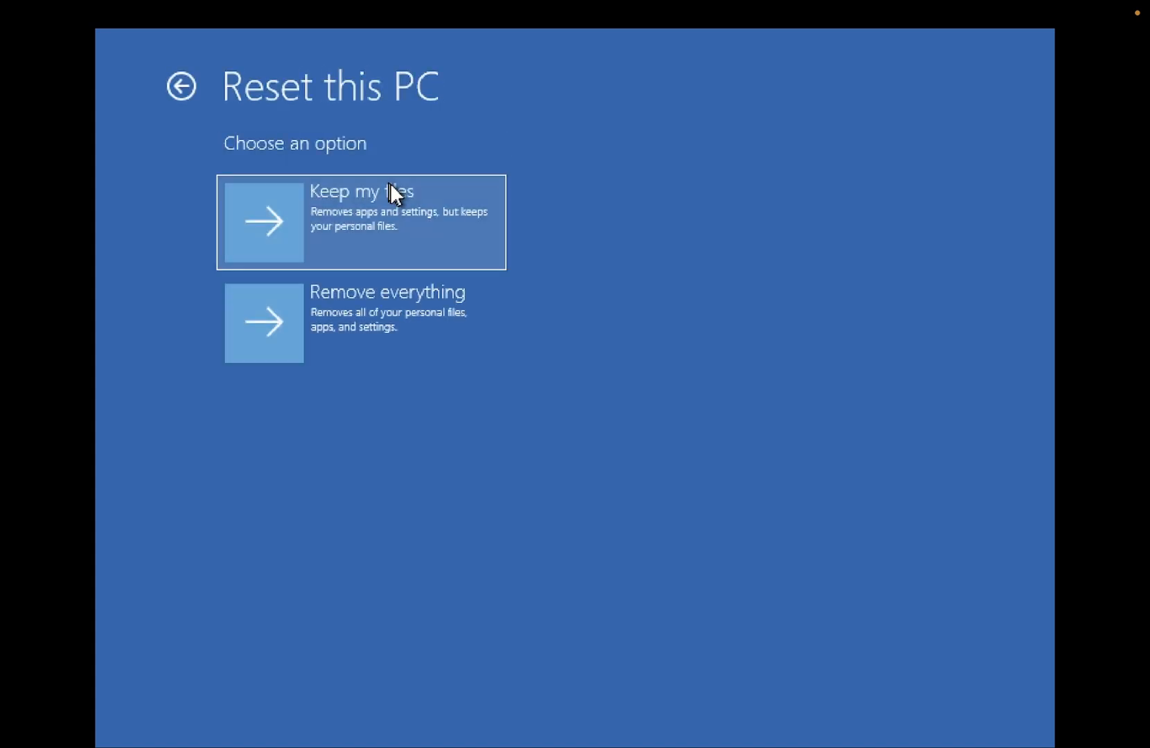
mouse_move(415, 226)
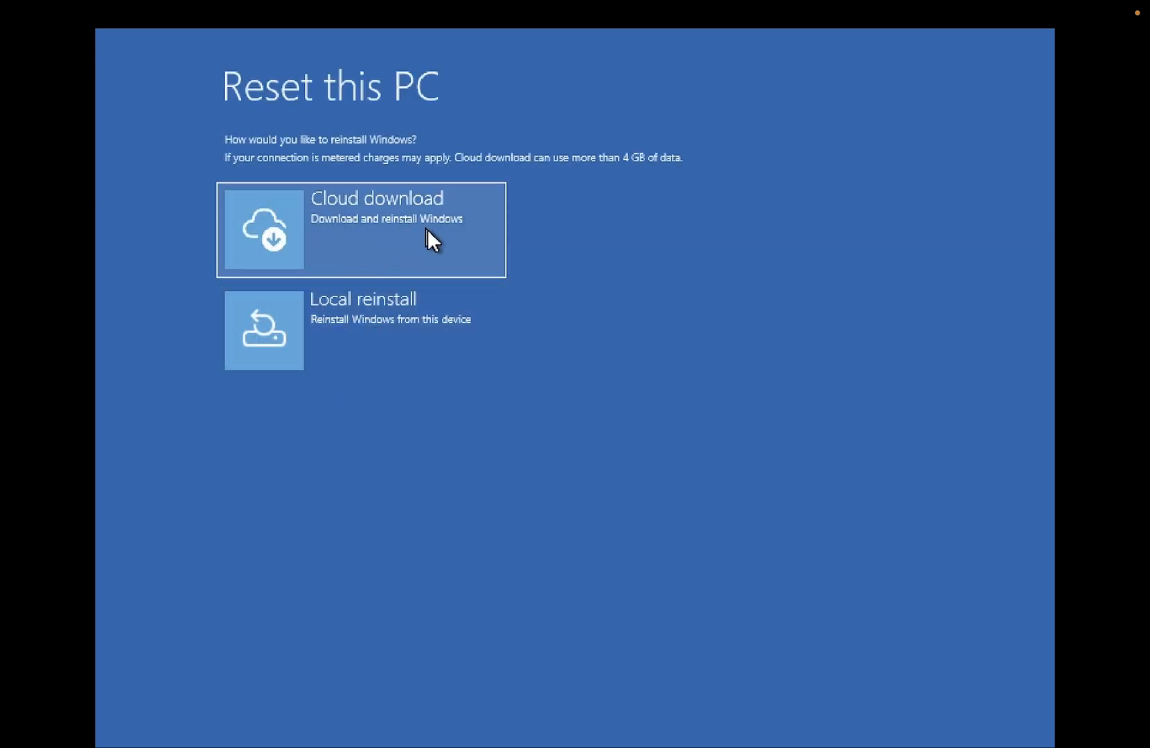
mouse_move(332, 237)
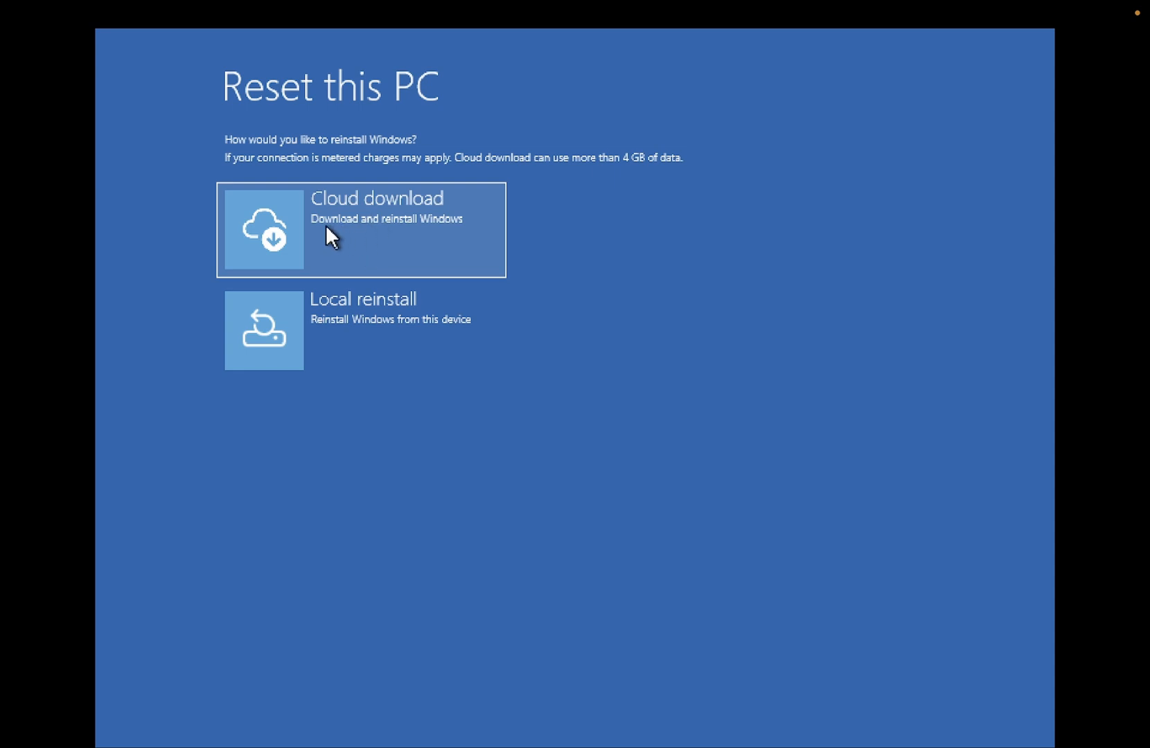
mouse_move(424, 249)
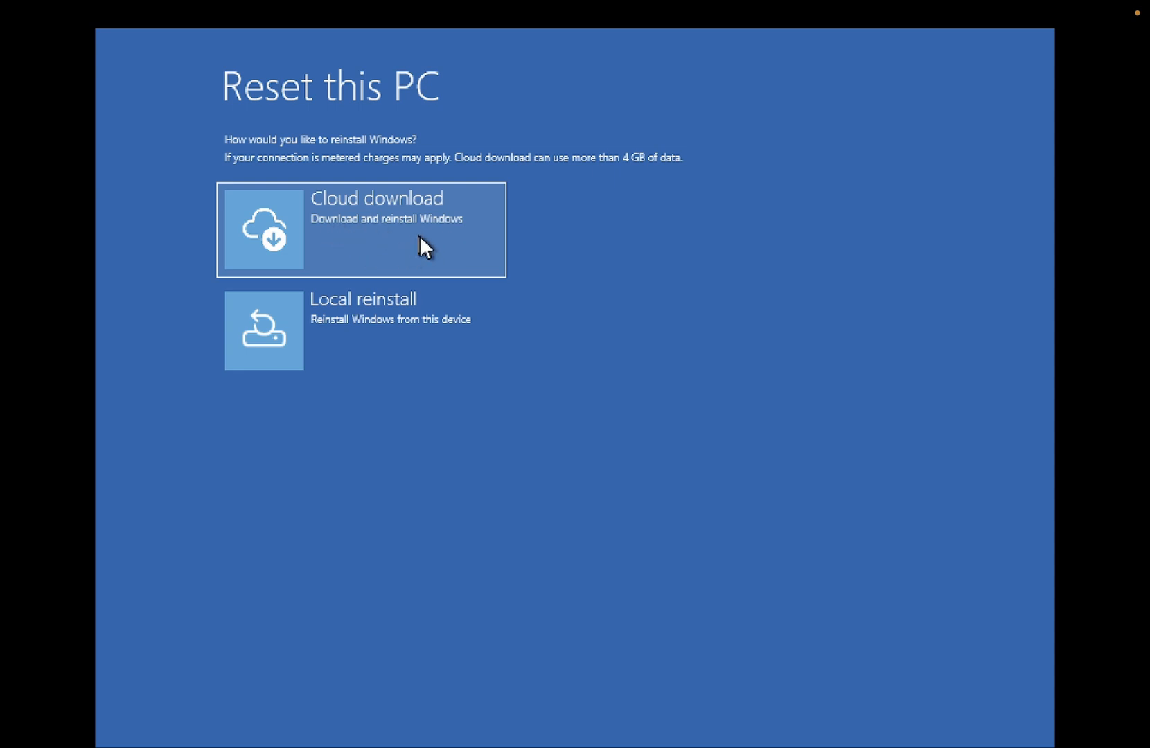
mouse_move(421, 198)
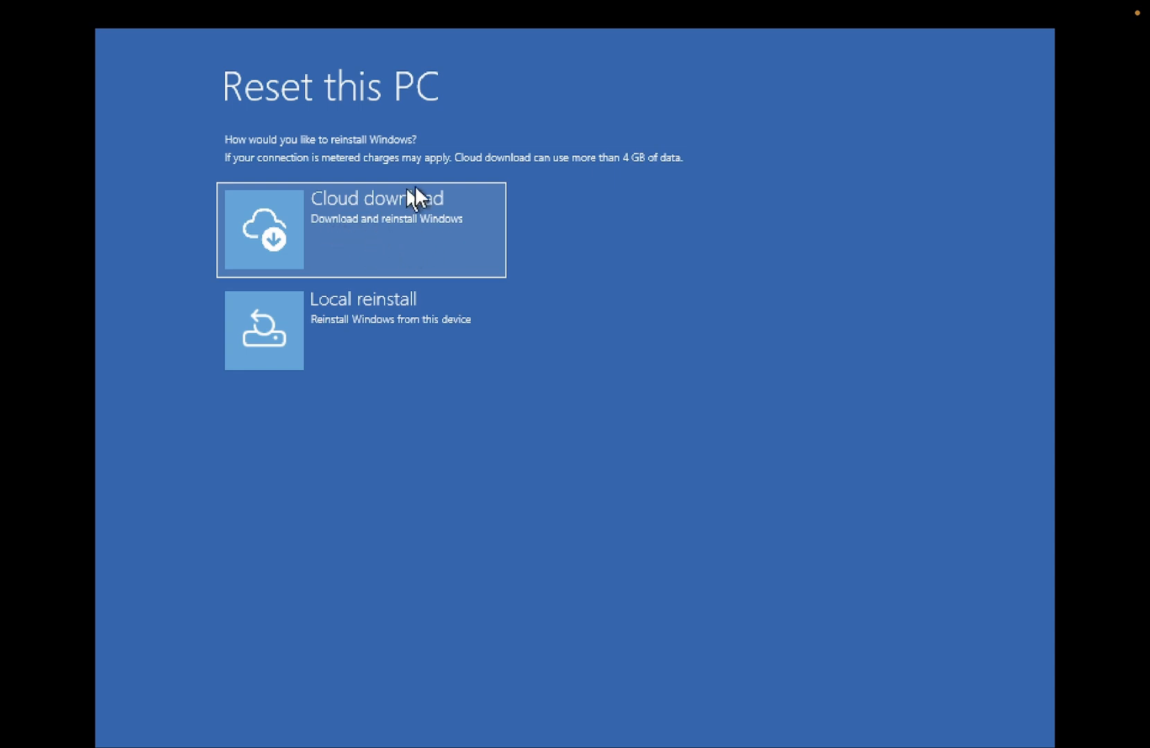
mouse_move(485, 232)
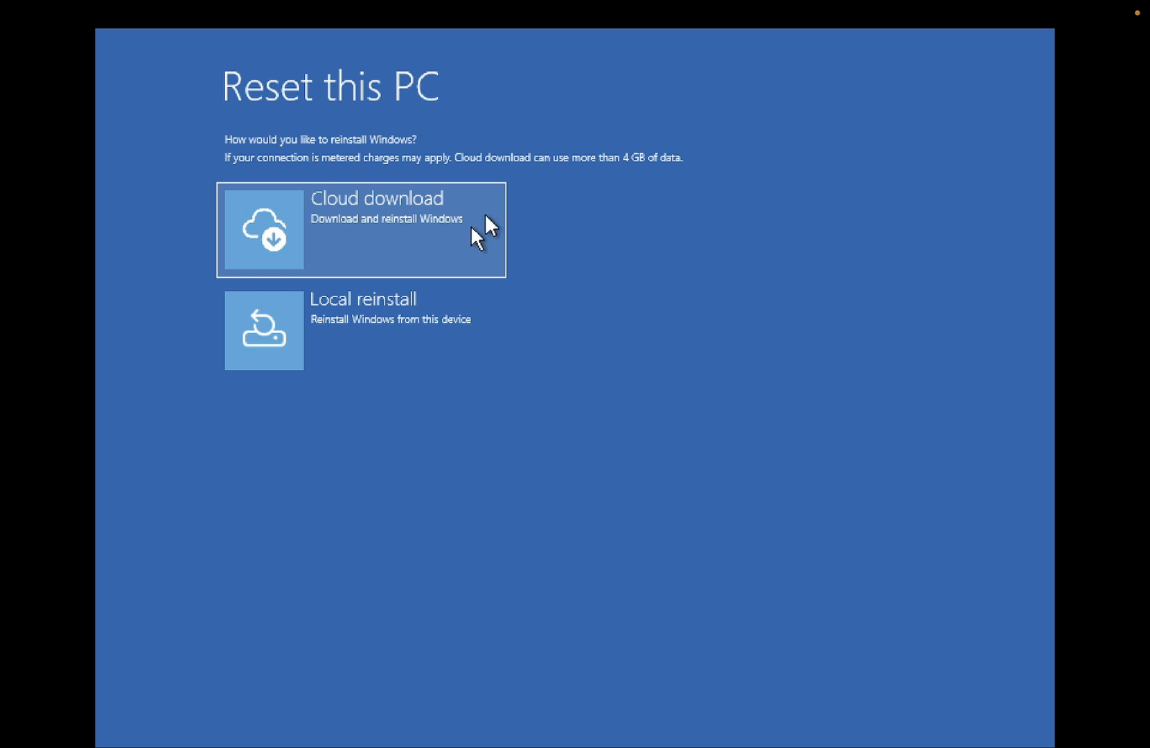
mouse_move(636, 182)
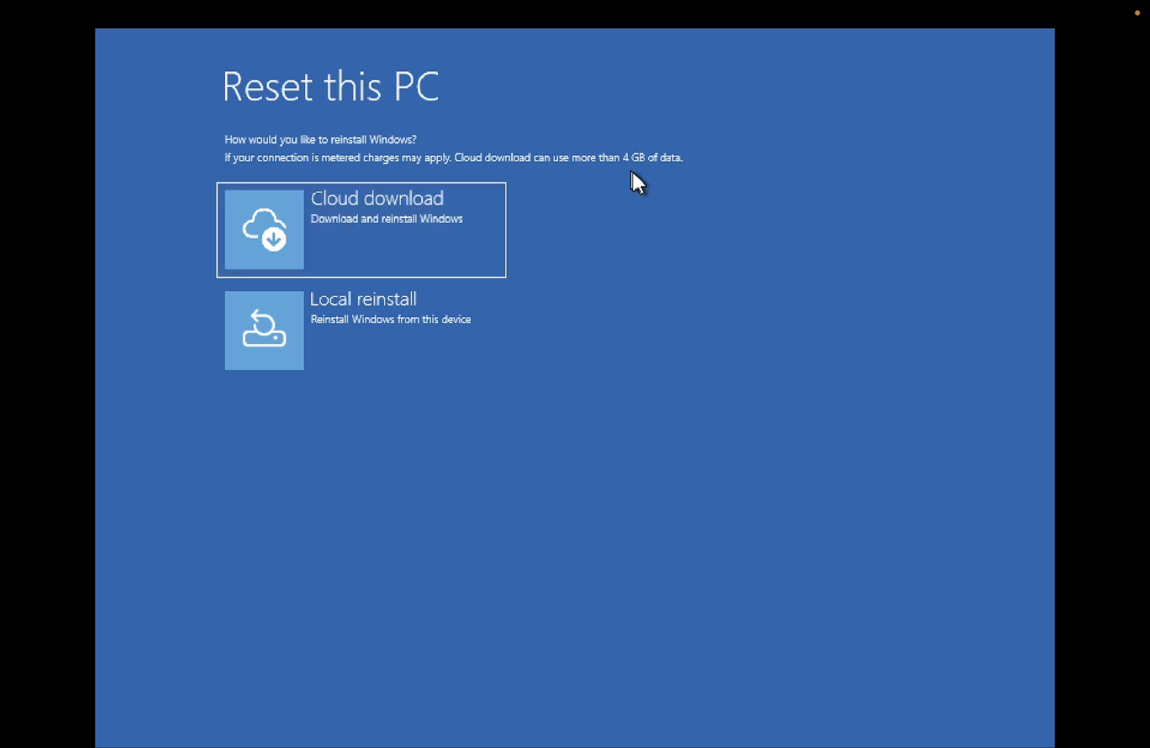
mouse_move(429, 234)
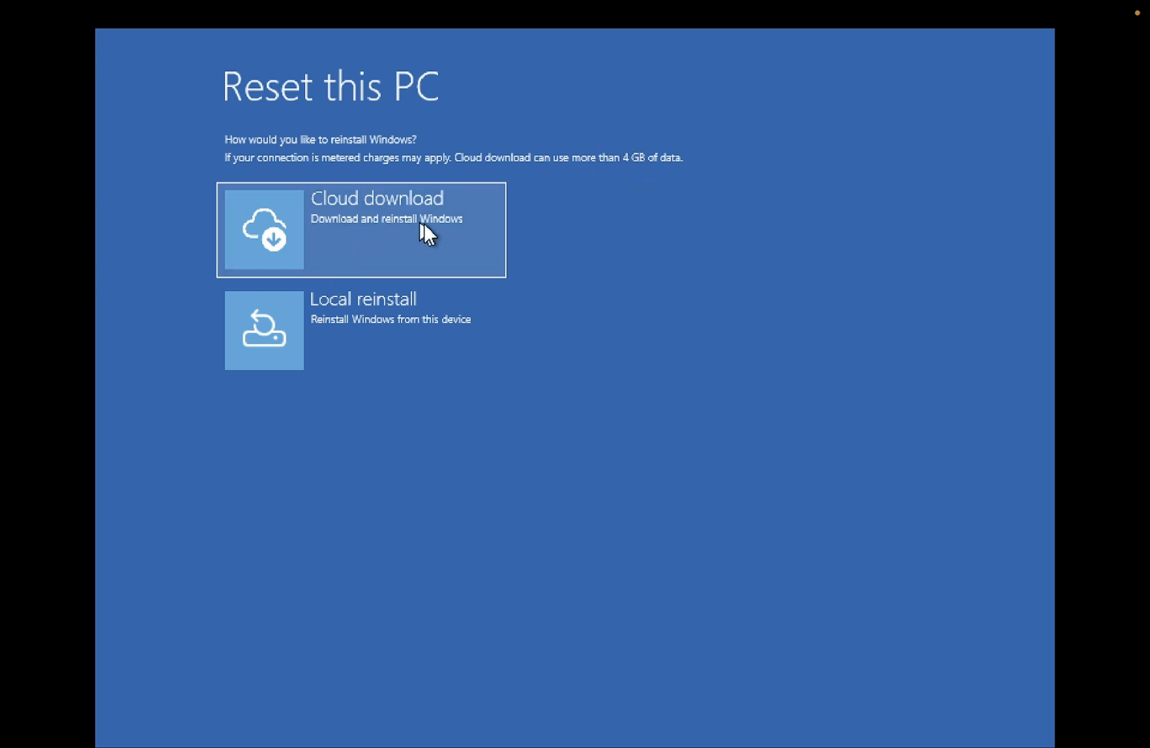
mouse_move(431, 248)
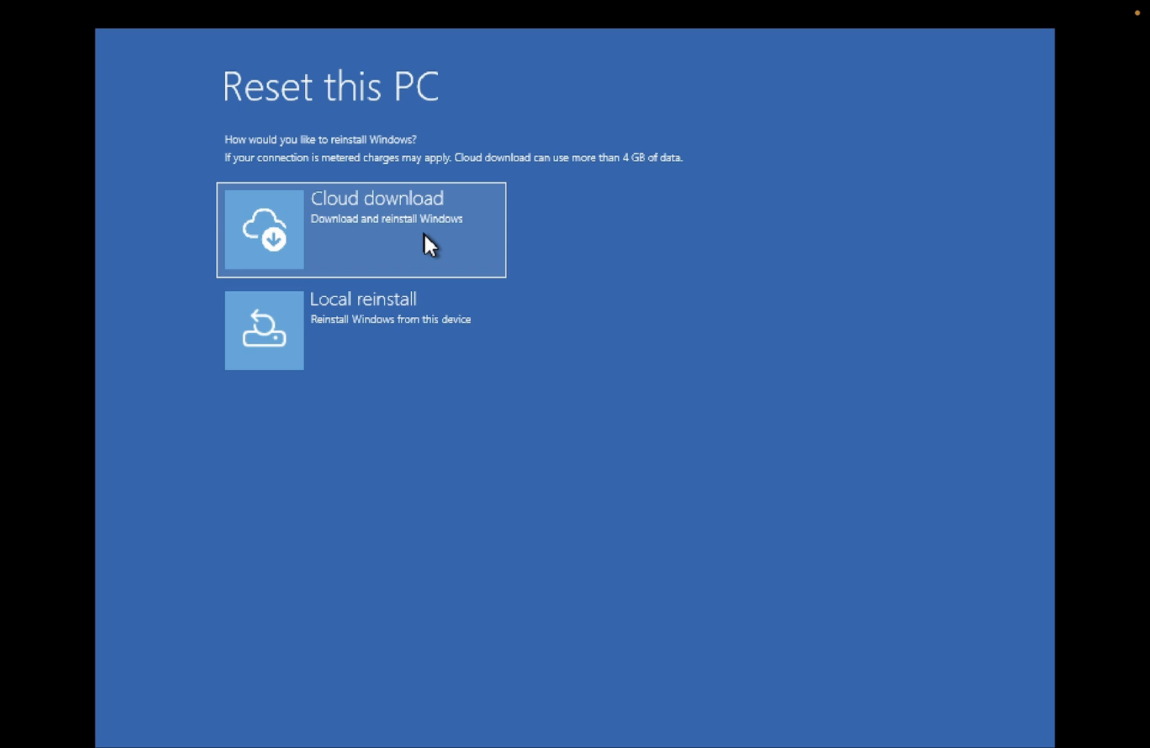
mouse_move(433, 237)
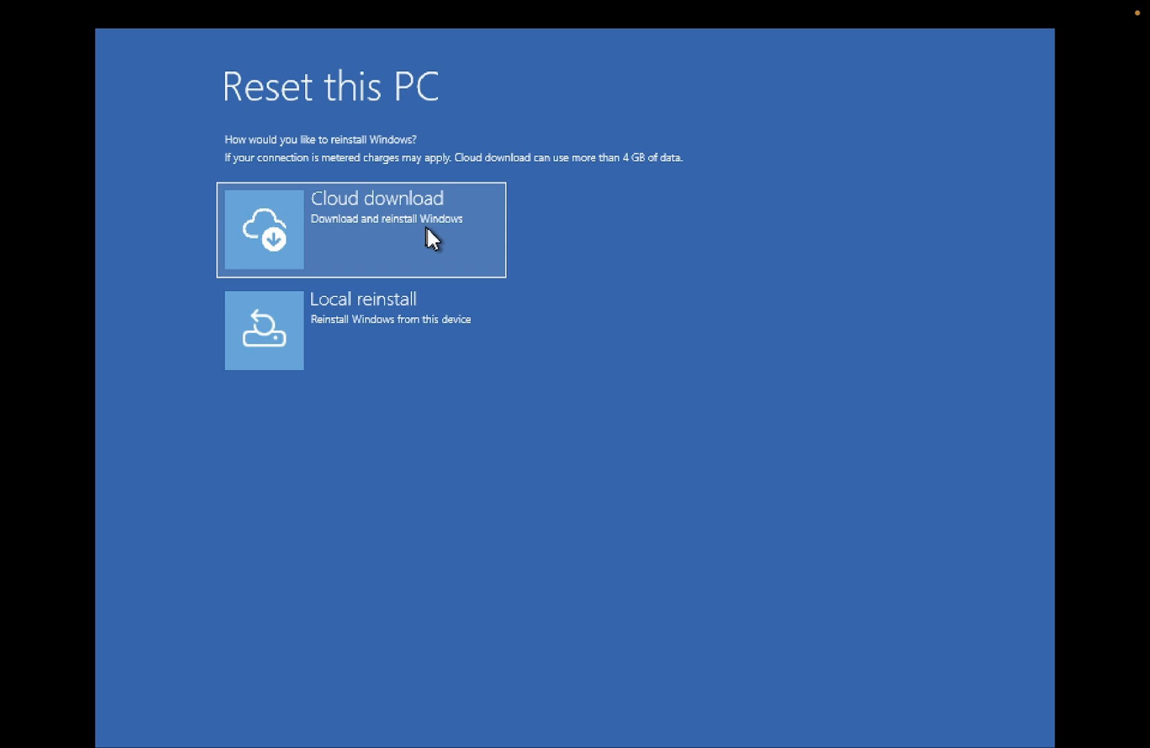
Step: Choose Local reinstall and confirm Reset to start resetting the PC, keeping personal files
left_click(360, 229)
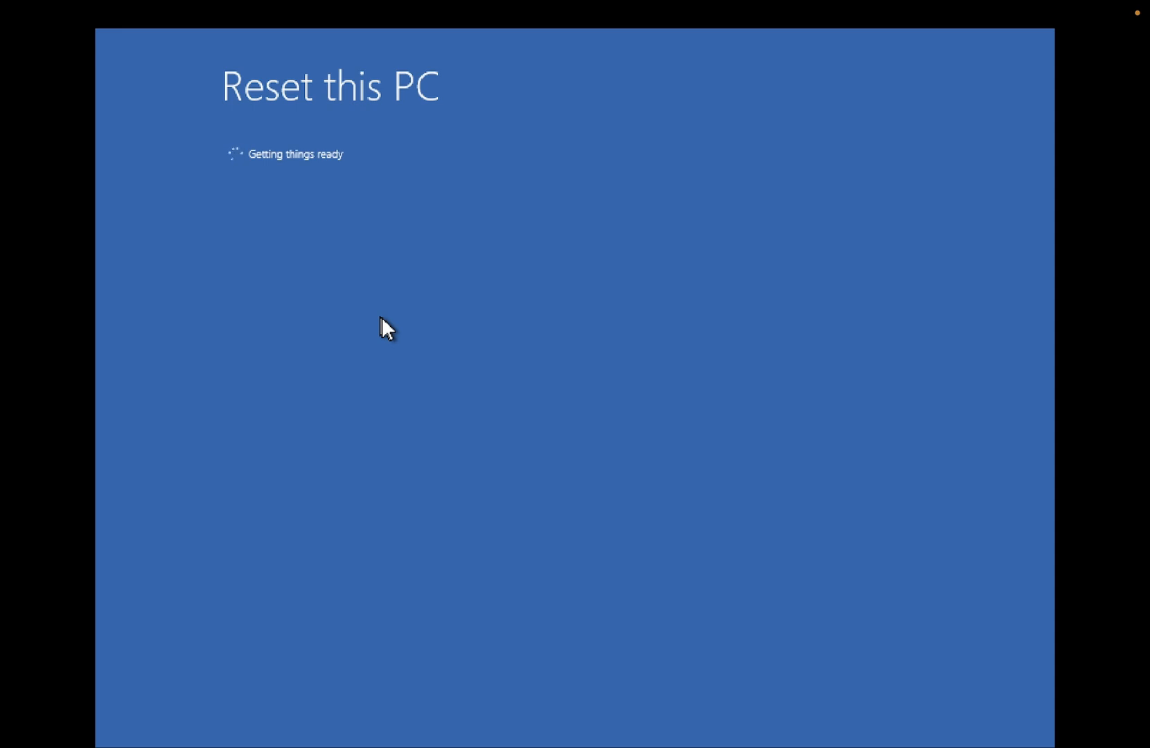
mouse_move(397, 384)
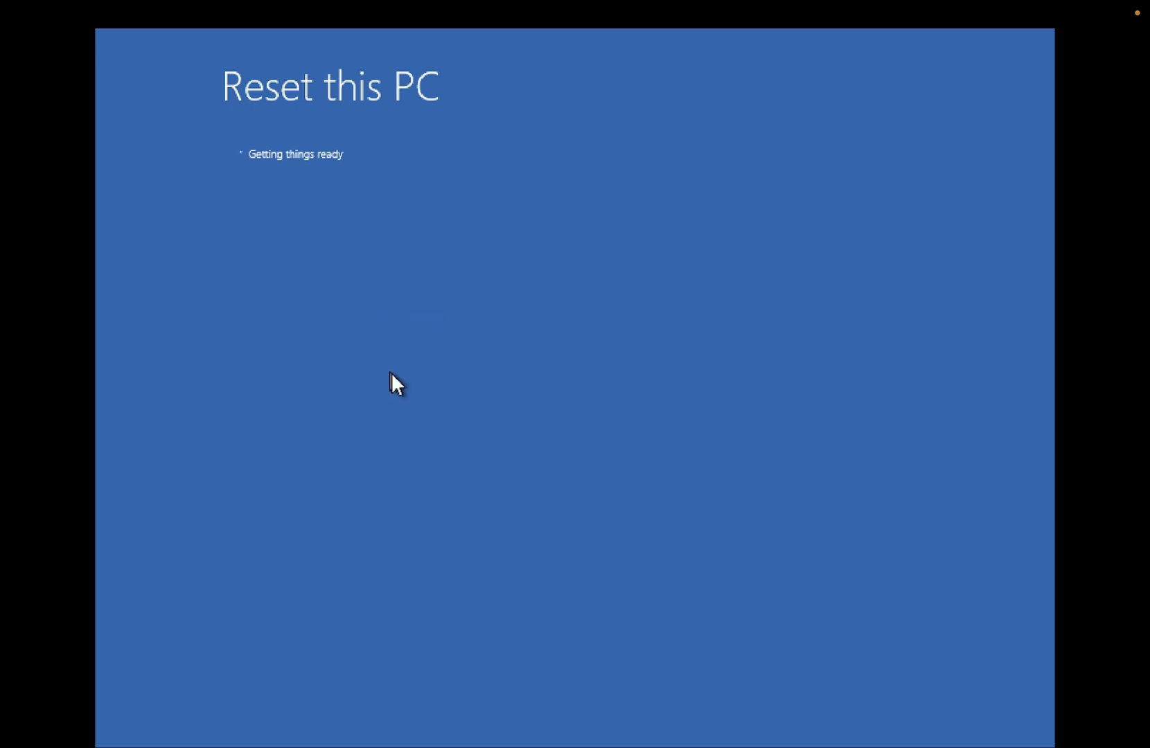
mouse_move(378, 369)
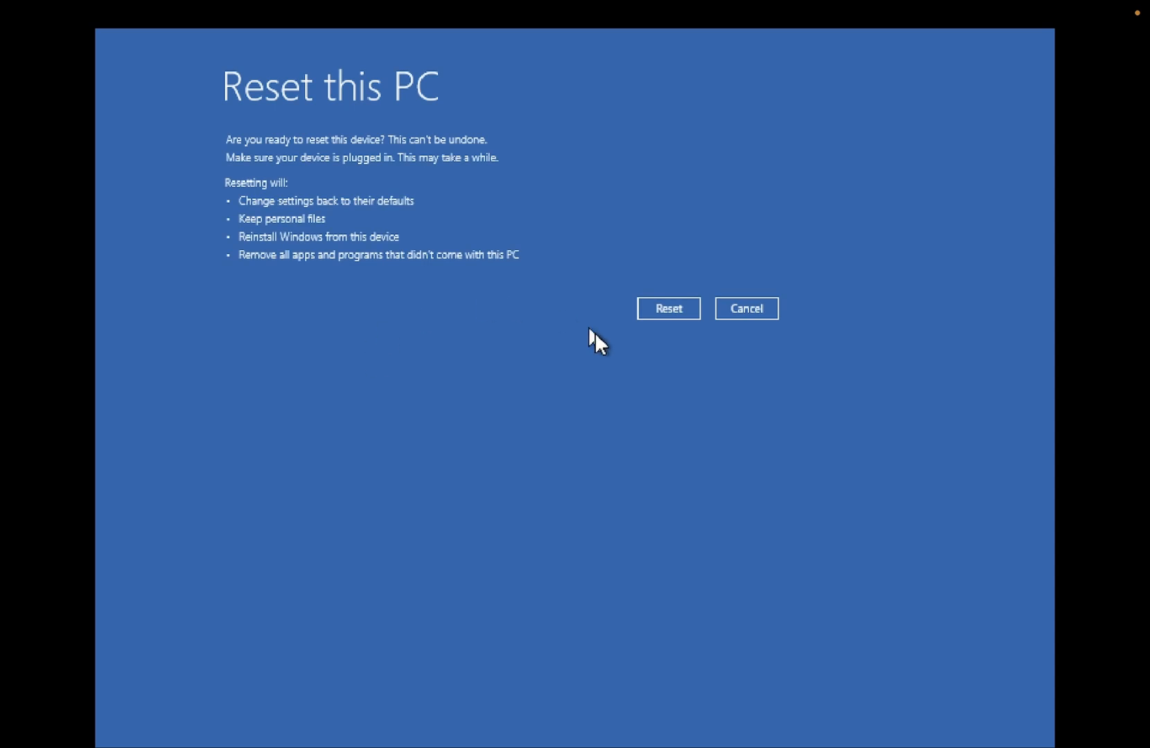
mouse_move(668, 309)
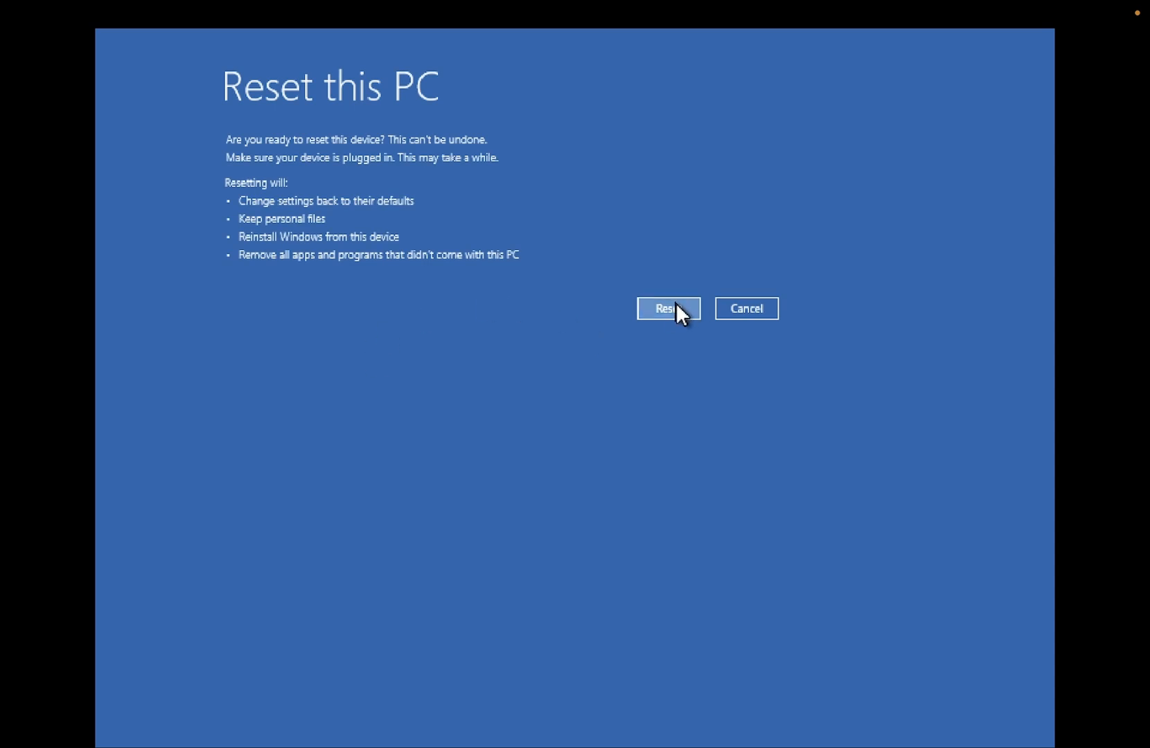
mouse_move(268, 248)
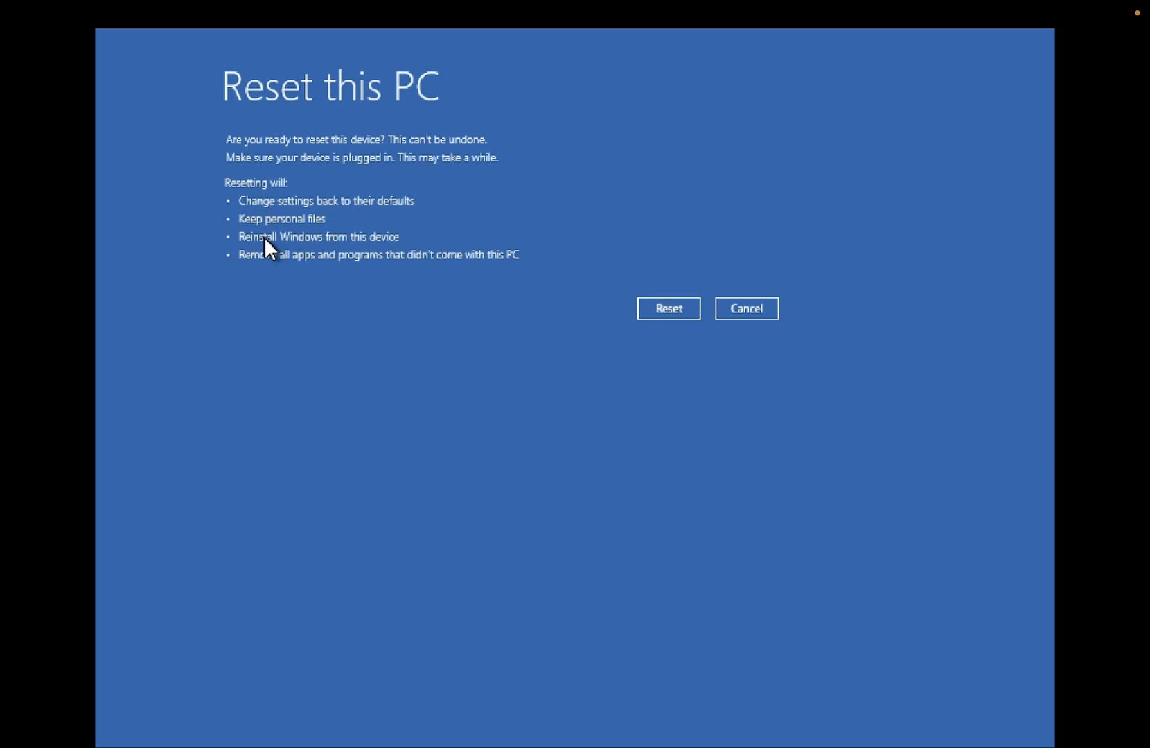
mouse_move(270, 269)
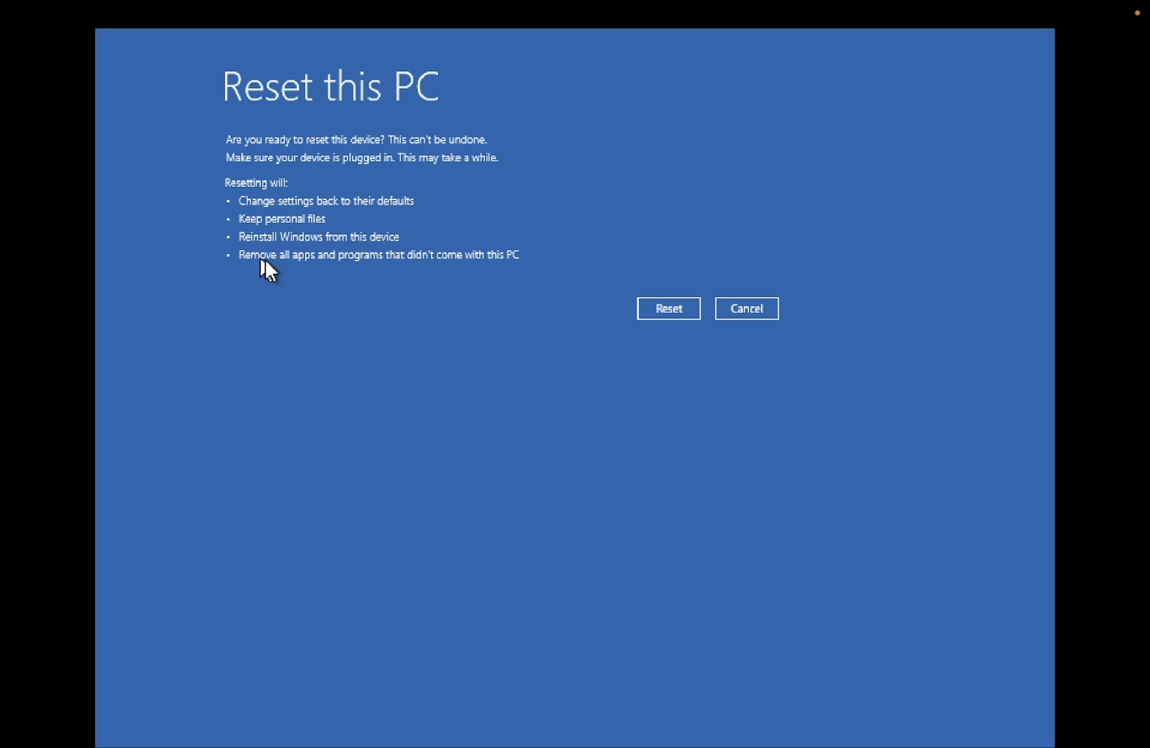
mouse_move(516, 277)
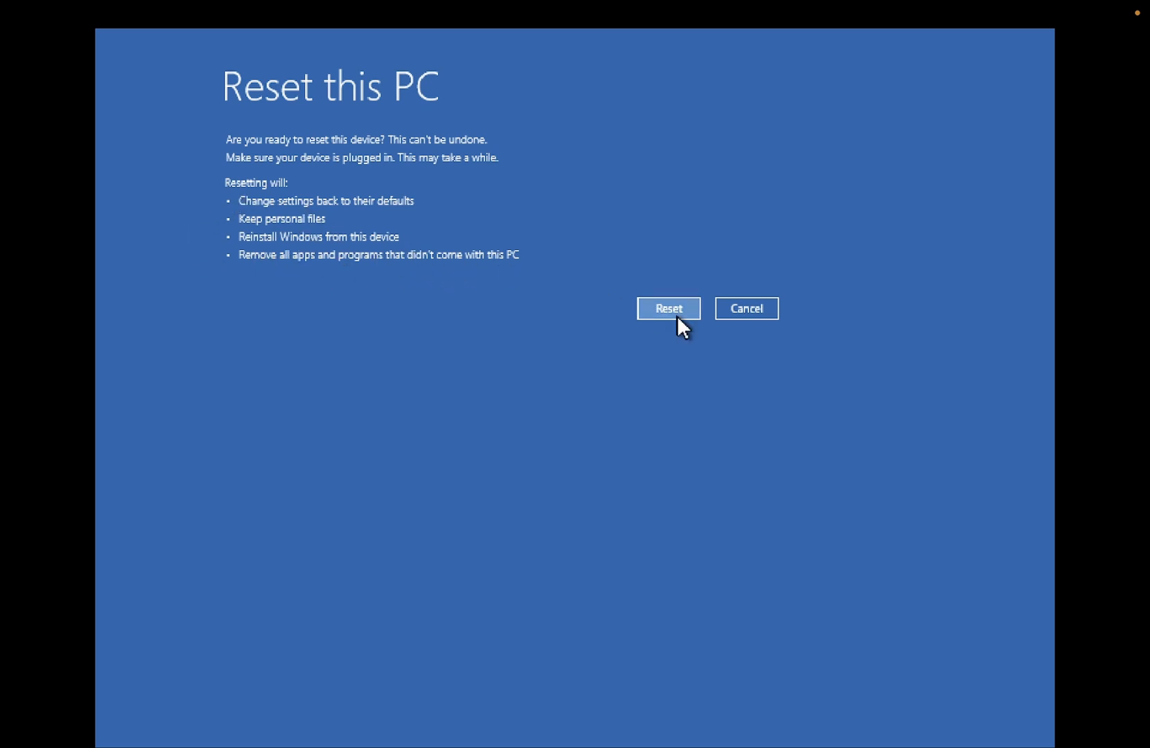
left_click(667, 309)
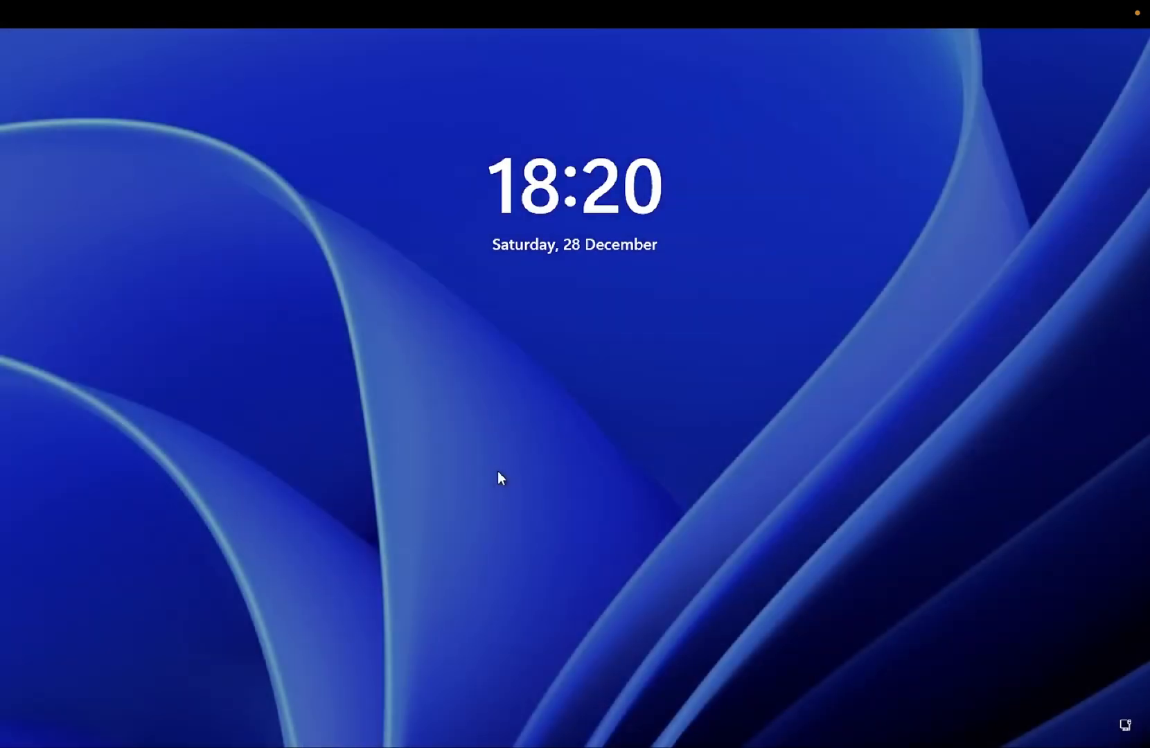
Step: Dismiss the lock screen and pick a different sign-in option to sign in
left_click(501, 477)
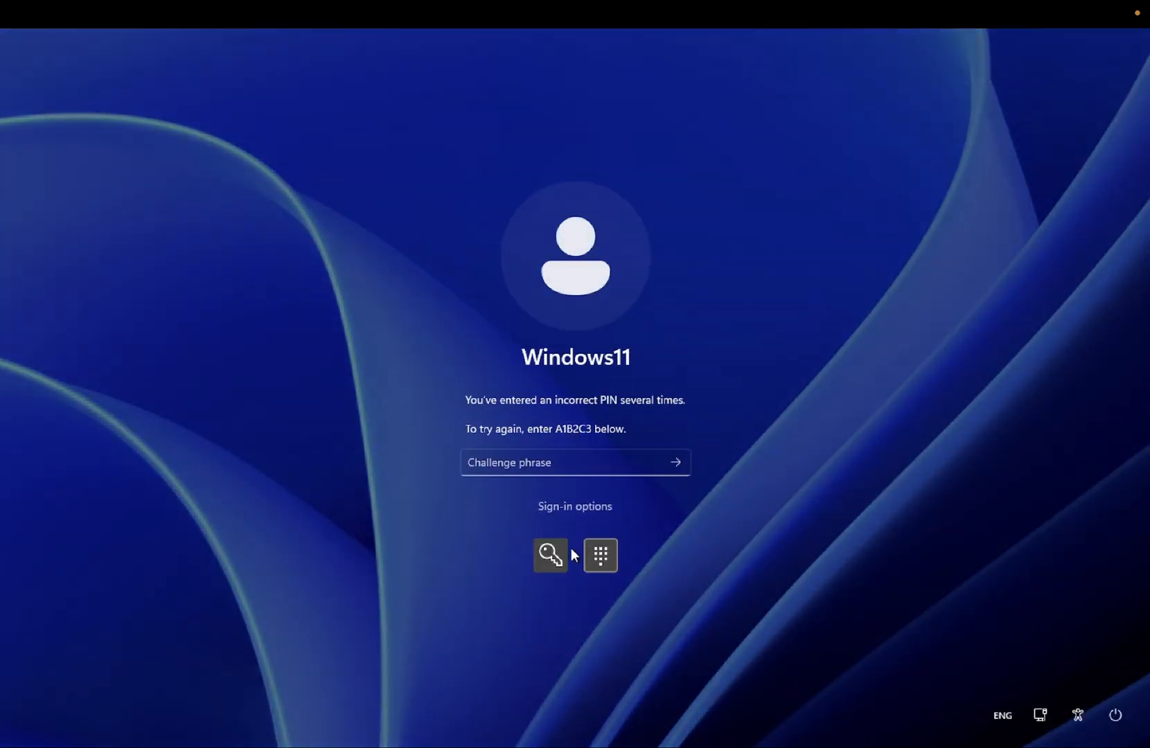
left_click(549, 554)
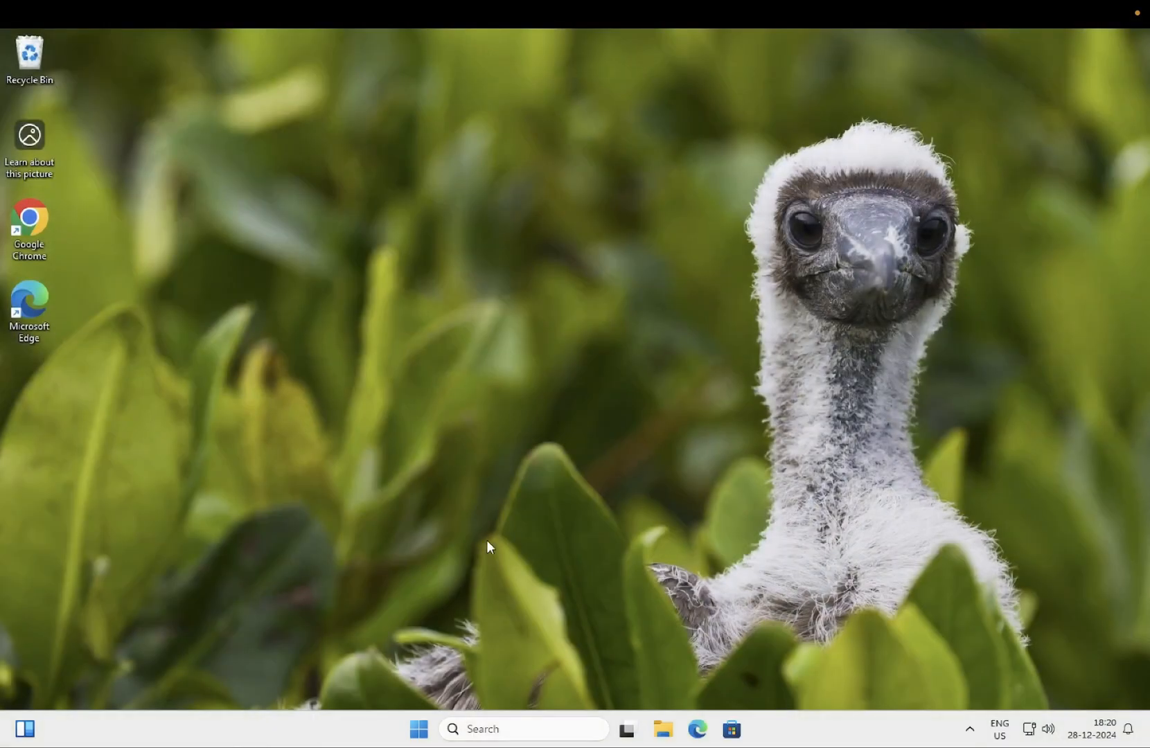
mouse_move(144, 234)
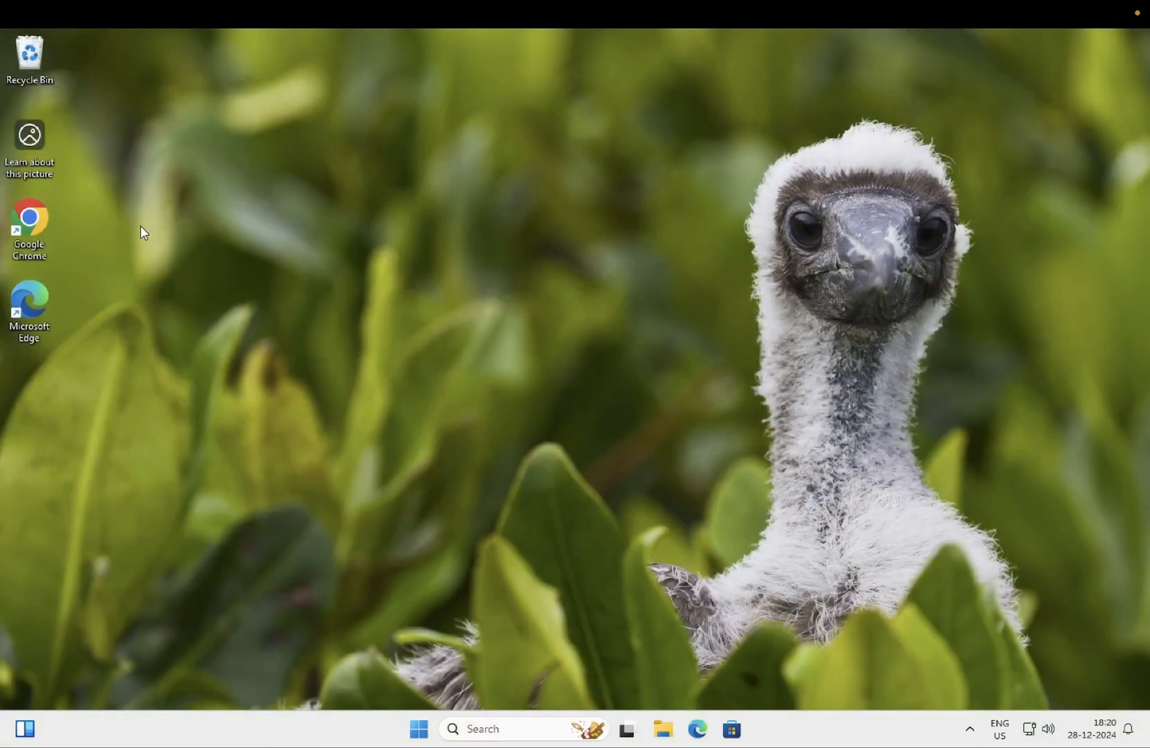
right_click(143, 234)
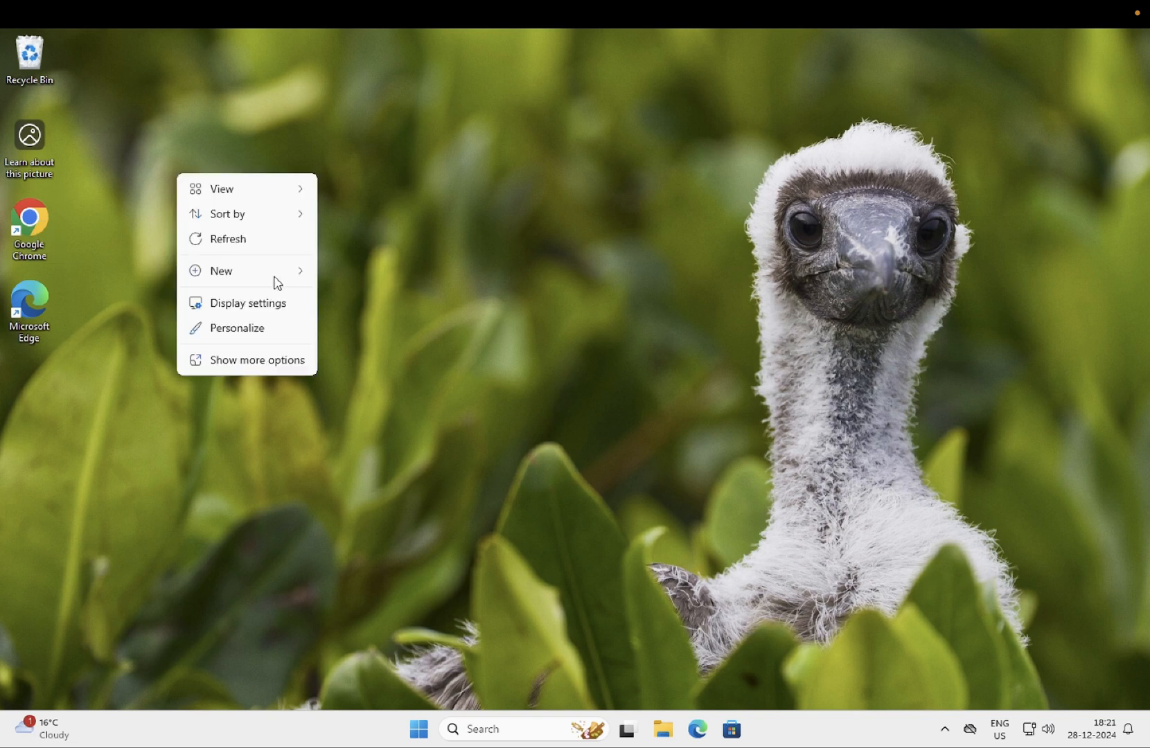
left_click(182, 275)
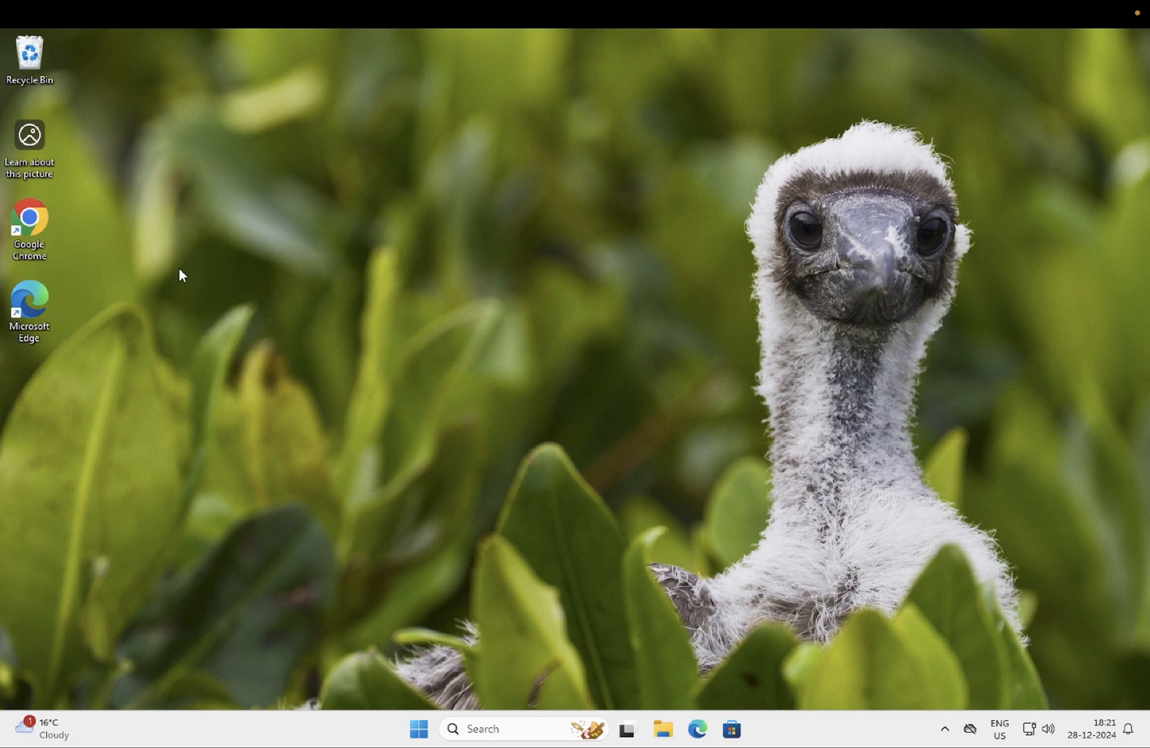
mouse_move(62, 325)
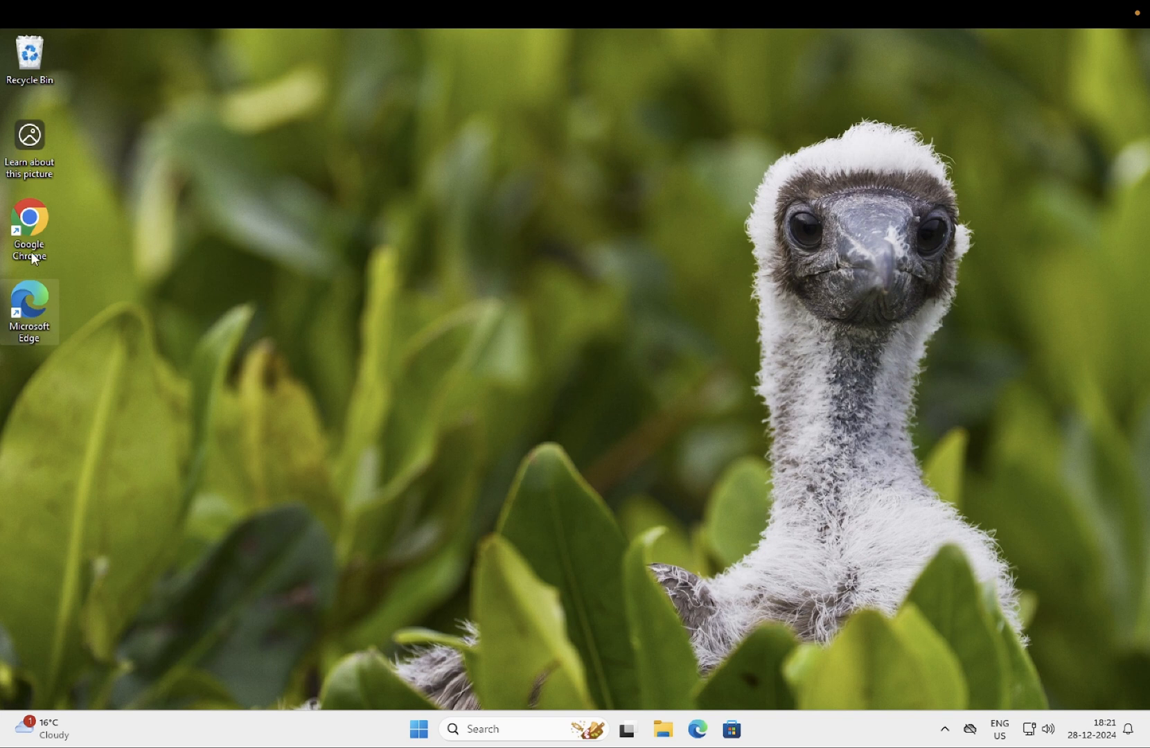
mouse_move(66, 272)
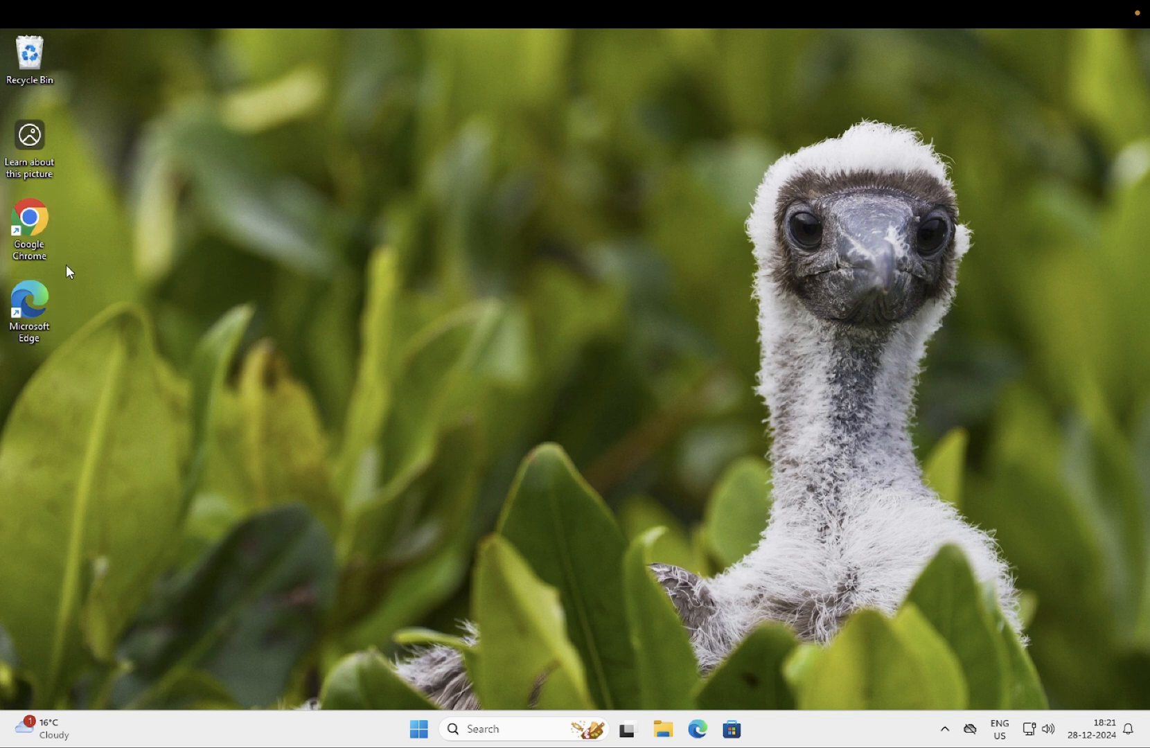
mouse_move(658, 741)
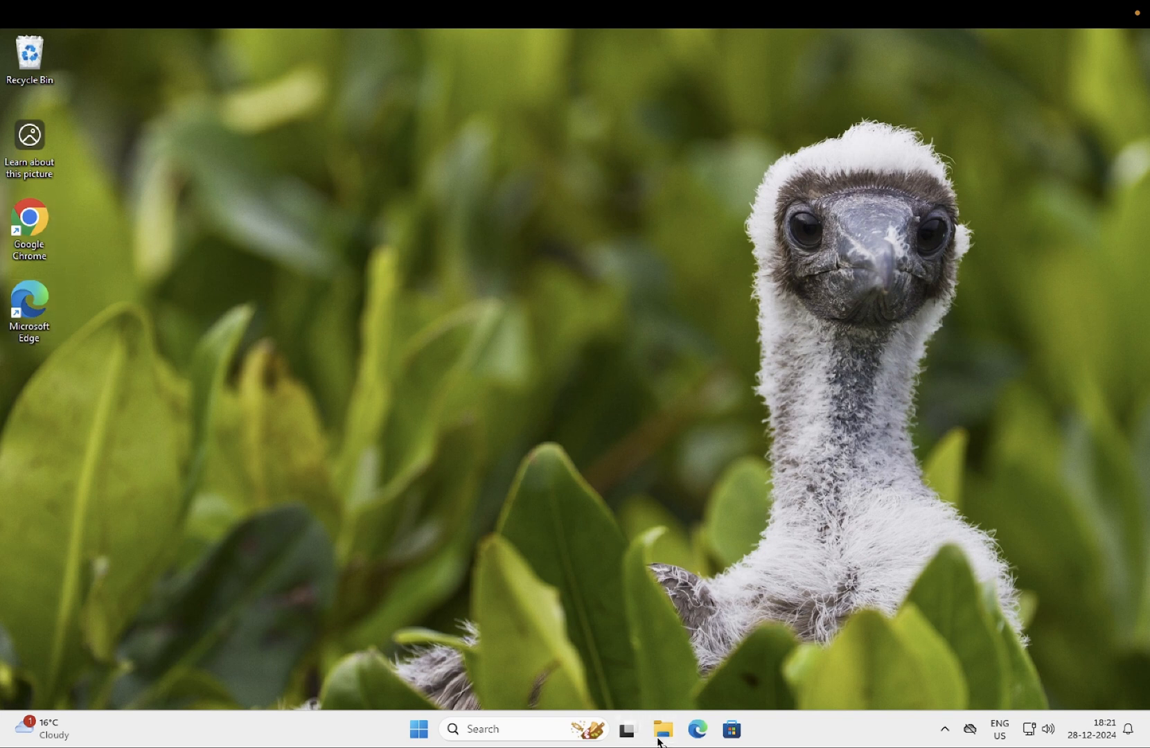
Step: Browse File Explorer from This PC into Local Disk (C:) and its Users folder
left_click(663, 729)
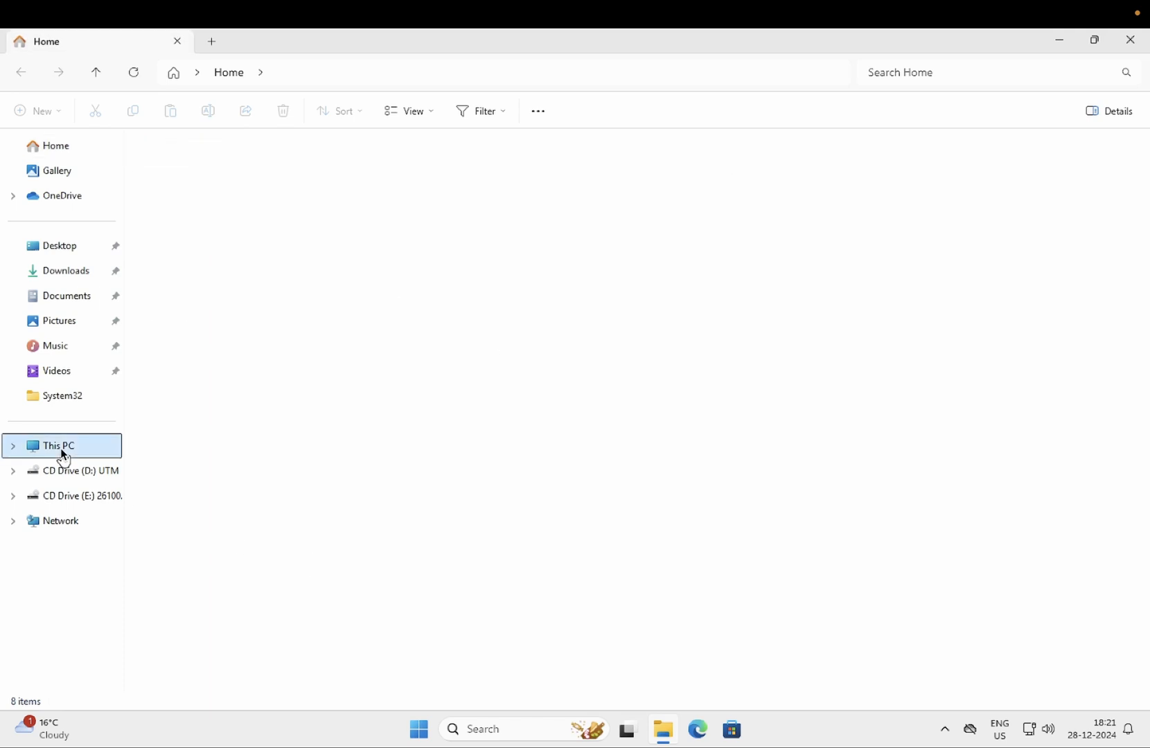
left_click(58, 446)
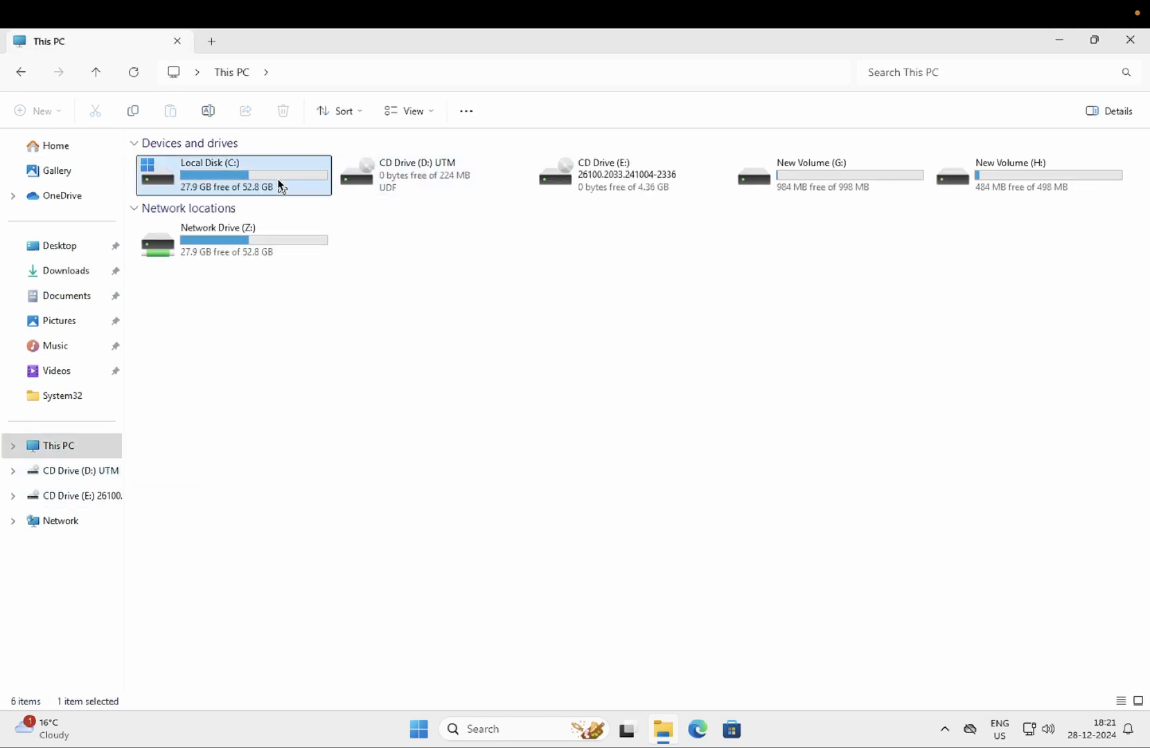
double_click(232, 174)
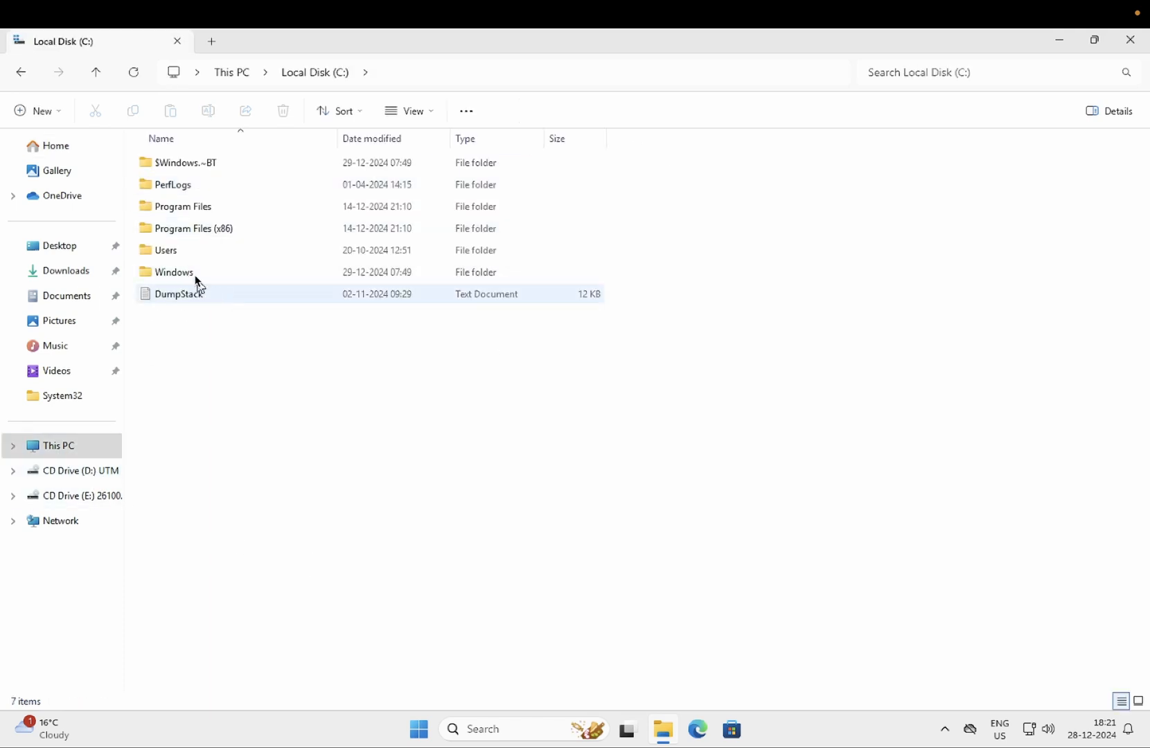
mouse_move(211, 272)
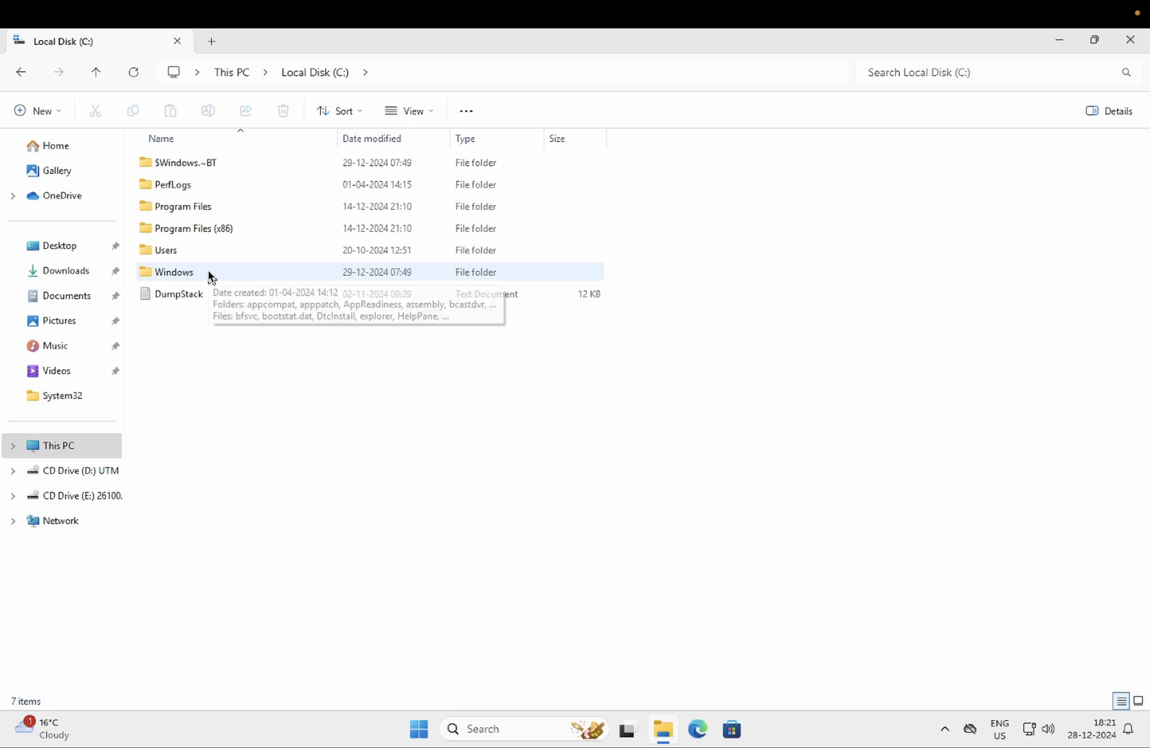
mouse_move(218, 266)
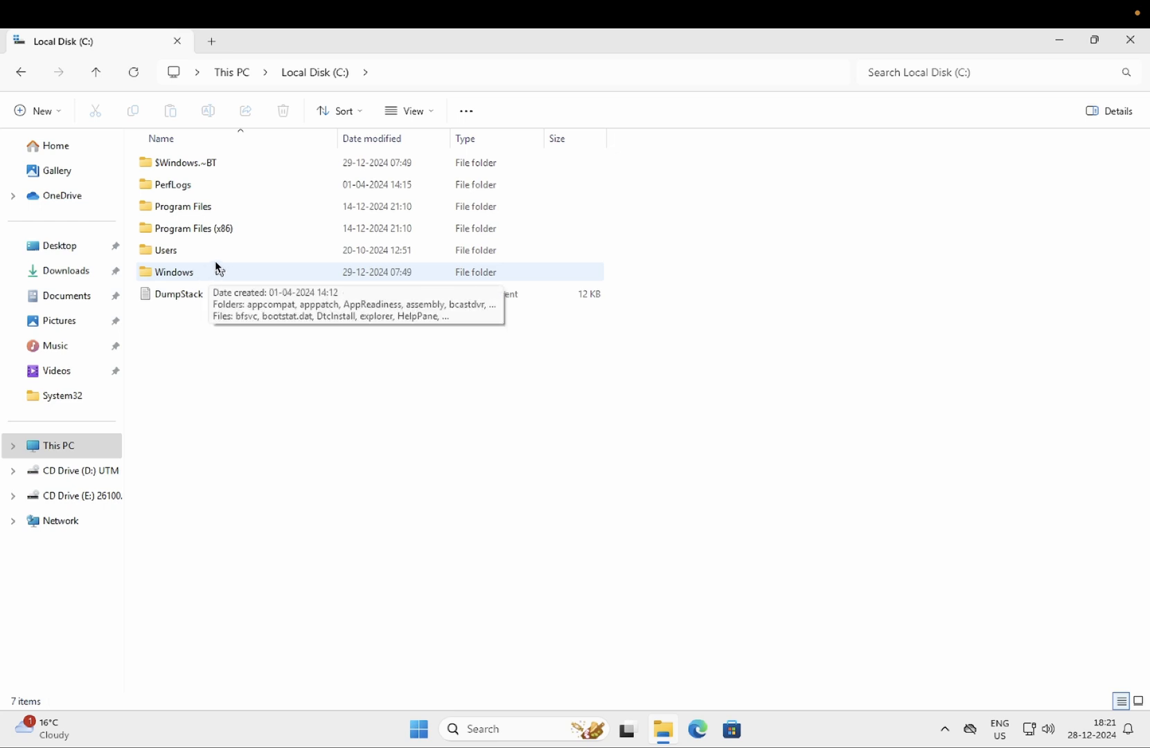
double_click(165, 250)
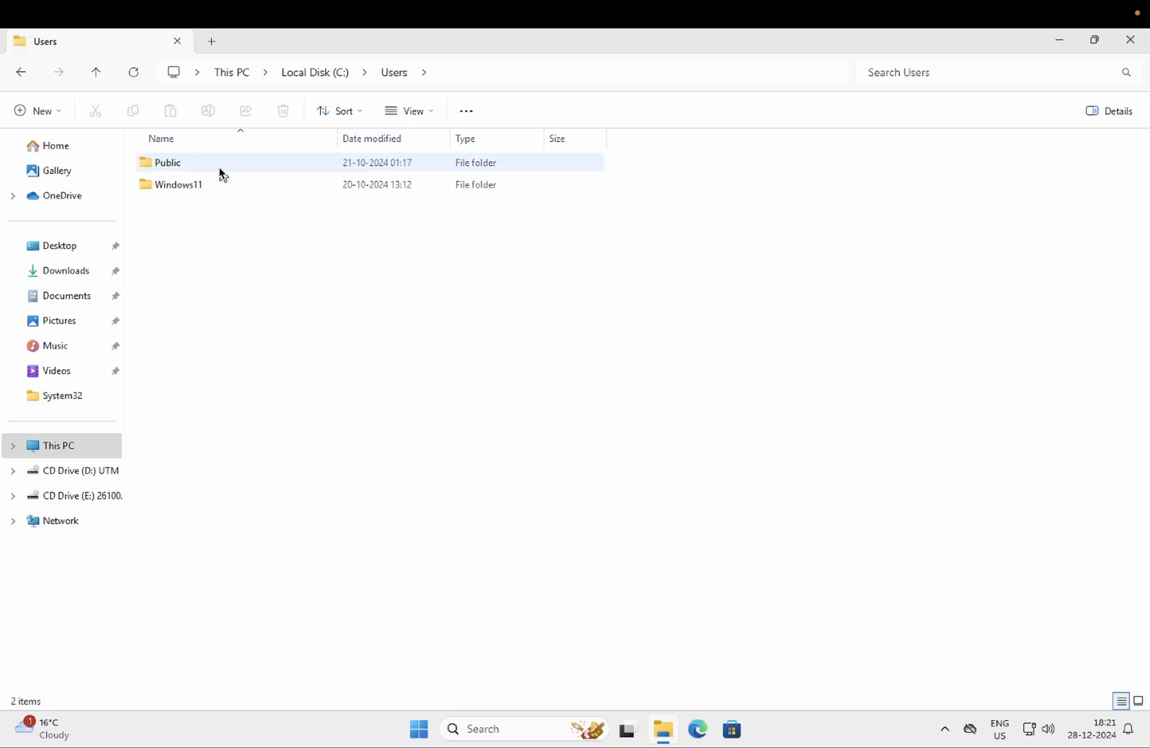
Step: Enter the old user profile folder and view its Desktop folder, which is empty
double_click(177, 184)
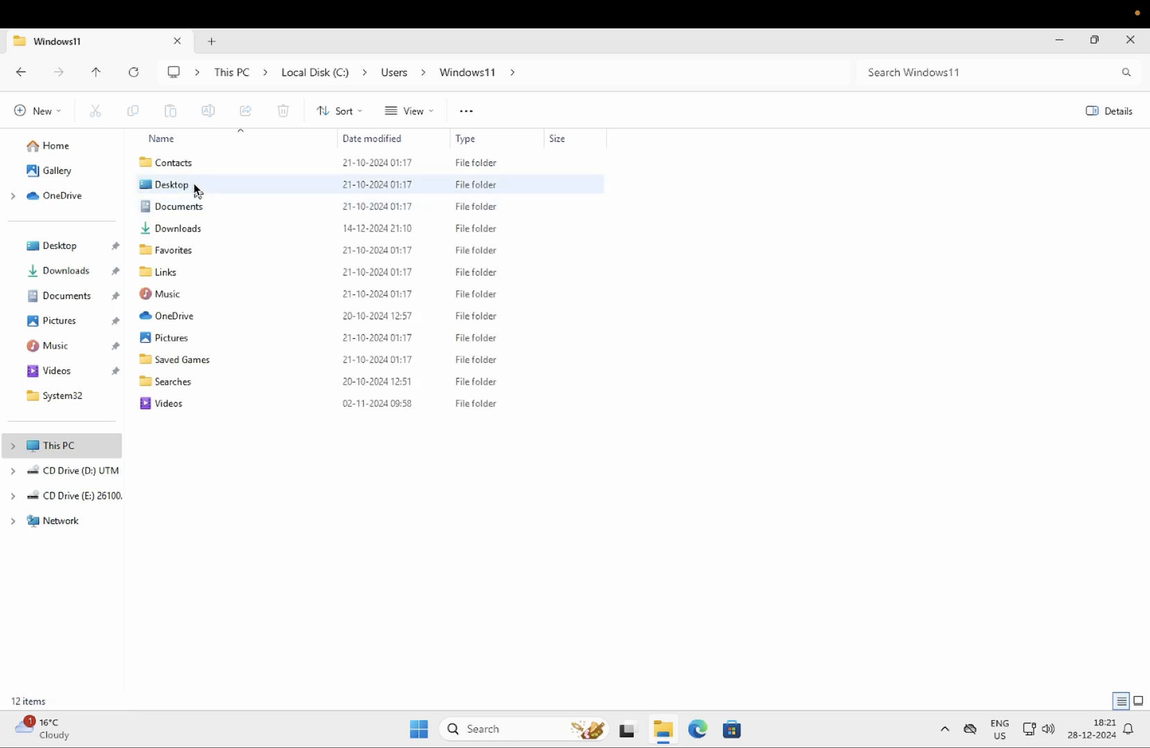
left_click(171, 184)
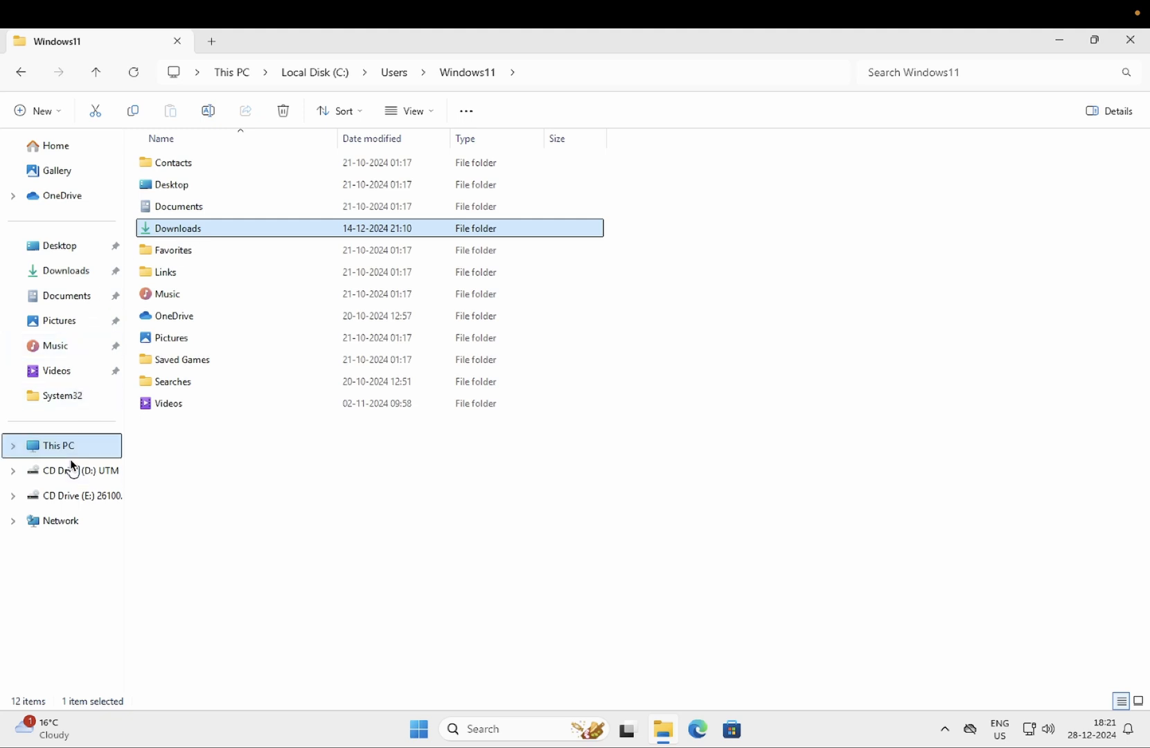
mouse_move(77, 448)
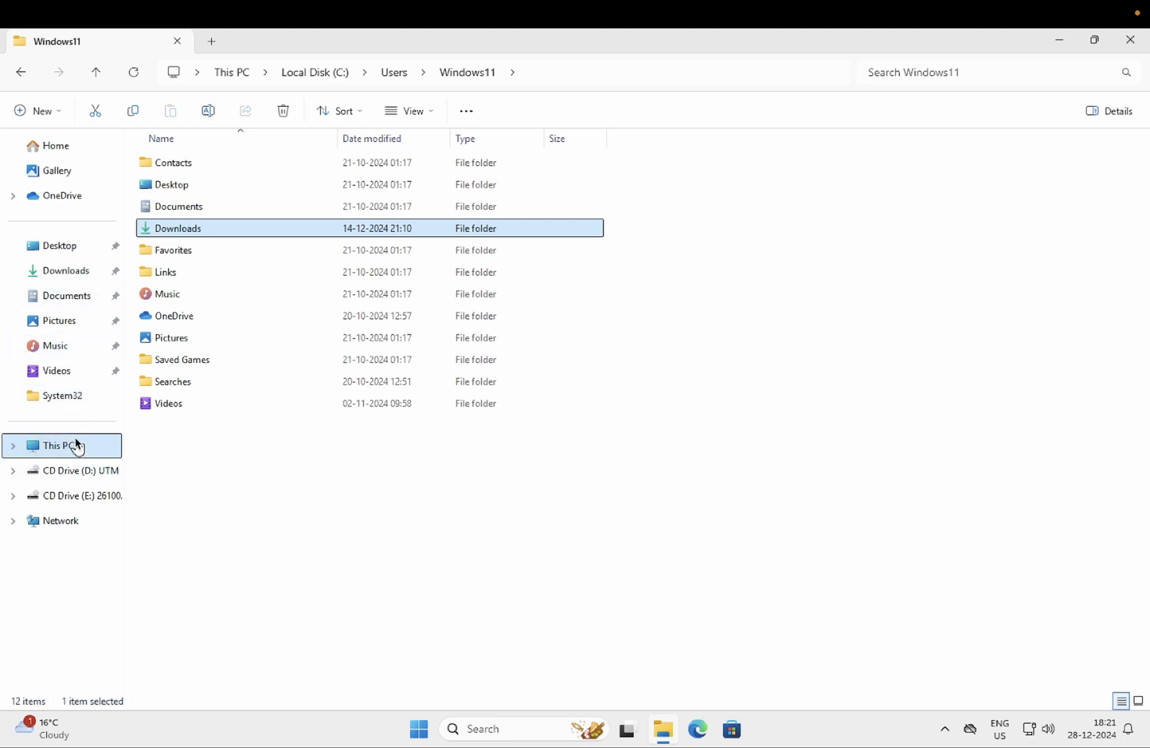
left_click(59, 245)
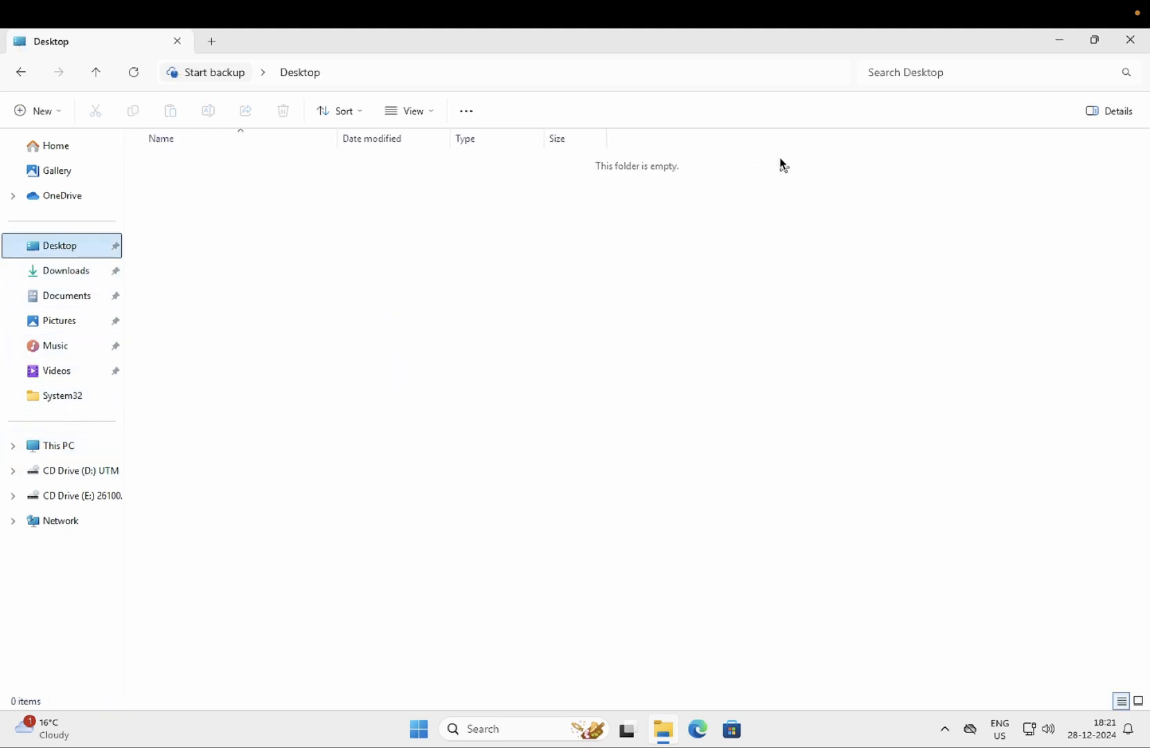